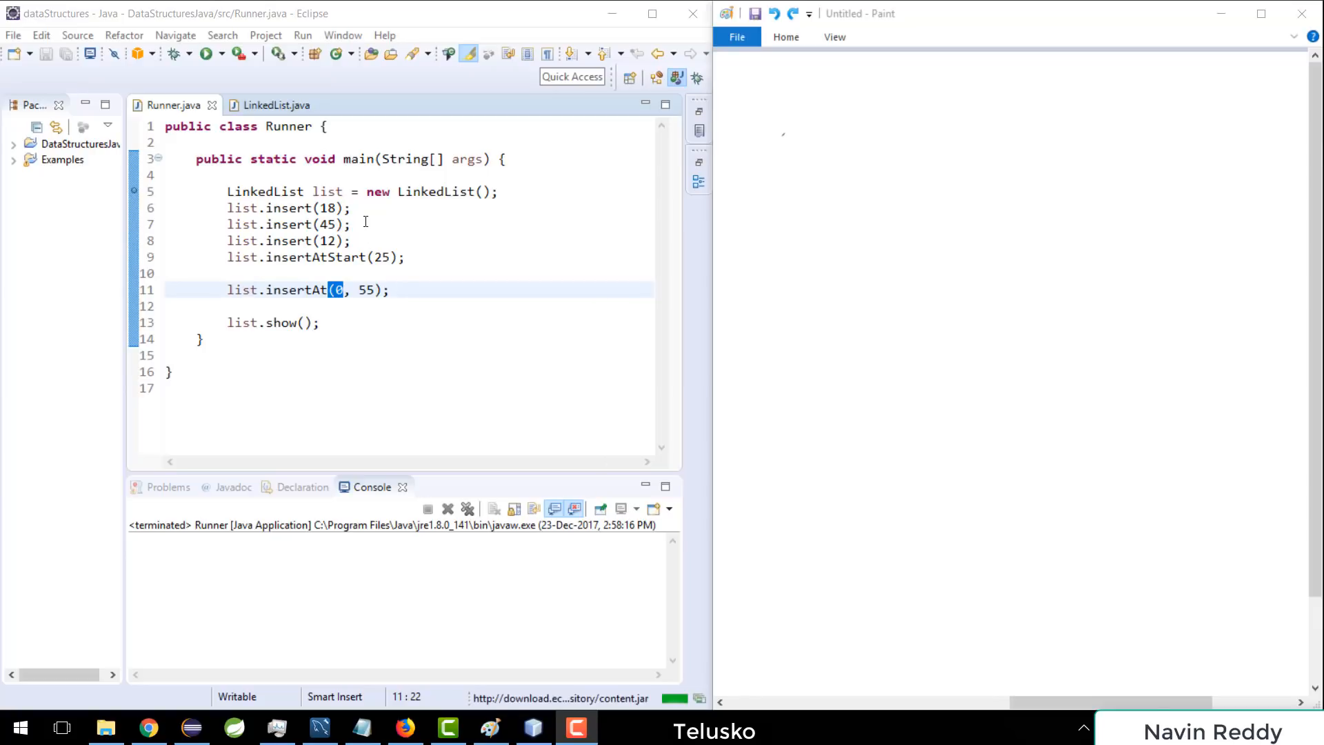
pyautogui.moveTo(289, 208)
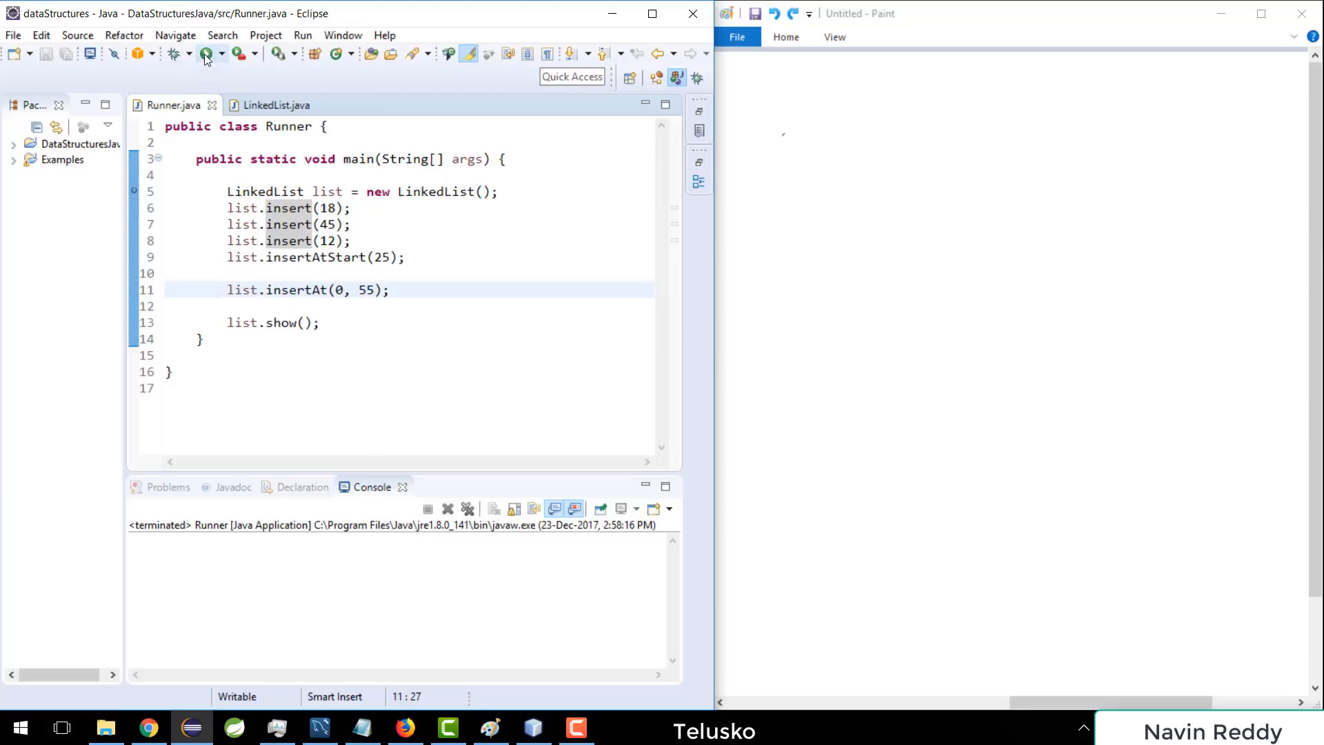
# Step: Run Runner, then wrap insertAt's traversal code in an else block in LinkedList.java
pyautogui.click(203, 54)
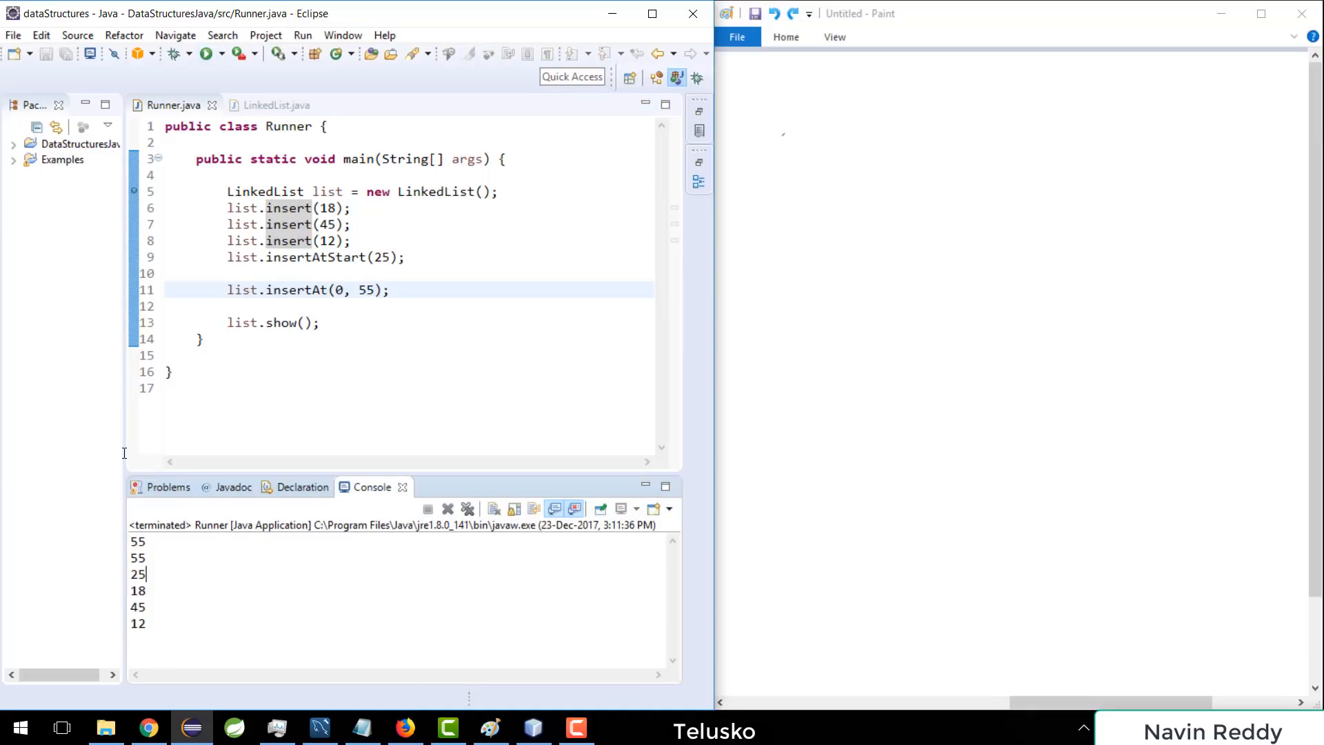
pyautogui.click(273, 105)
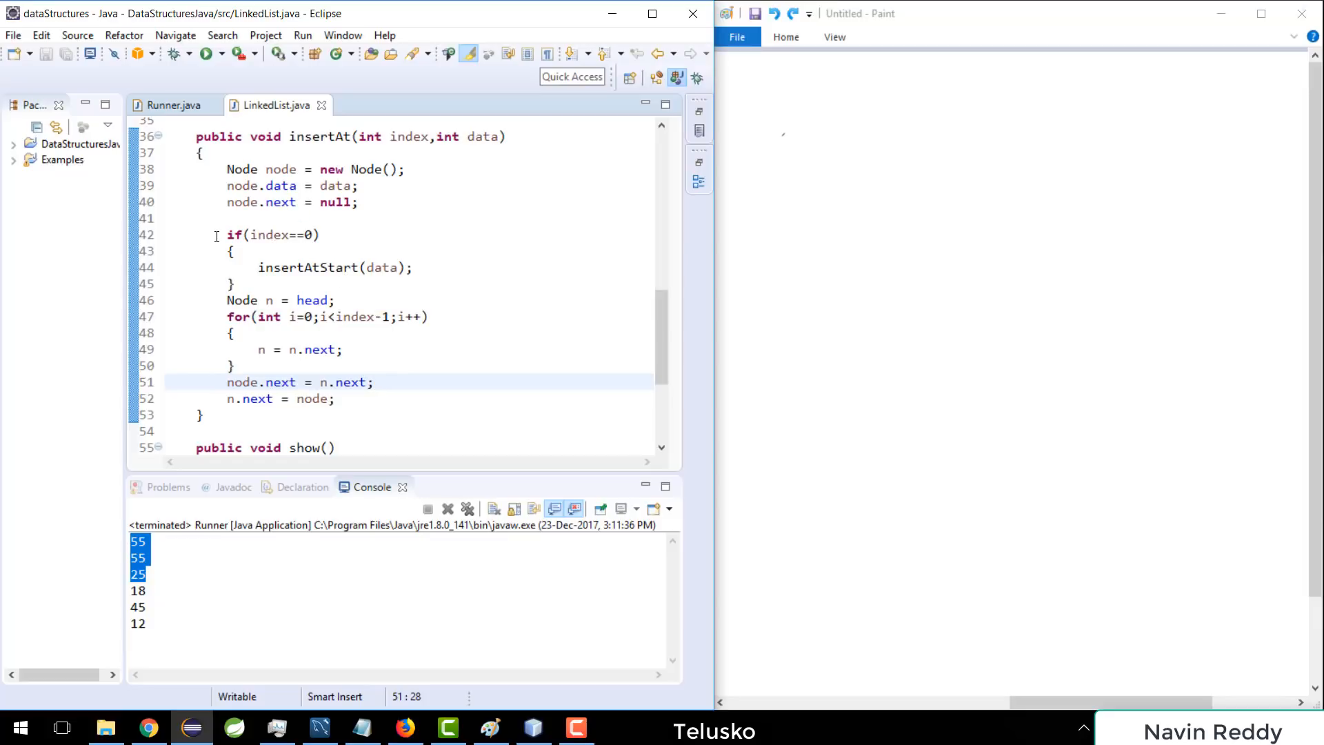
pyautogui.doubleClick(318, 136)
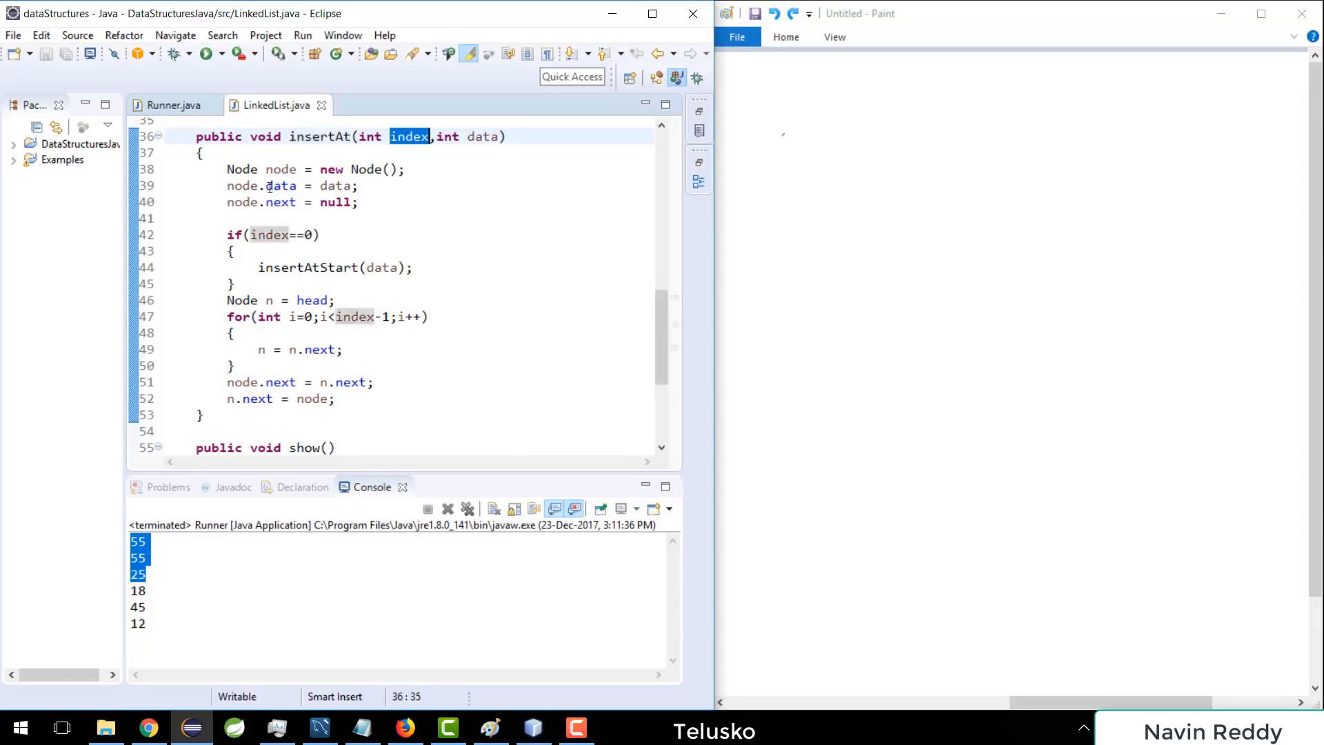
pyautogui.moveTo(228, 234); pyautogui.dragTo(235, 284)
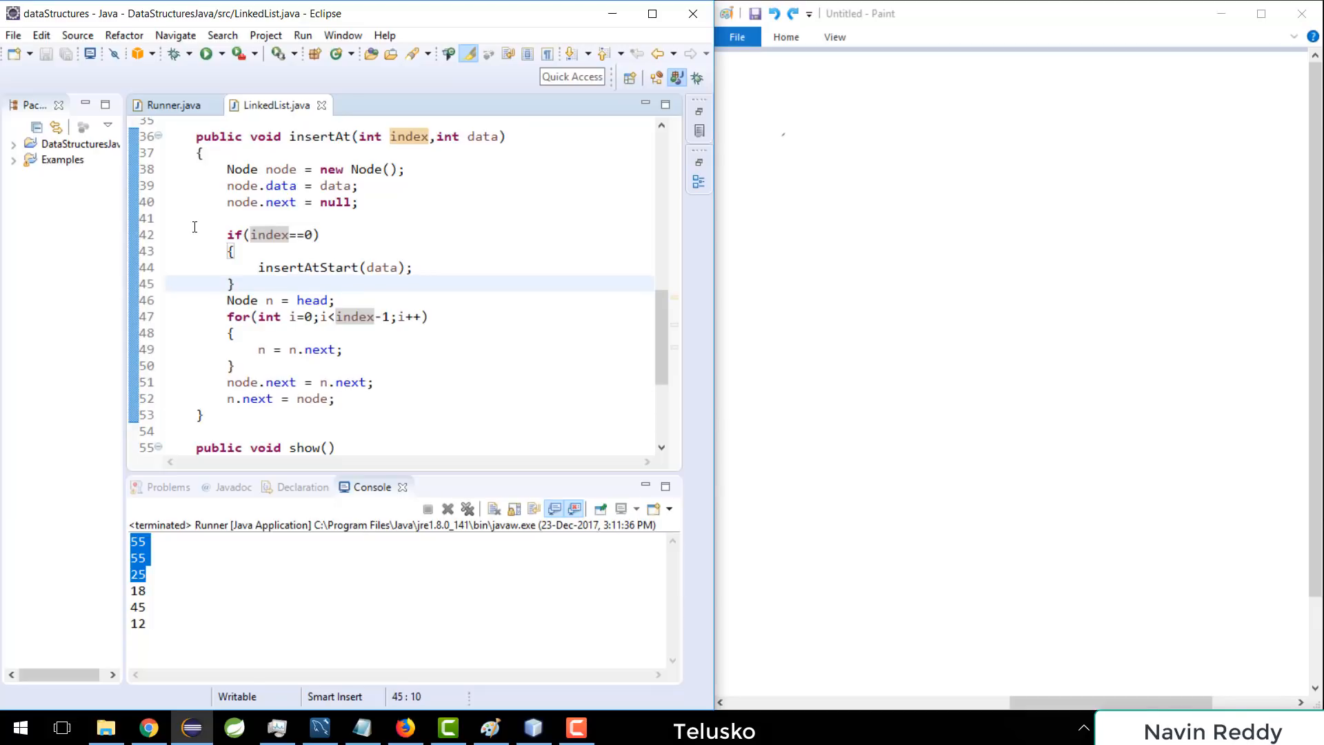
pyautogui.write('else')
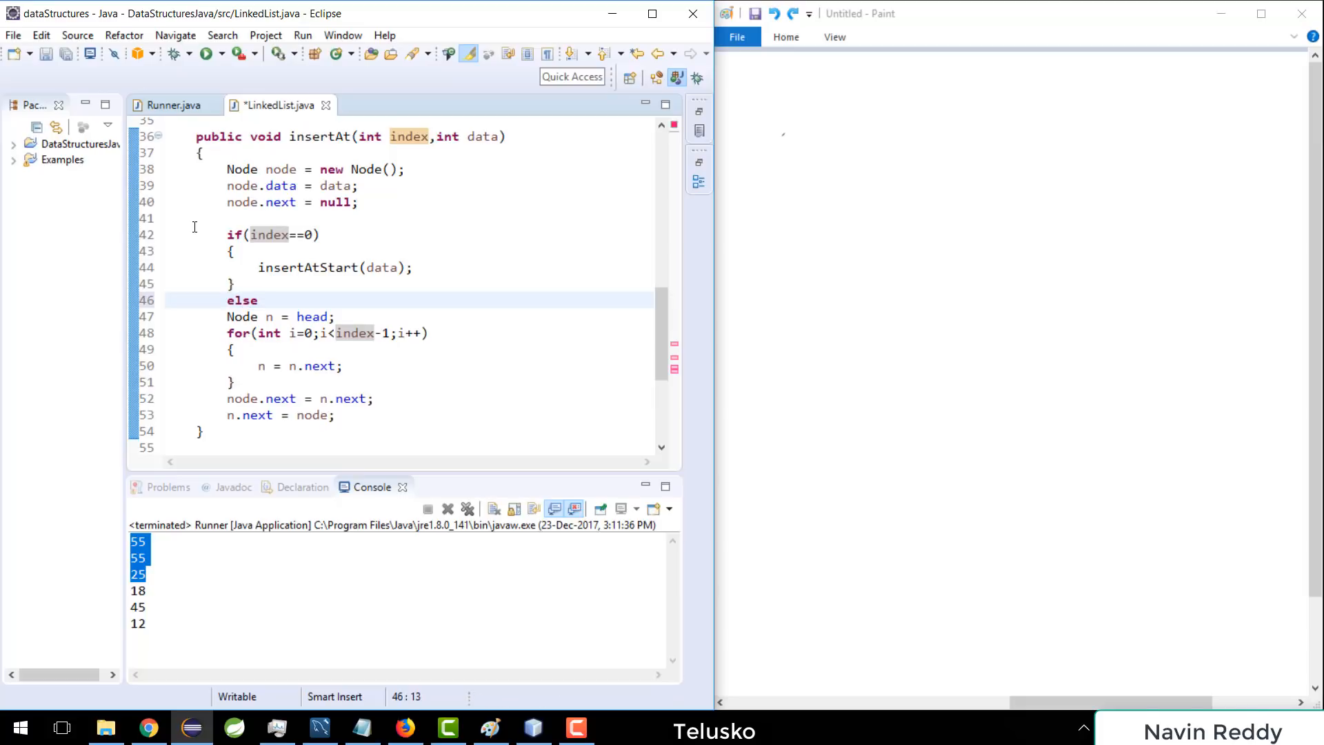
pyautogui.write('{')
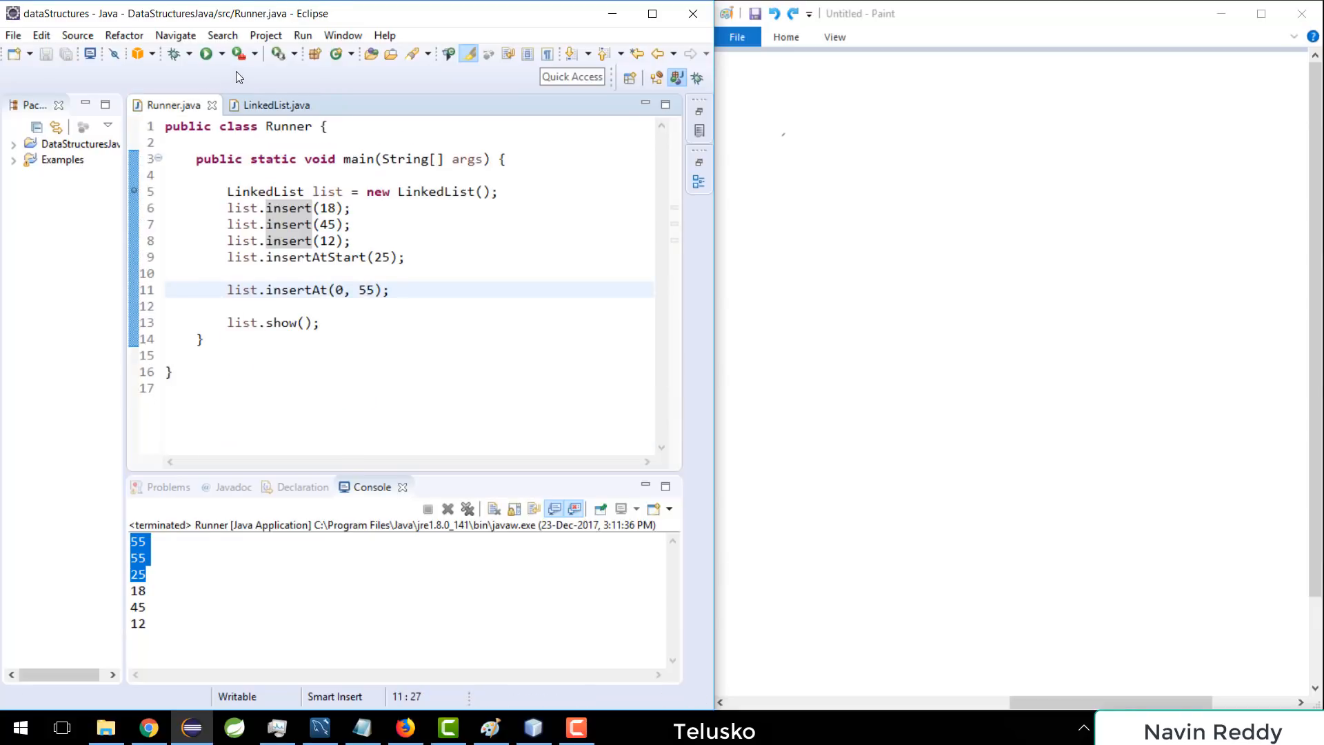
pyautogui.click(202, 54)
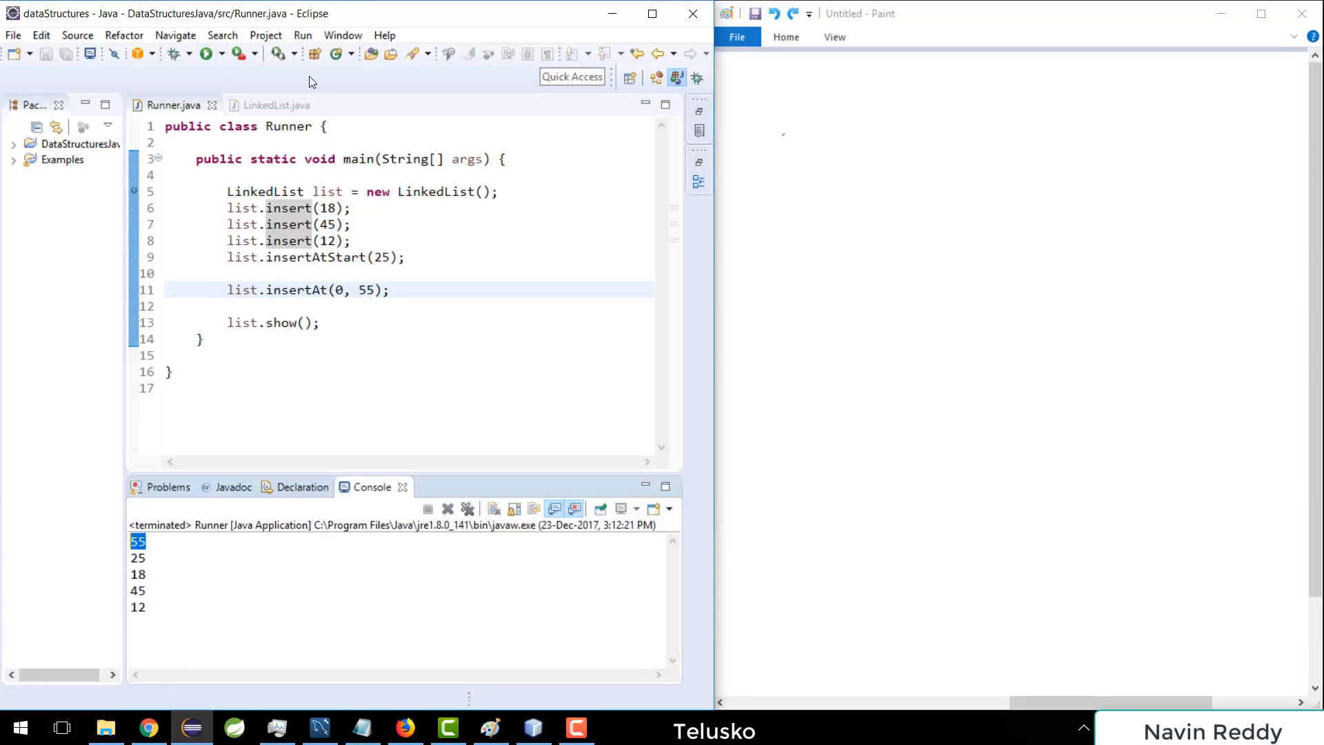
pyautogui.click(274, 105)
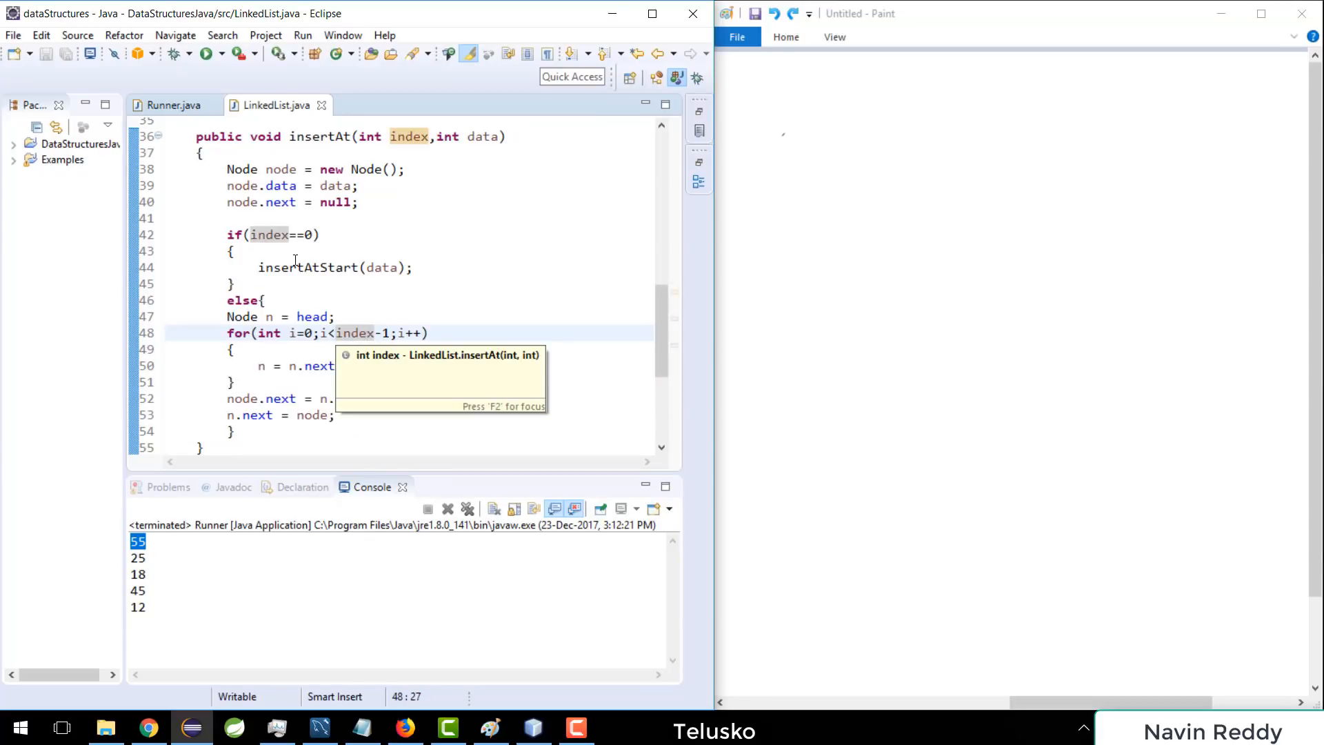
pyautogui.click(172, 105)
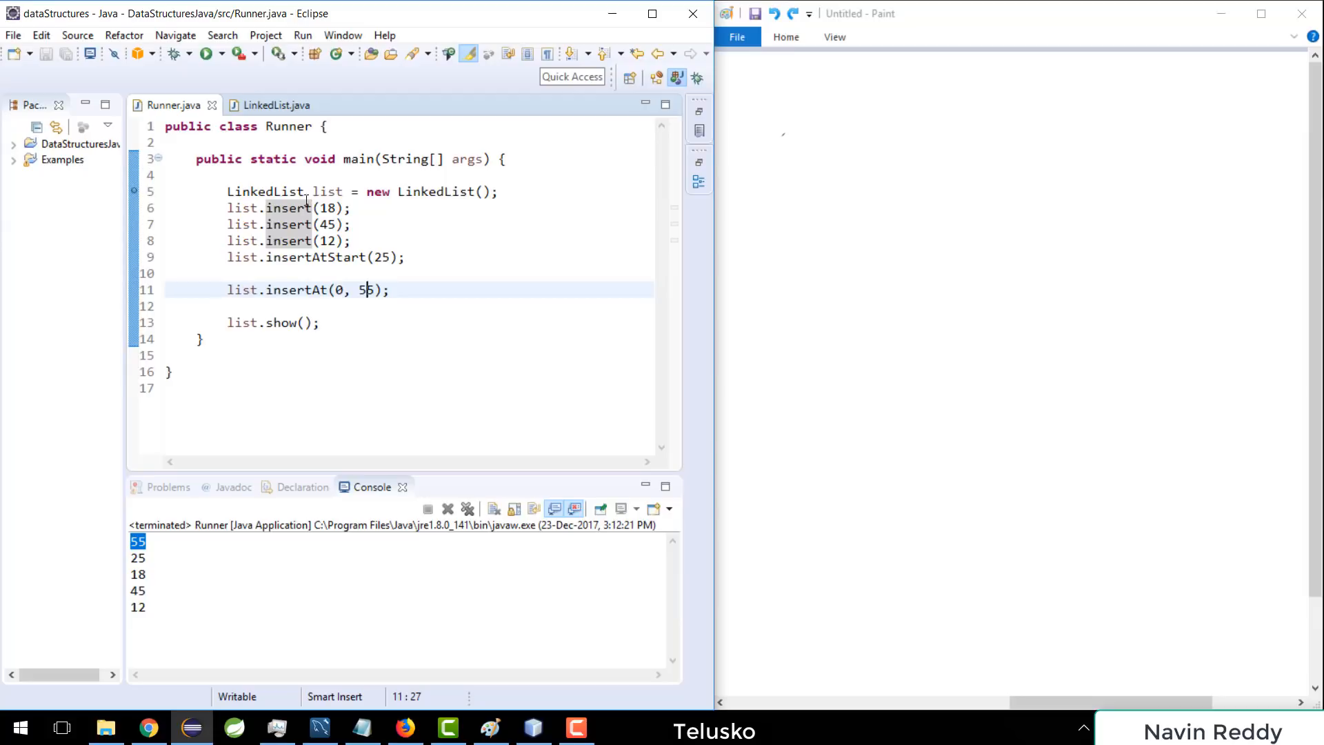
# Step: Sketch node boxes holding 18 and 45 and link 18 to 45
pyautogui.moveTo(855, 158); pyautogui.dragTo(957, 194)
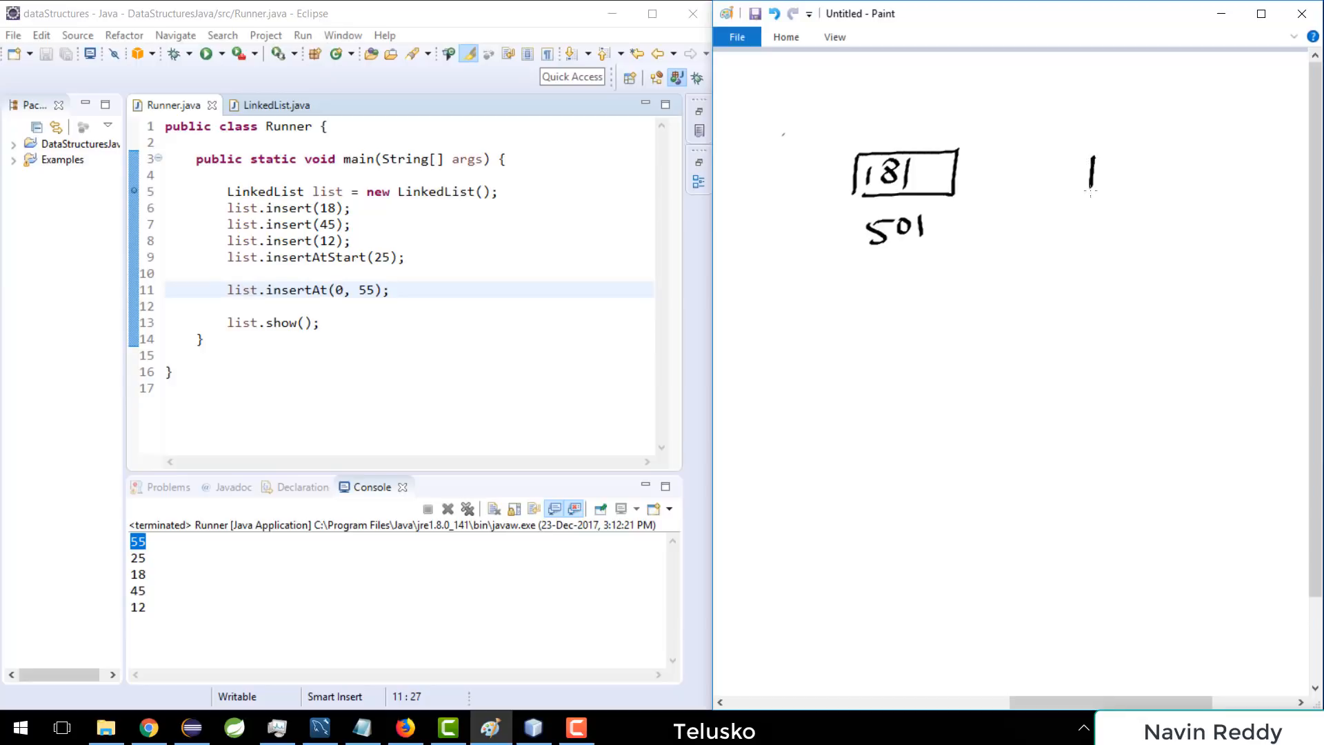
pyautogui.moveTo(1094, 155); pyautogui.dragTo(1189, 203)
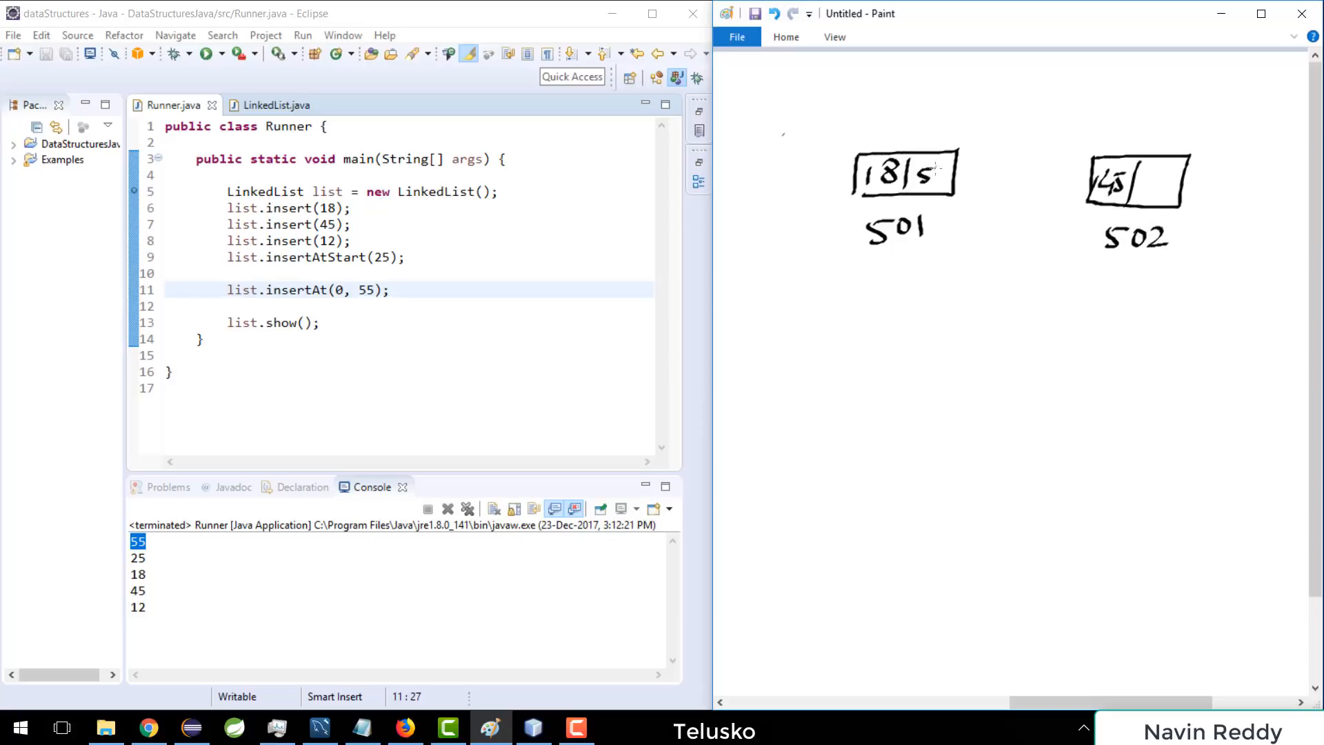
pyautogui.moveTo(946, 168); pyautogui.dragTo(1073, 164)
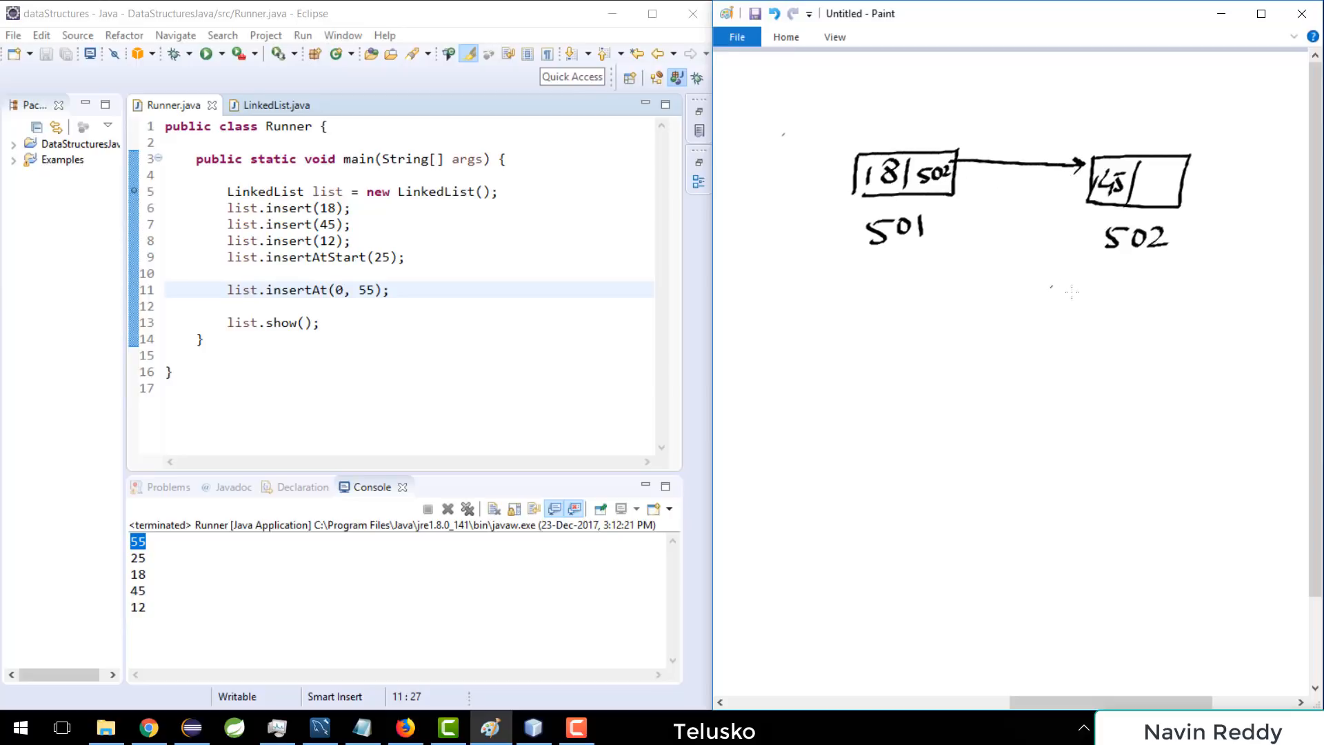
# Step: Add node 12 labelled with address 503 and link 45 down to it
pyautogui.moveTo(1101, 342); pyautogui.dragTo(1185, 391)
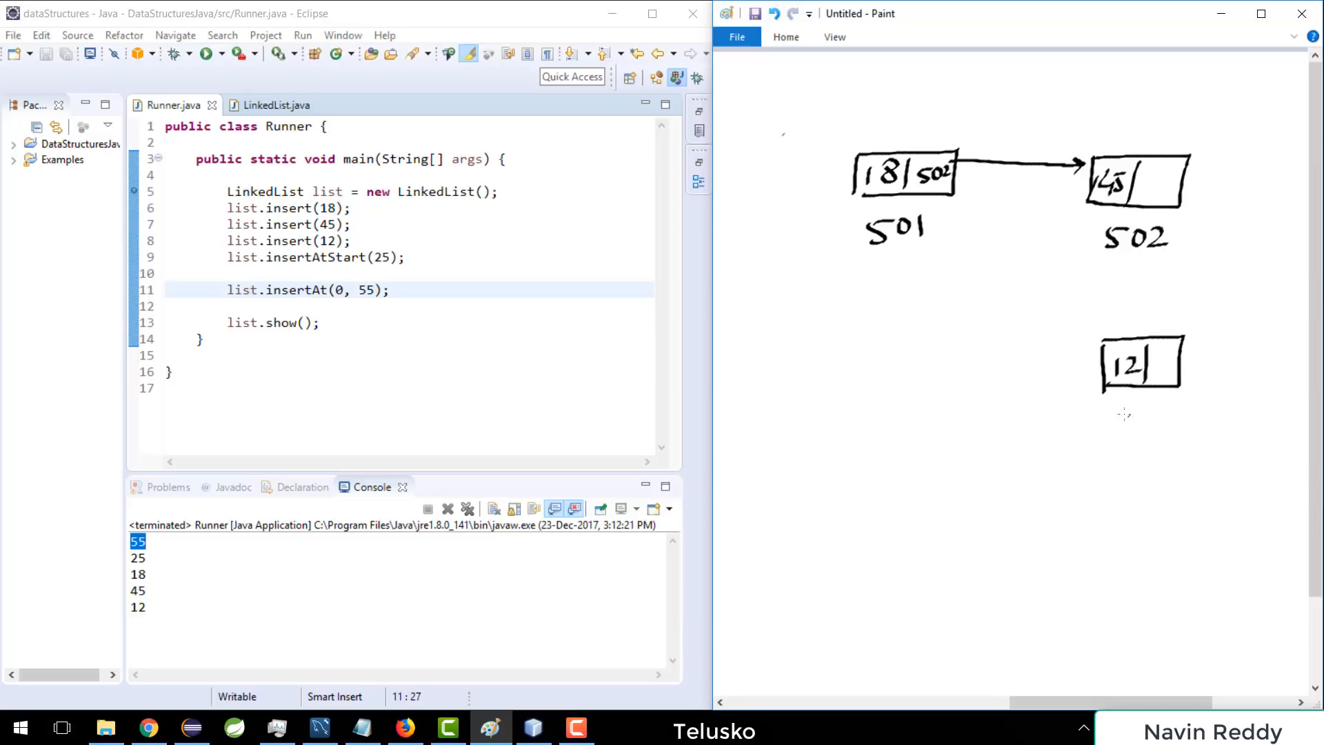
pyautogui.moveTo(1118, 417); pyautogui.dragTo(1174, 426)
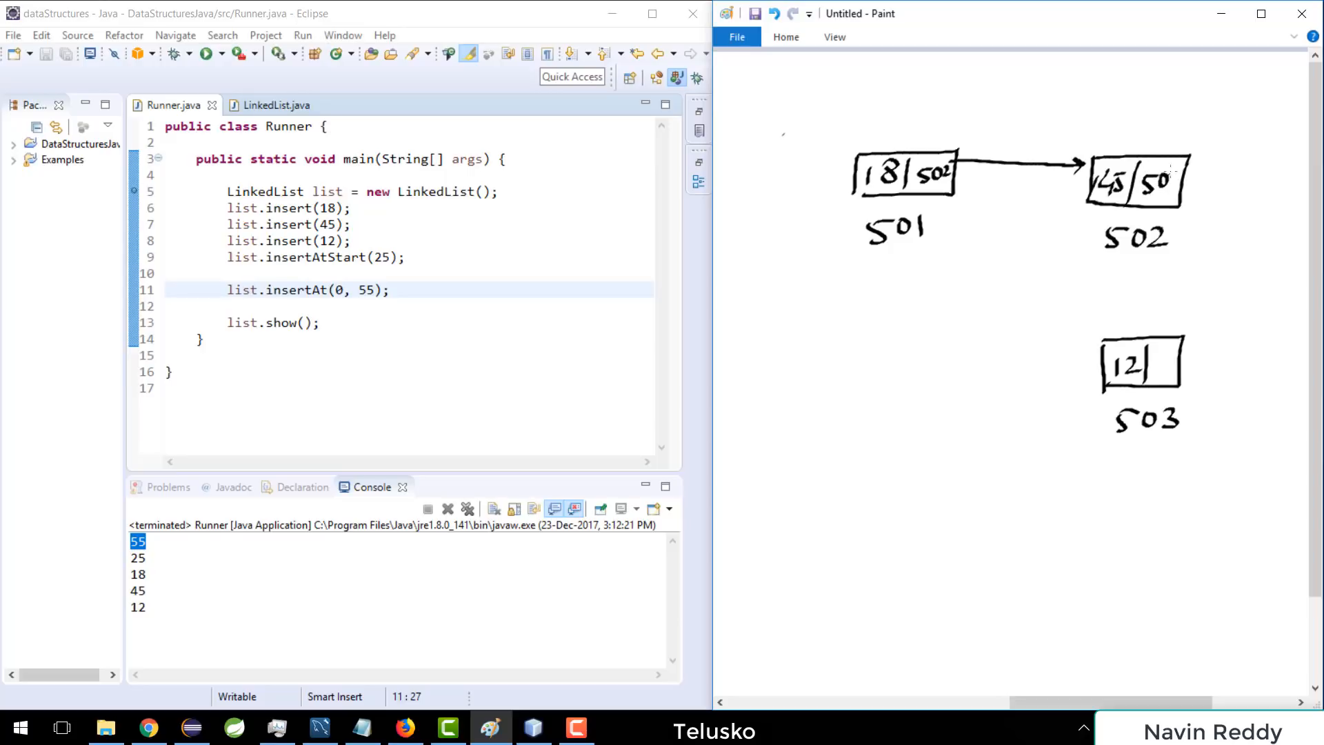
pyautogui.moveTo(1113, 211); pyautogui.dragTo(1113, 299)
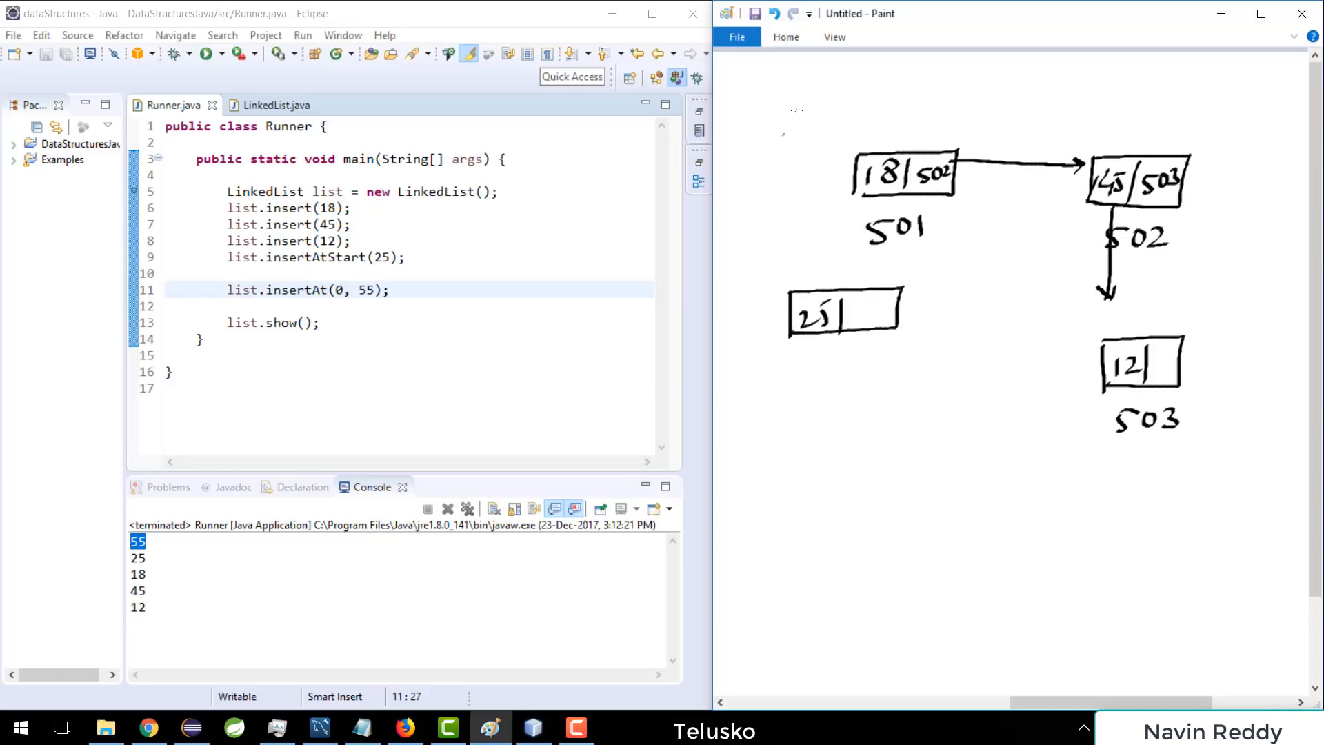
# Step: Add Head, cross out its old link, point it at new node 25 and link 25 to 18
pyautogui.moveTo(768, 80); pyautogui.dragTo(832, 148)
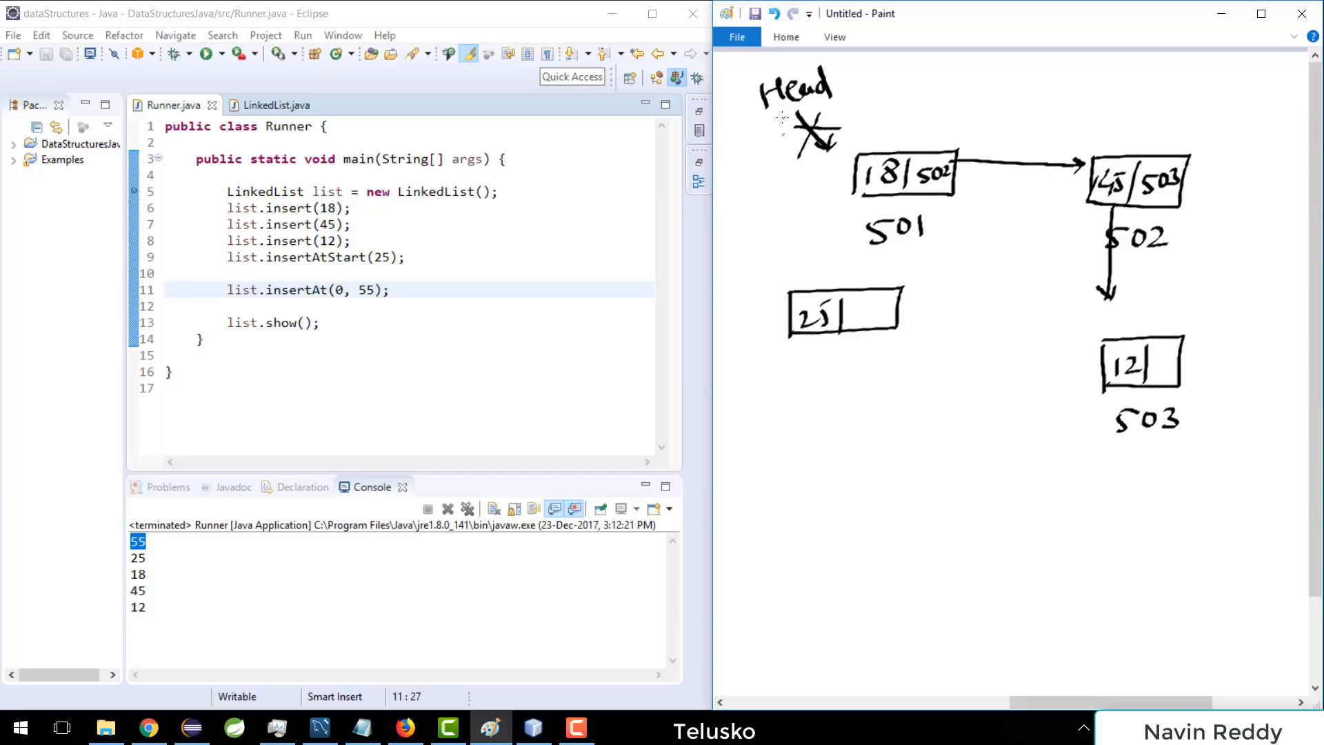
pyautogui.moveTo(773, 123); pyautogui.dragTo(774, 278)
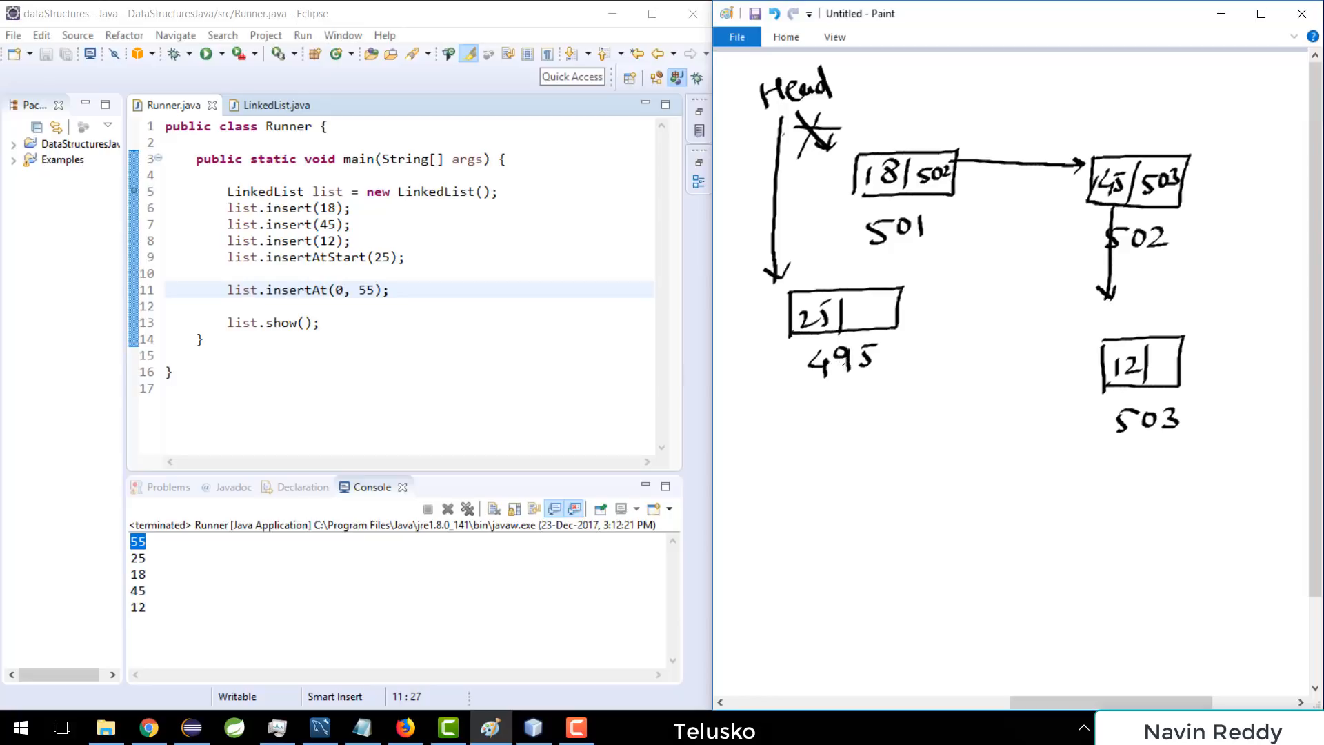
pyautogui.moveTo(838, 363)
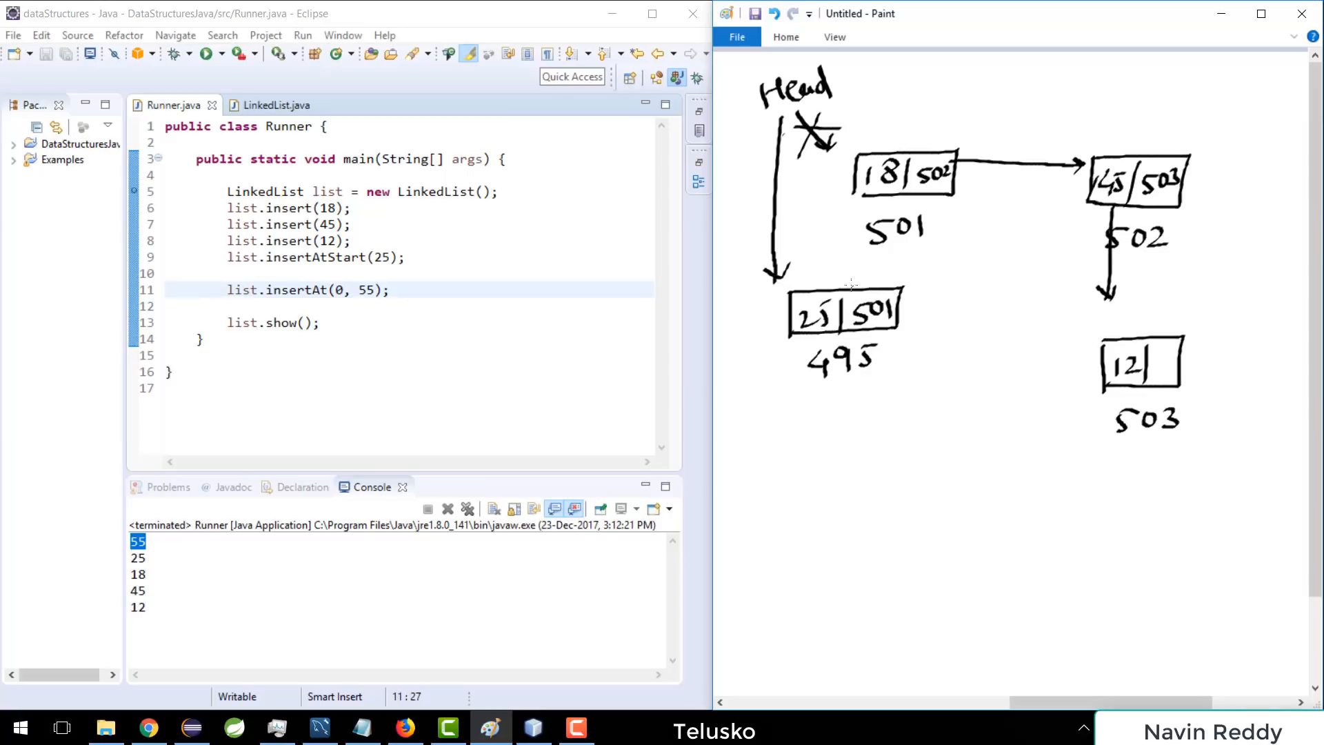
pyautogui.moveTo(807, 278); pyautogui.dragTo(856, 211)
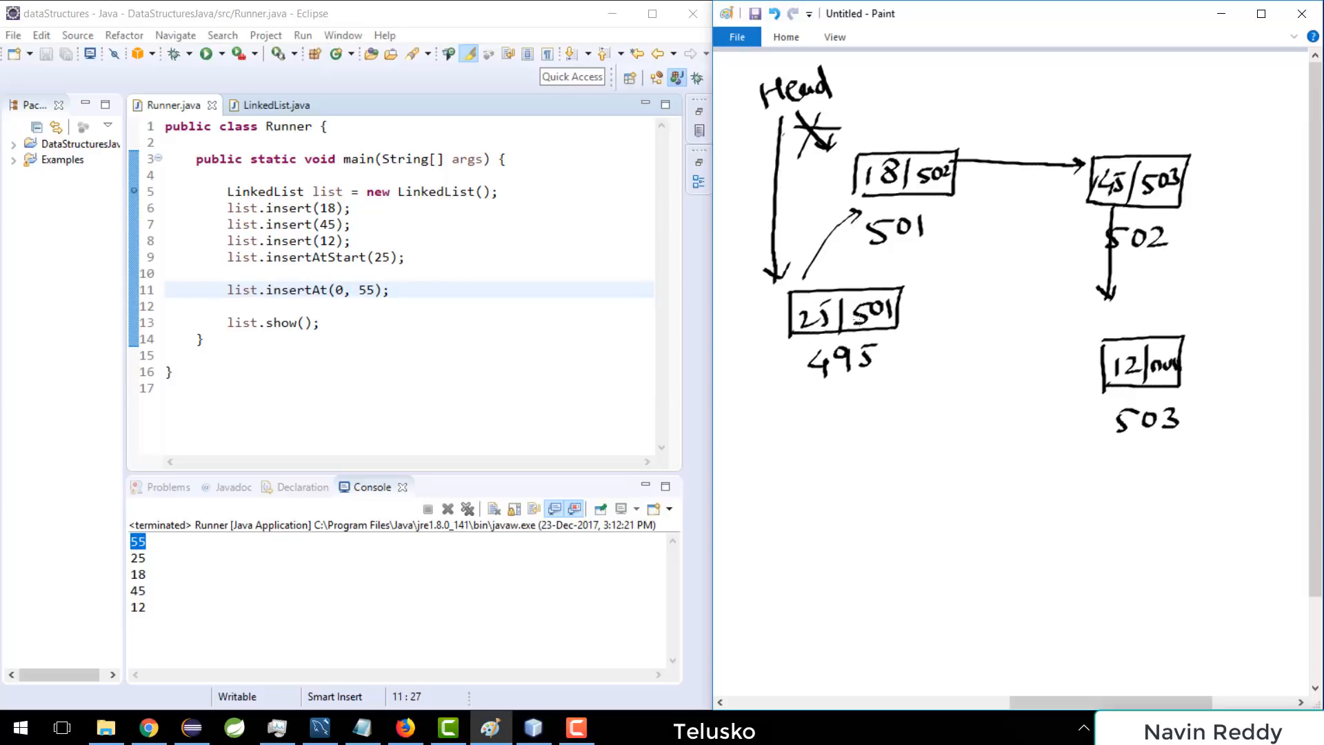
# Step: Draw new node 55 linked to 25 and repoint Head at 55
pyautogui.moveTo(800, 443); pyautogui.dragTo(806, 494)
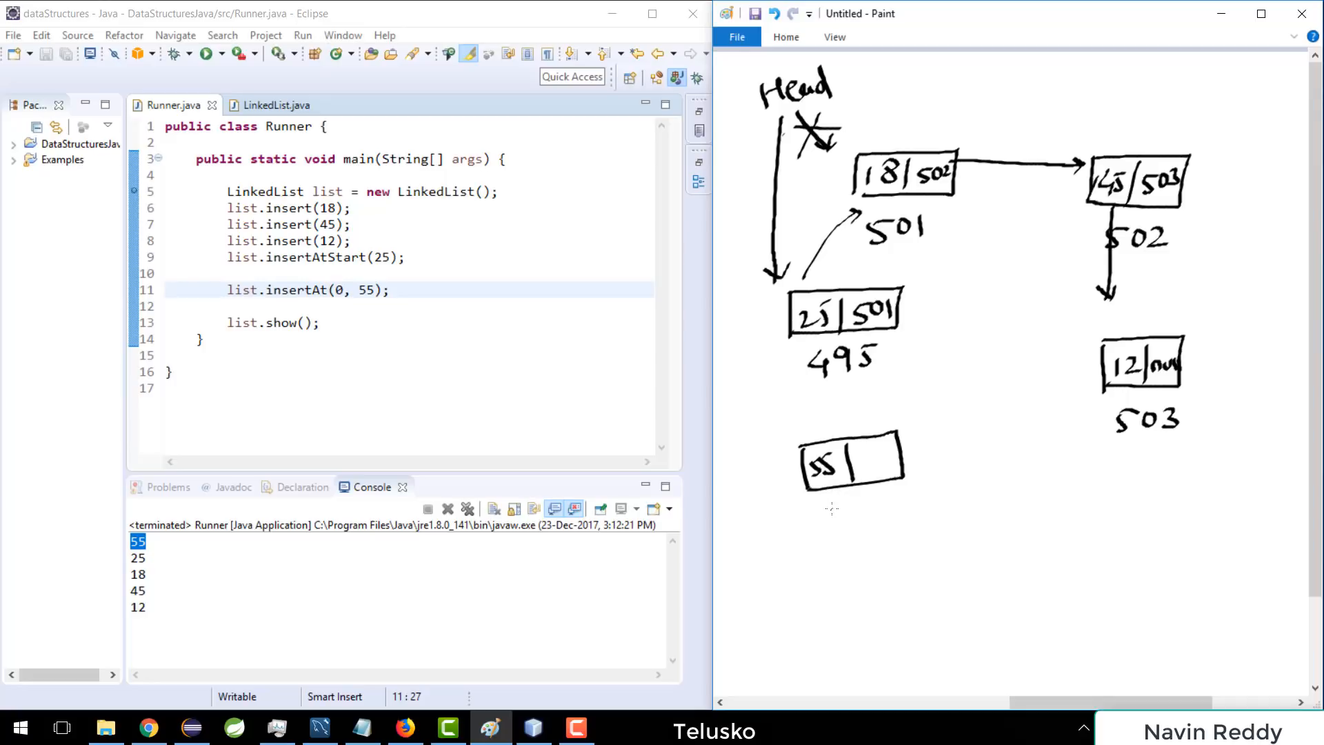
pyautogui.moveTo(831, 506); pyautogui.dragTo(847, 520)
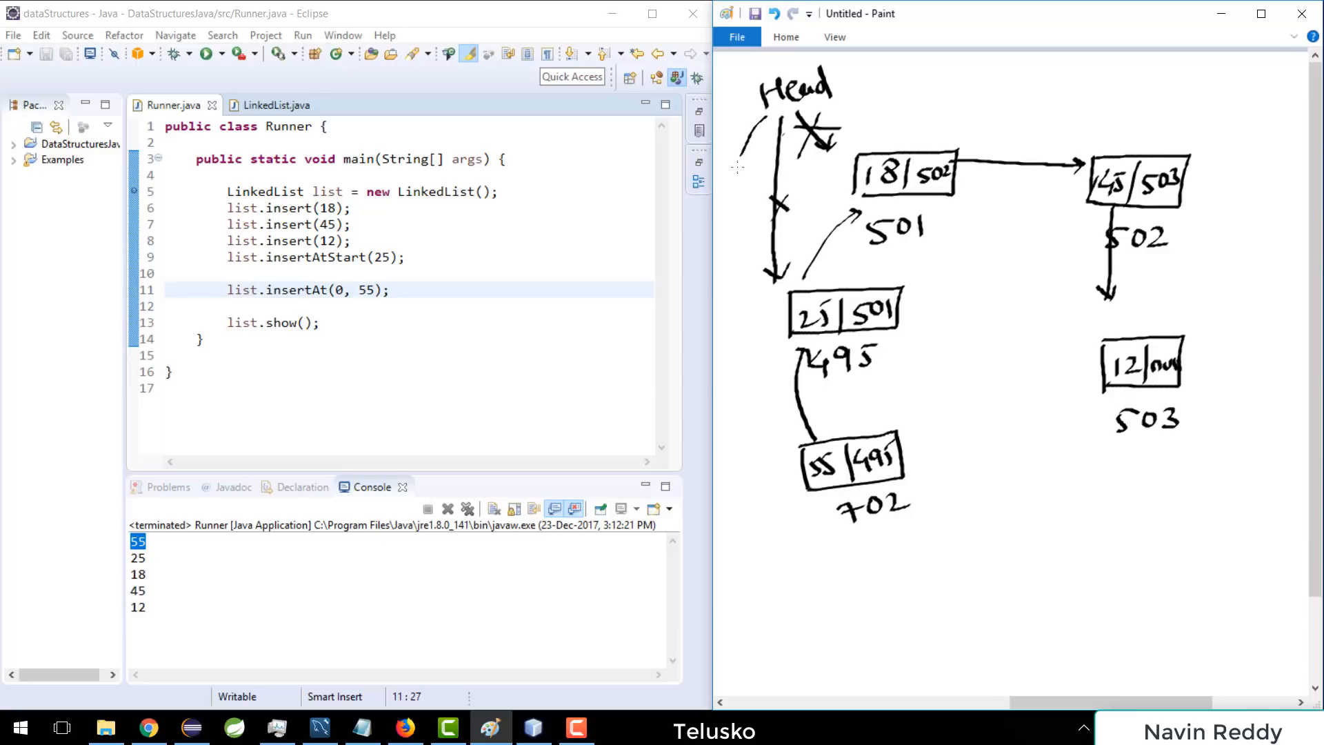
pyautogui.moveTo(756, 119); pyautogui.dragTo(776, 439)
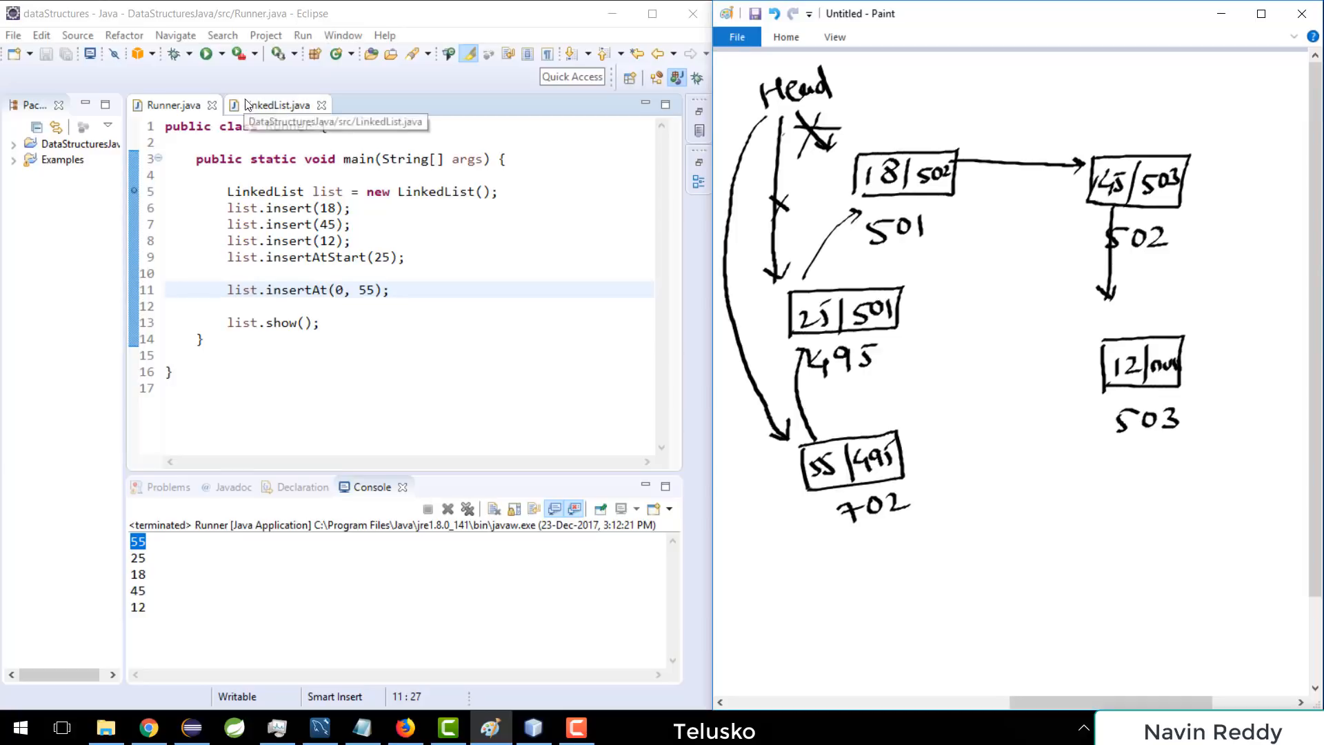
# Step: Circle node 18 in the sketch to mark it for removal, beside the LinkedList code
pyautogui.click(274, 104)
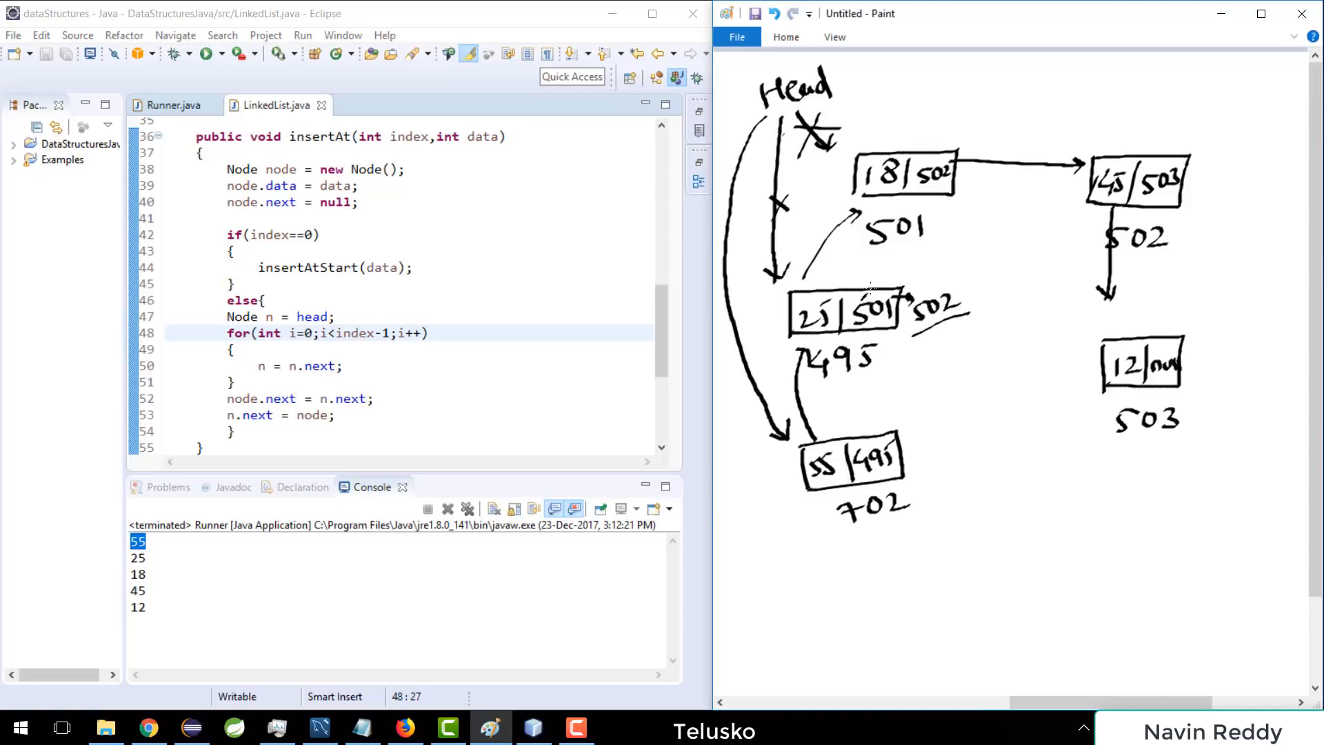
pyautogui.moveTo(874, 290); pyautogui.dragTo(1085, 201)
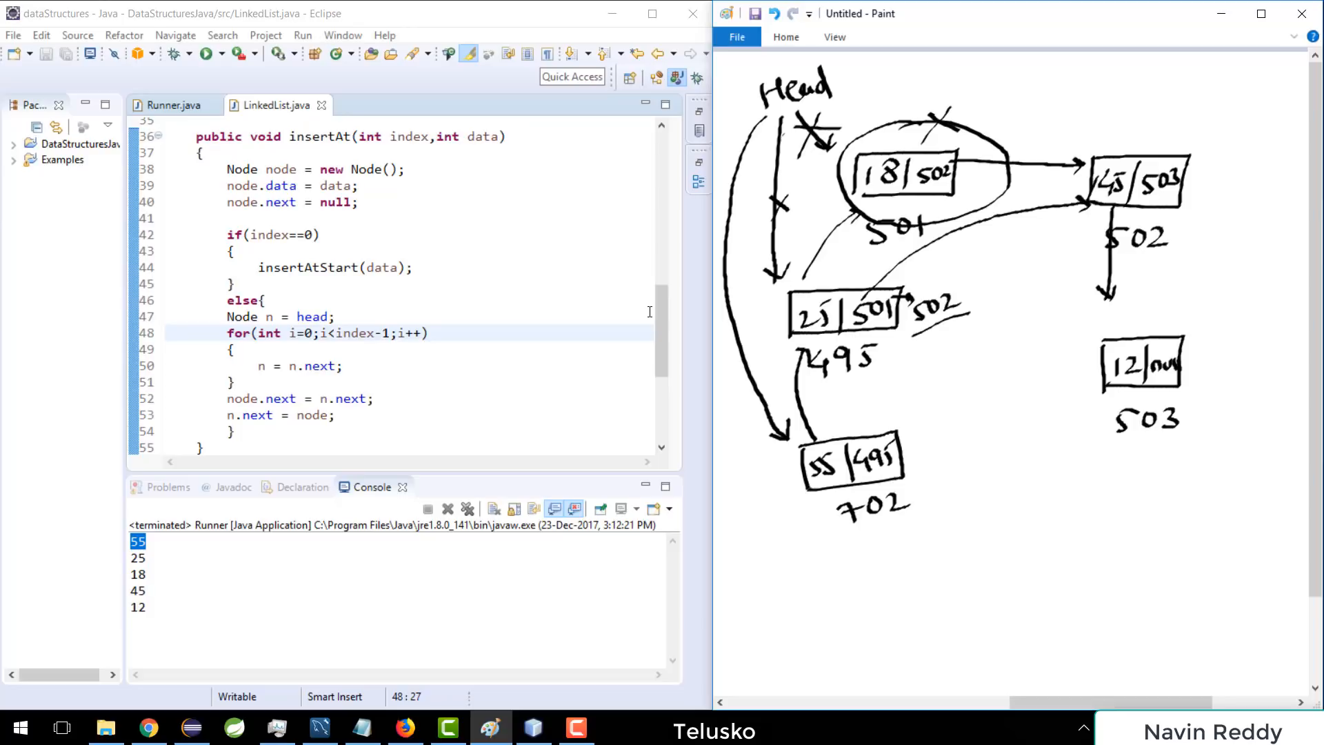
pyautogui.scroll(-3)
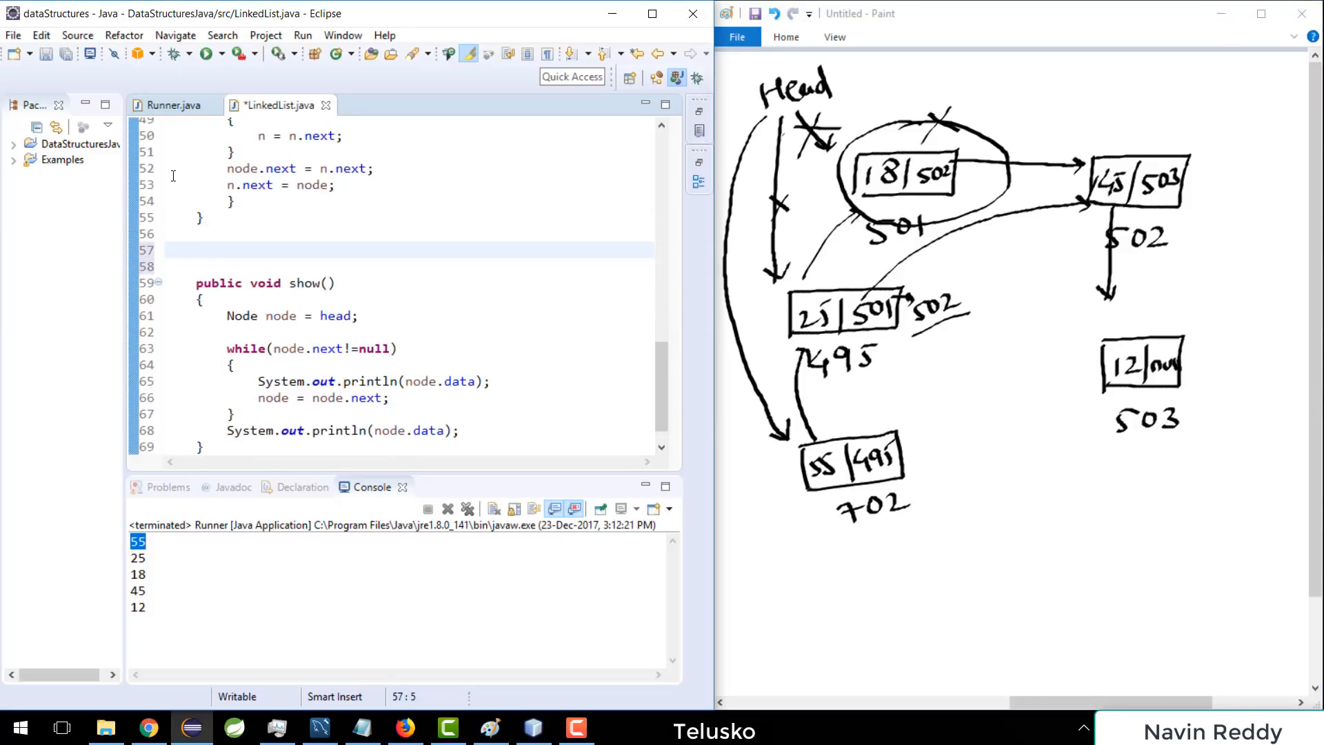
# Step: Write deleteAt(int index) whose if(index==0) branch sets head = head.next
pyautogui.write('public void delete(int index')
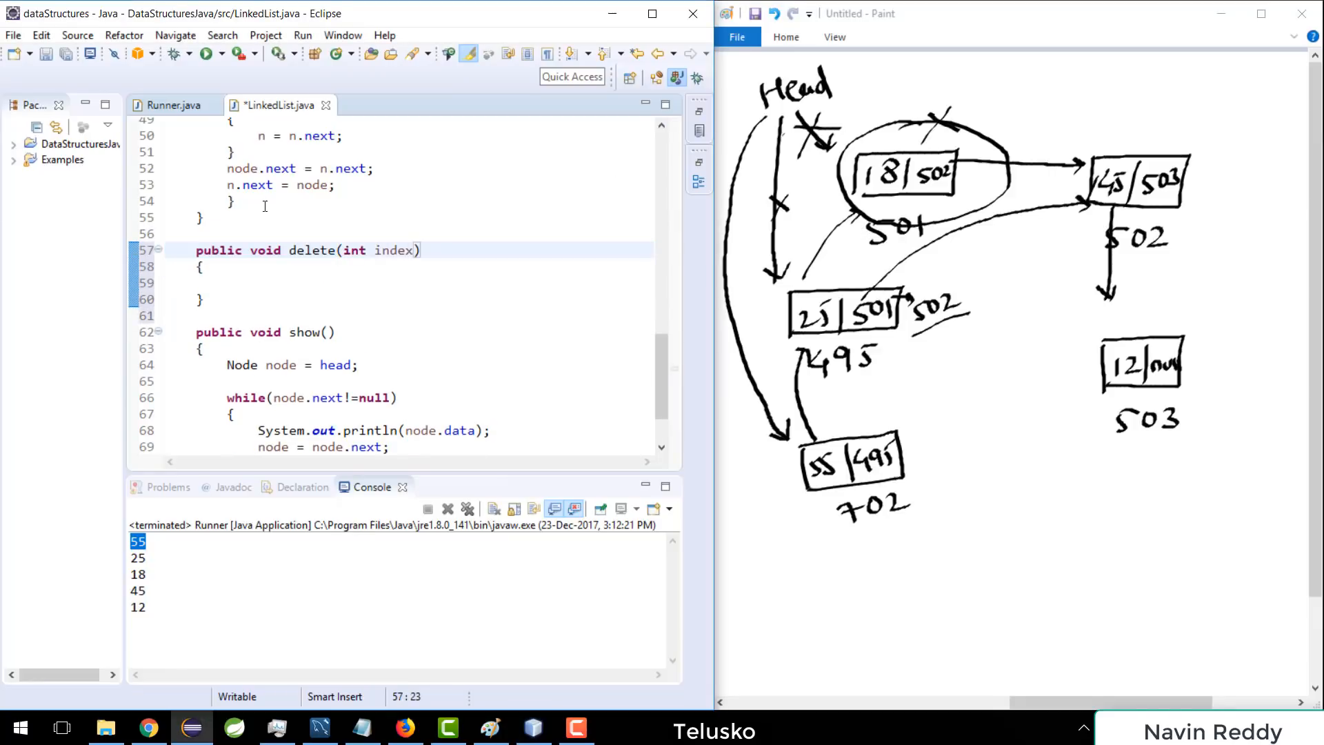
pyautogui.write('At')
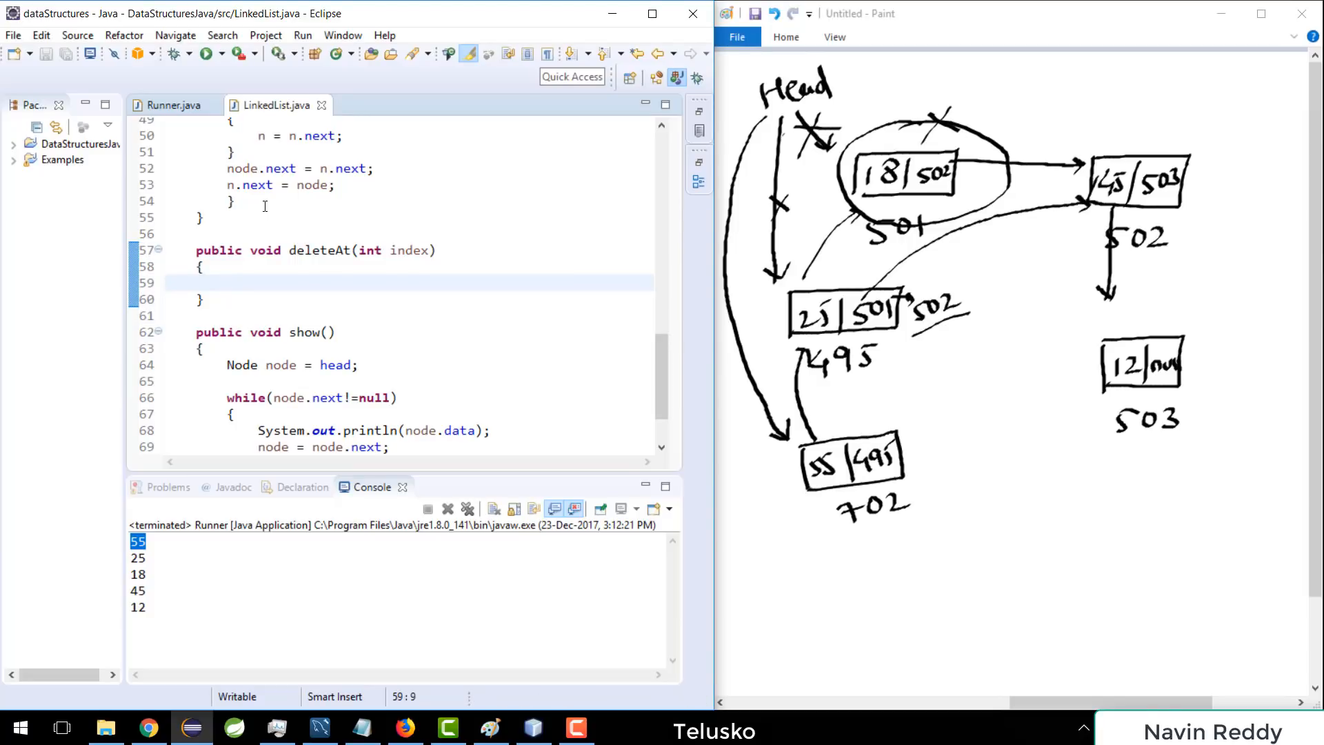
pyautogui.moveTo(975, 330)
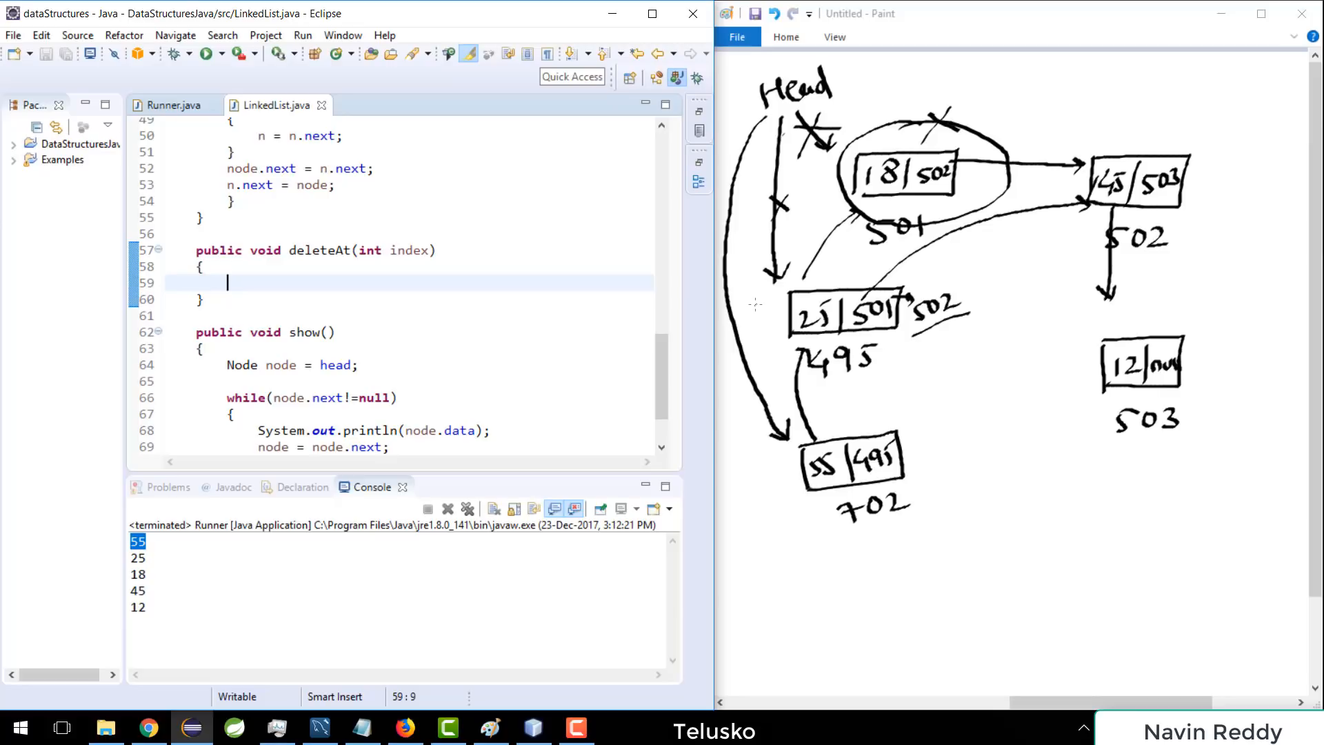
pyautogui.write('i')
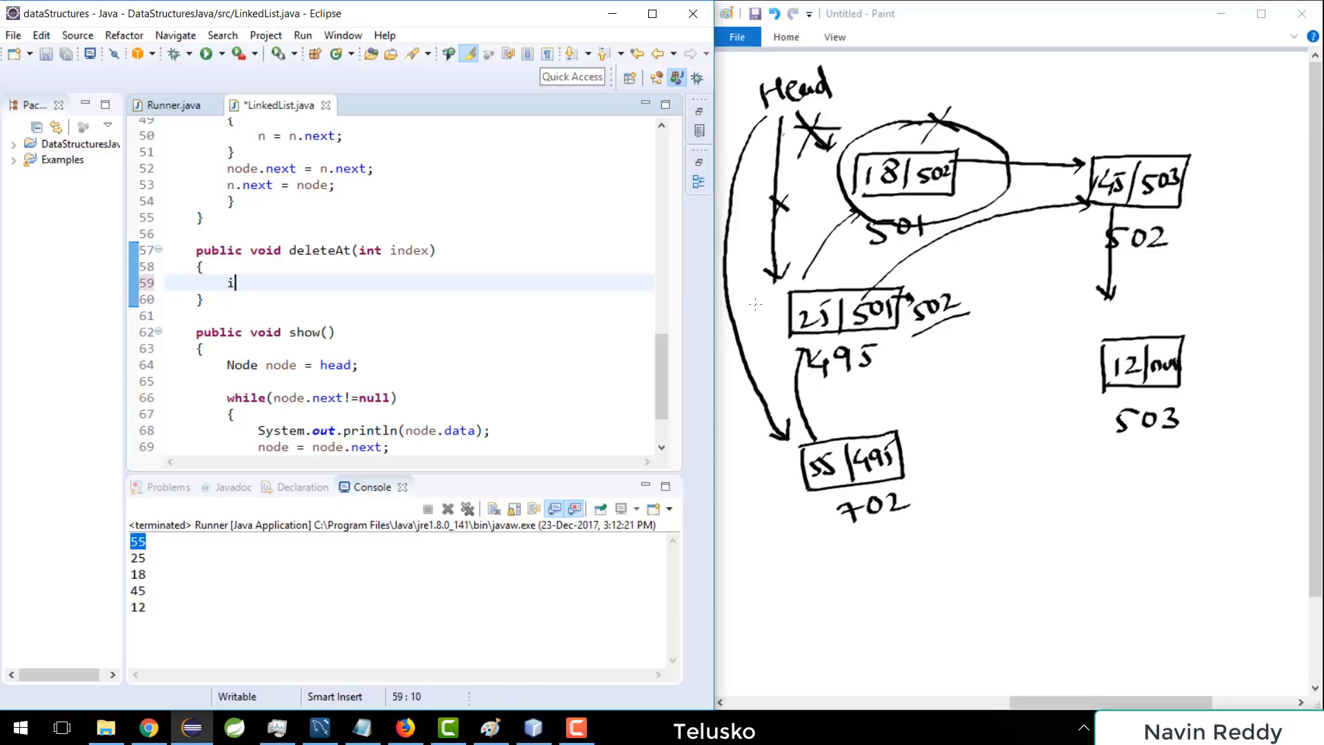
pyautogui.write('f(index)')
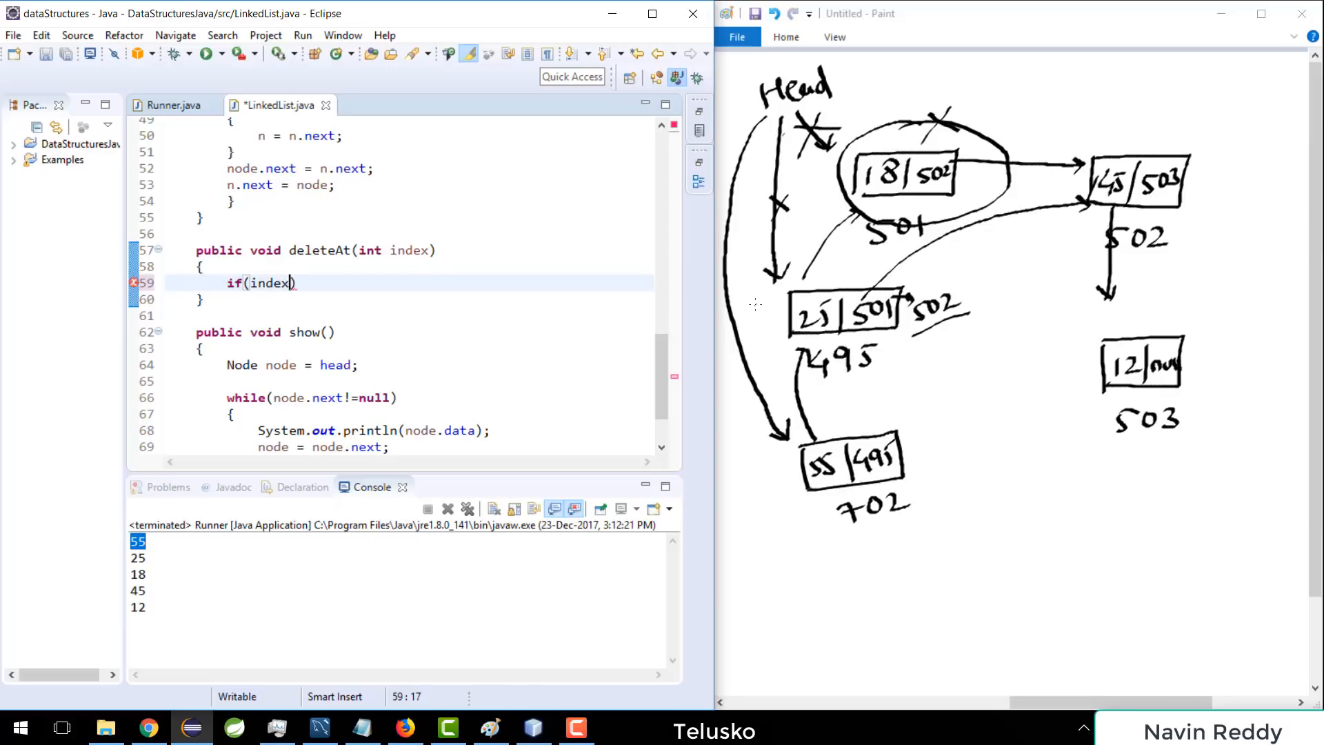
pyautogui.write('==0')
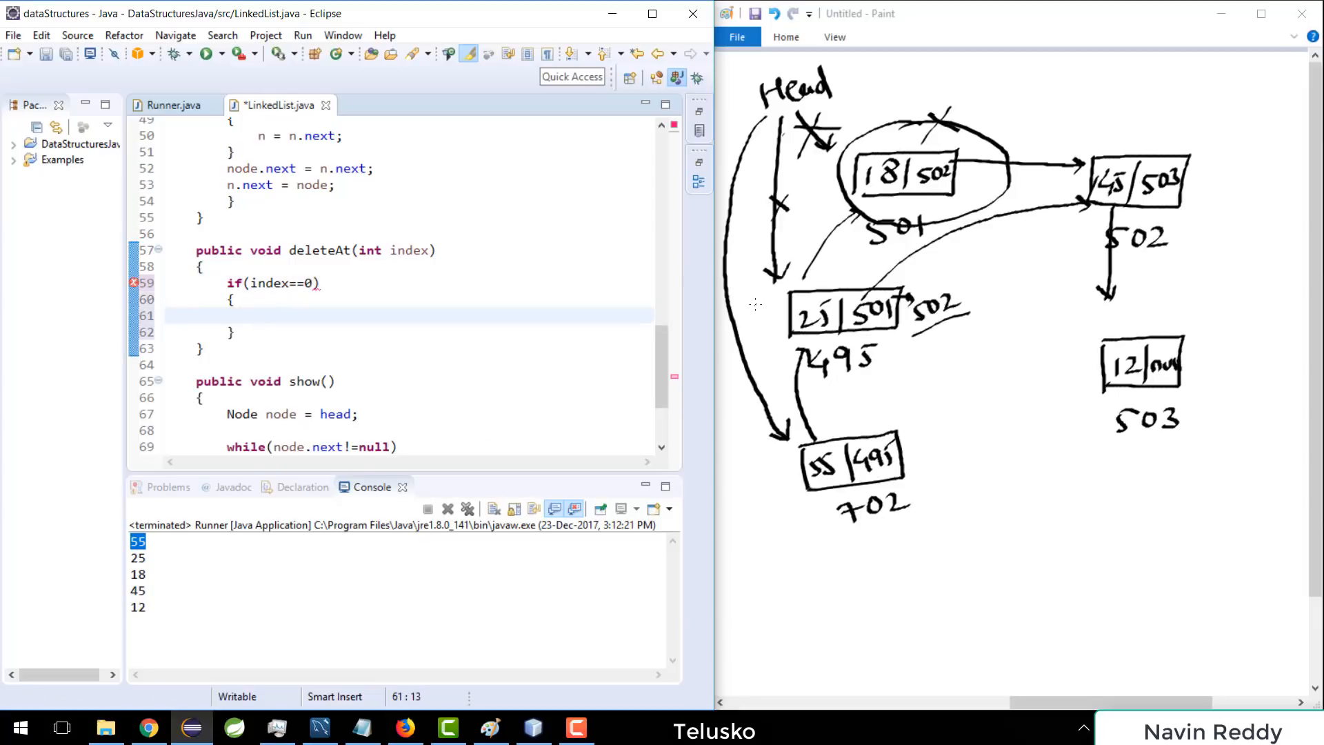
pyautogui.write('head =')
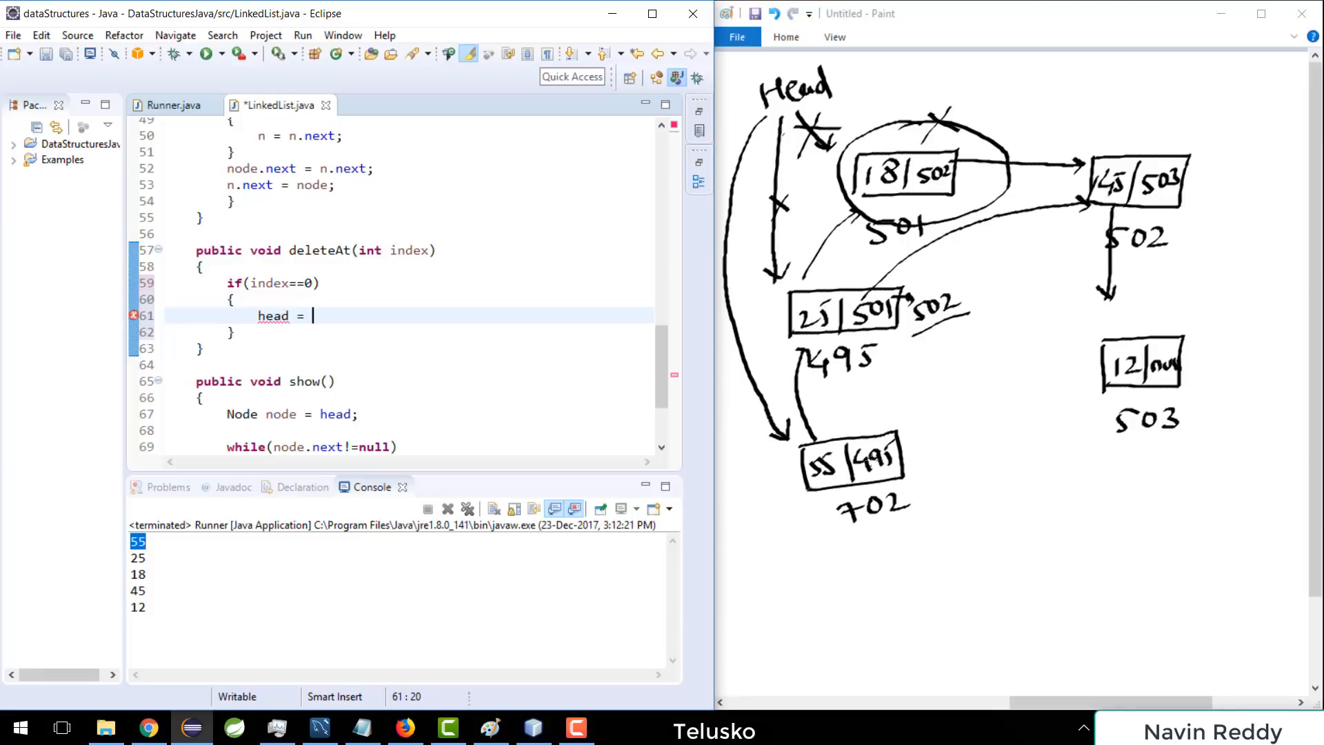
pyautogui.write('head.')
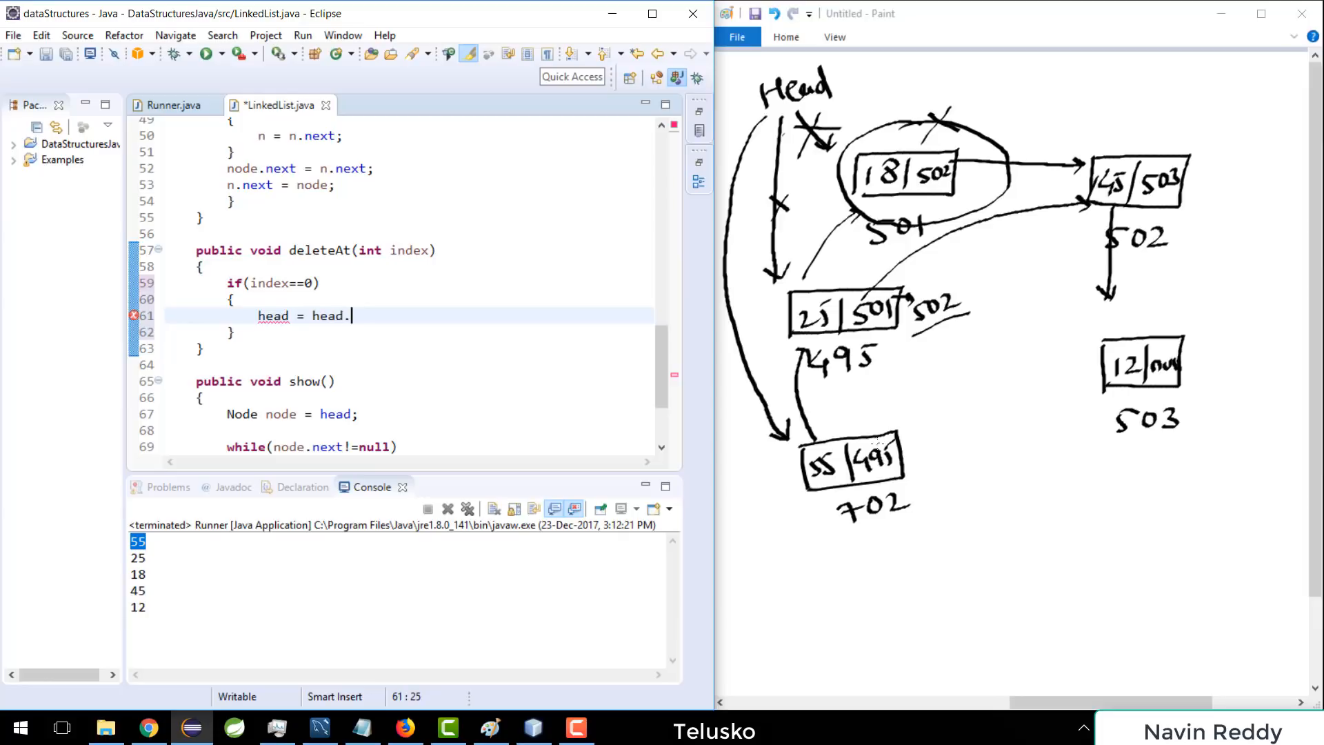
pyautogui.write('next;')
pyautogui.write('else')
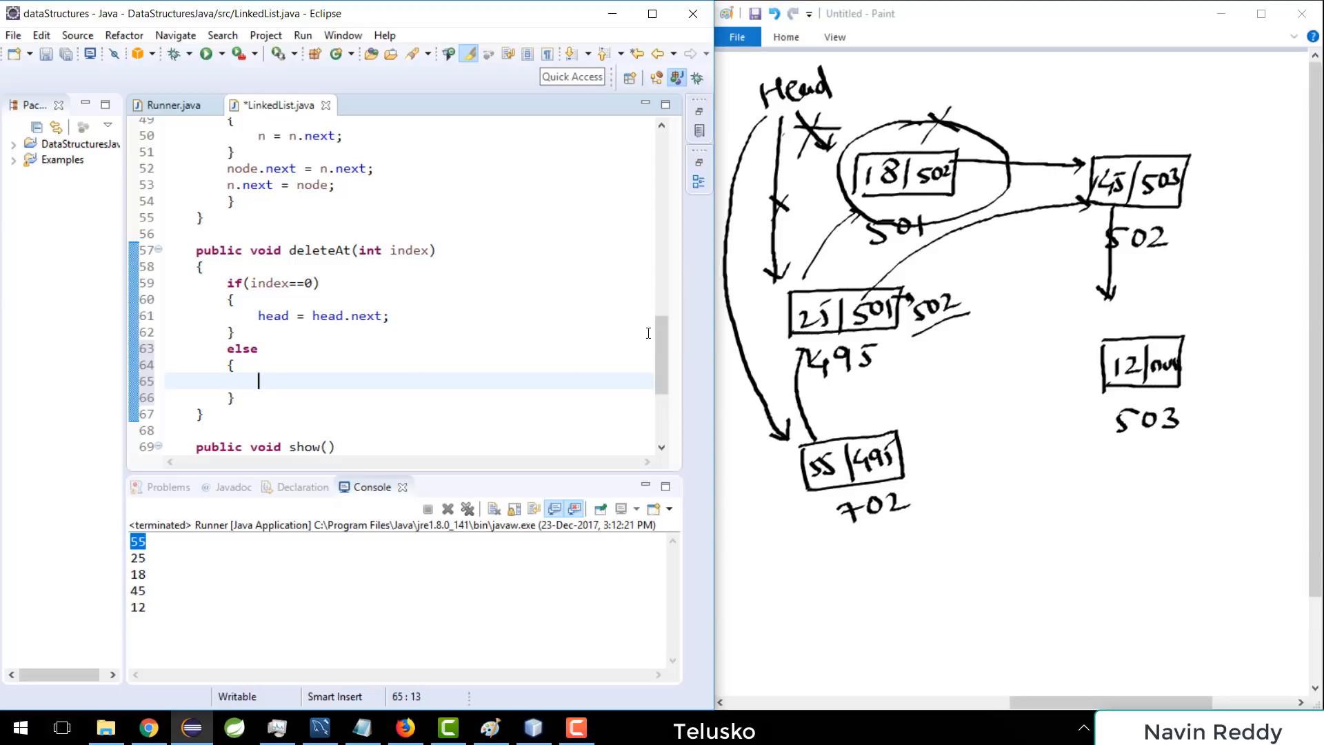
# Step: Copy insertAt's Node n = head and index-1 loop into deleteAt's else block
pyautogui.scroll(-3)
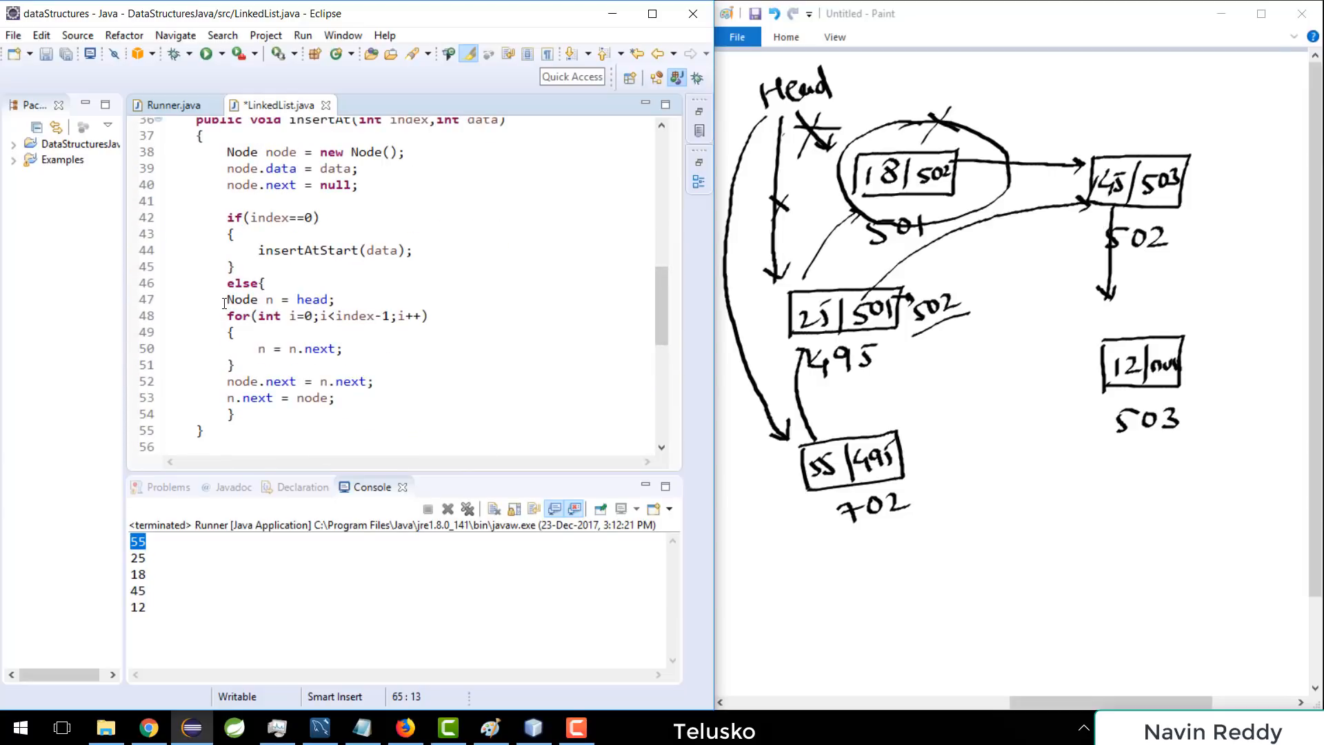
pyautogui.moveTo(226, 300); pyautogui.dragTo(235, 364)
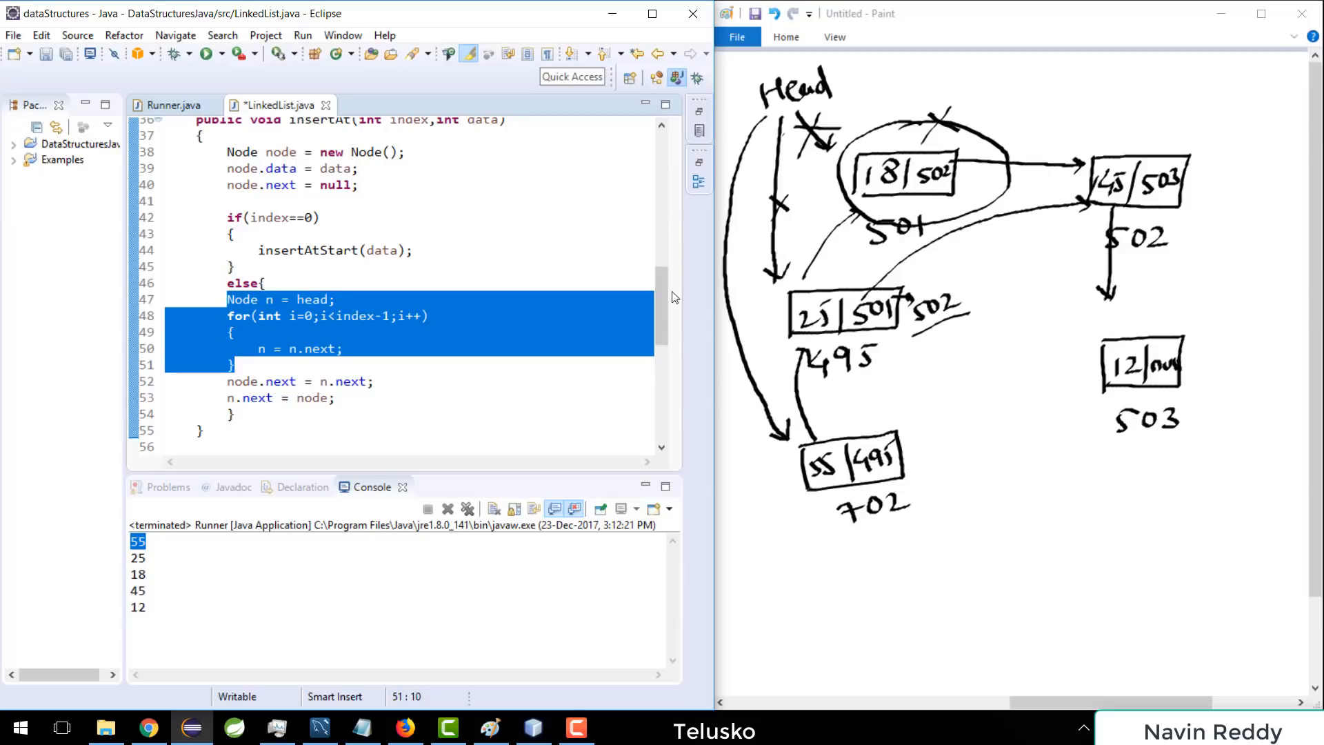
pyautogui.scroll(-3)
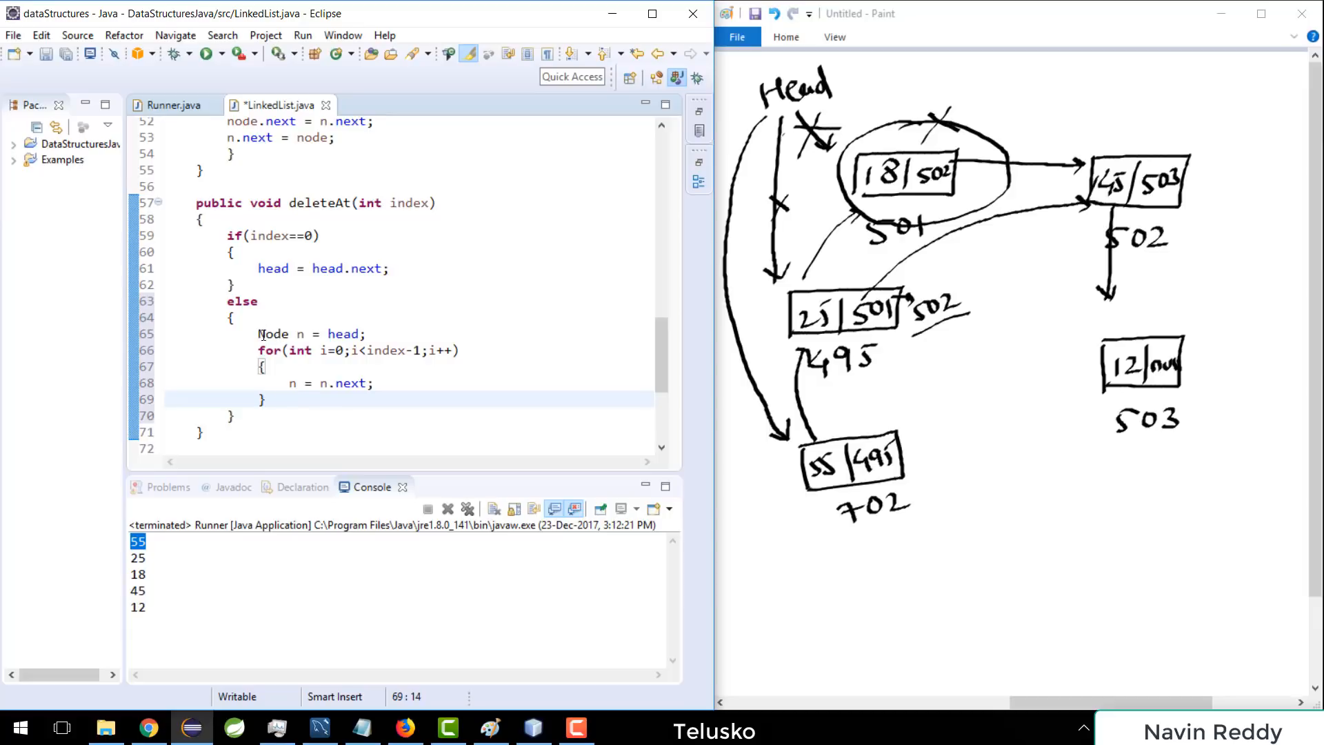
pyautogui.moveTo(259, 334); pyautogui.dragTo(389, 350)
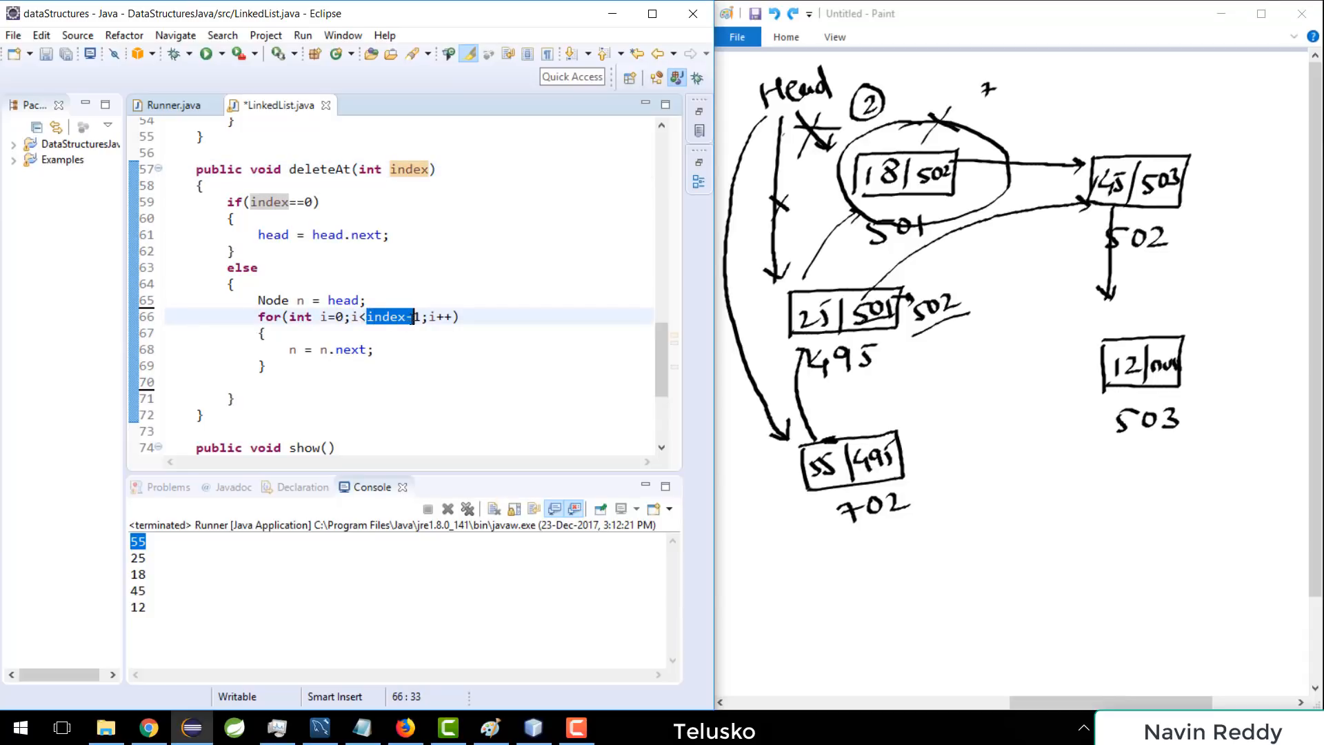
pyautogui.press('Backspace')
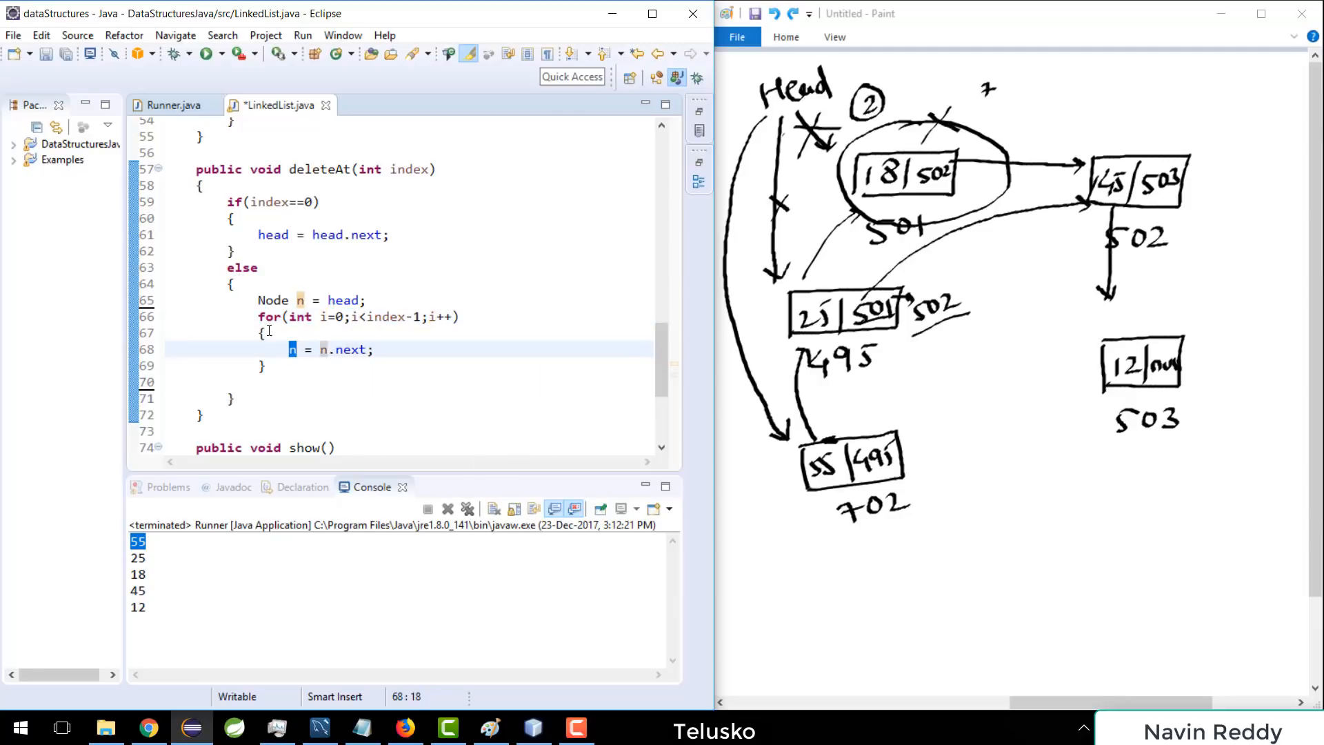
pyautogui.moveTo(767, 319)
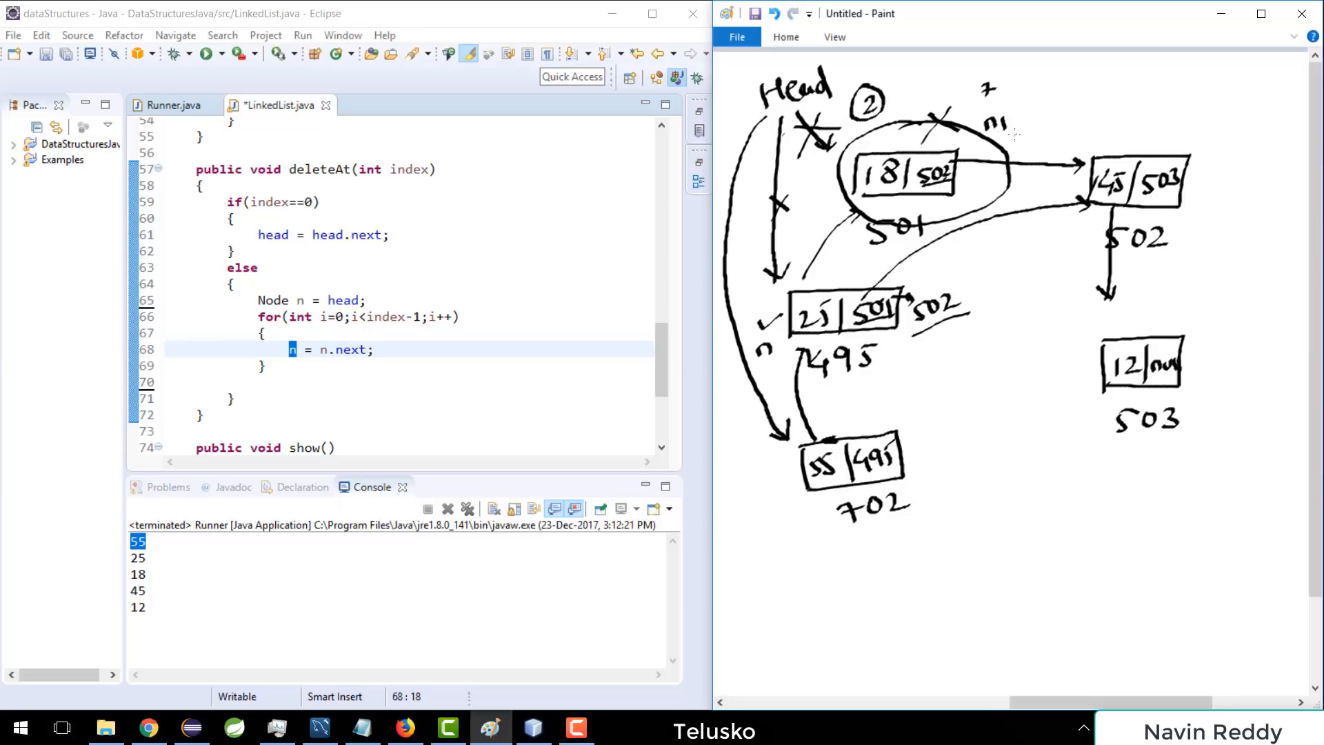
pyautogui.moveTo(1006, 129)
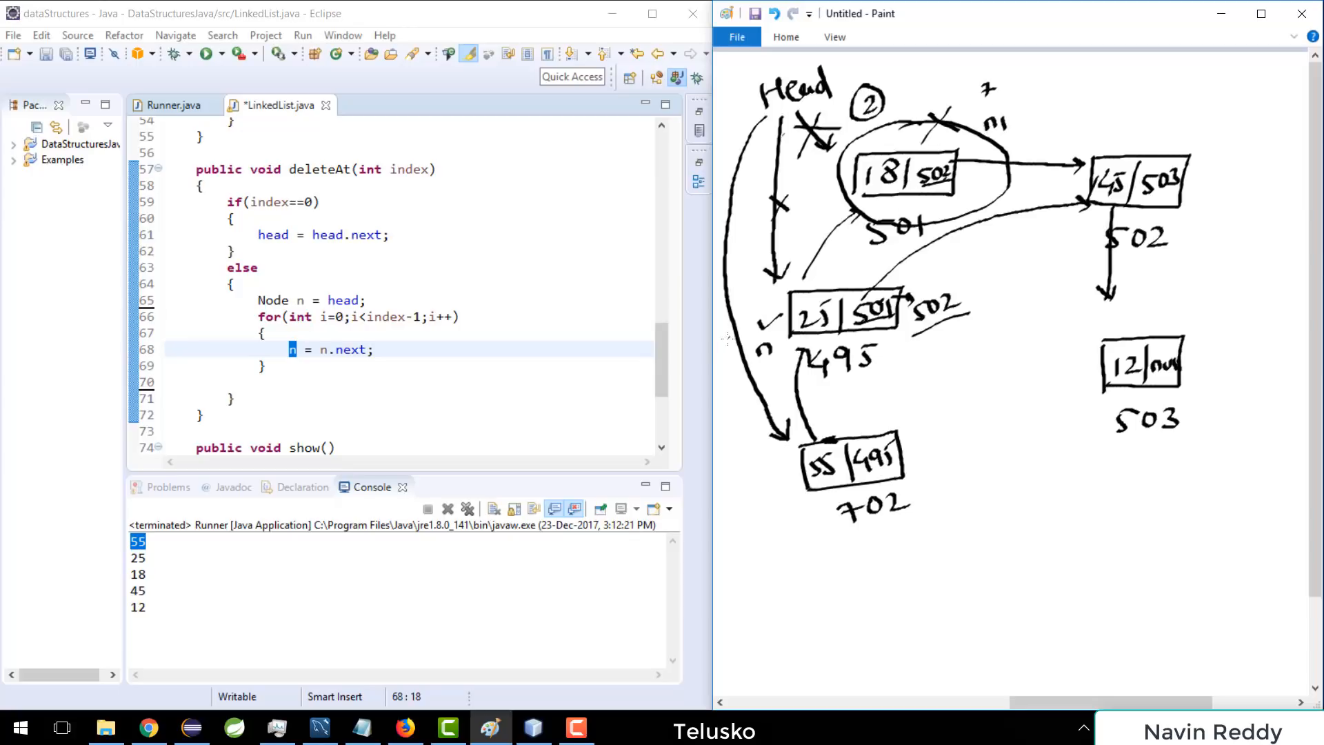
pyautogui.moveTo(400, 390)
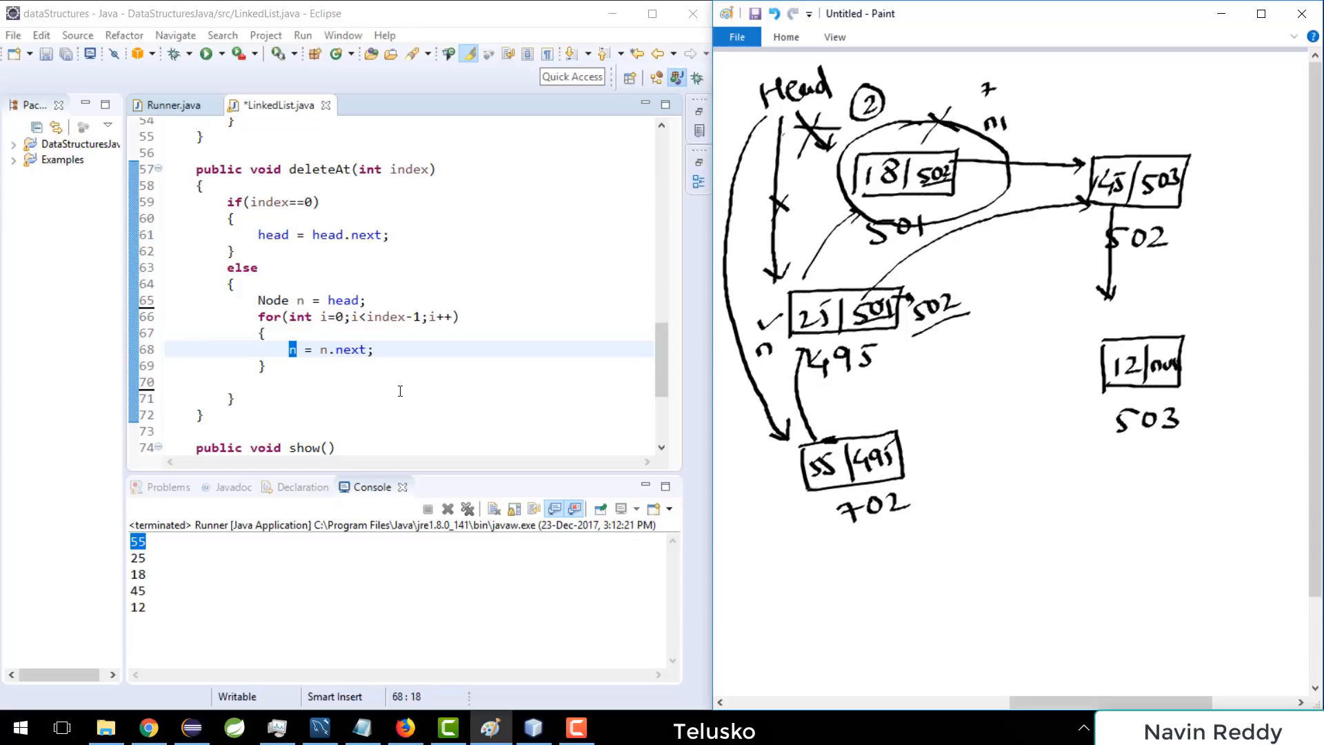
# Step: Assign n1 = n.next; right after the loop in deleteAt
pyautogui.click(259, 382)
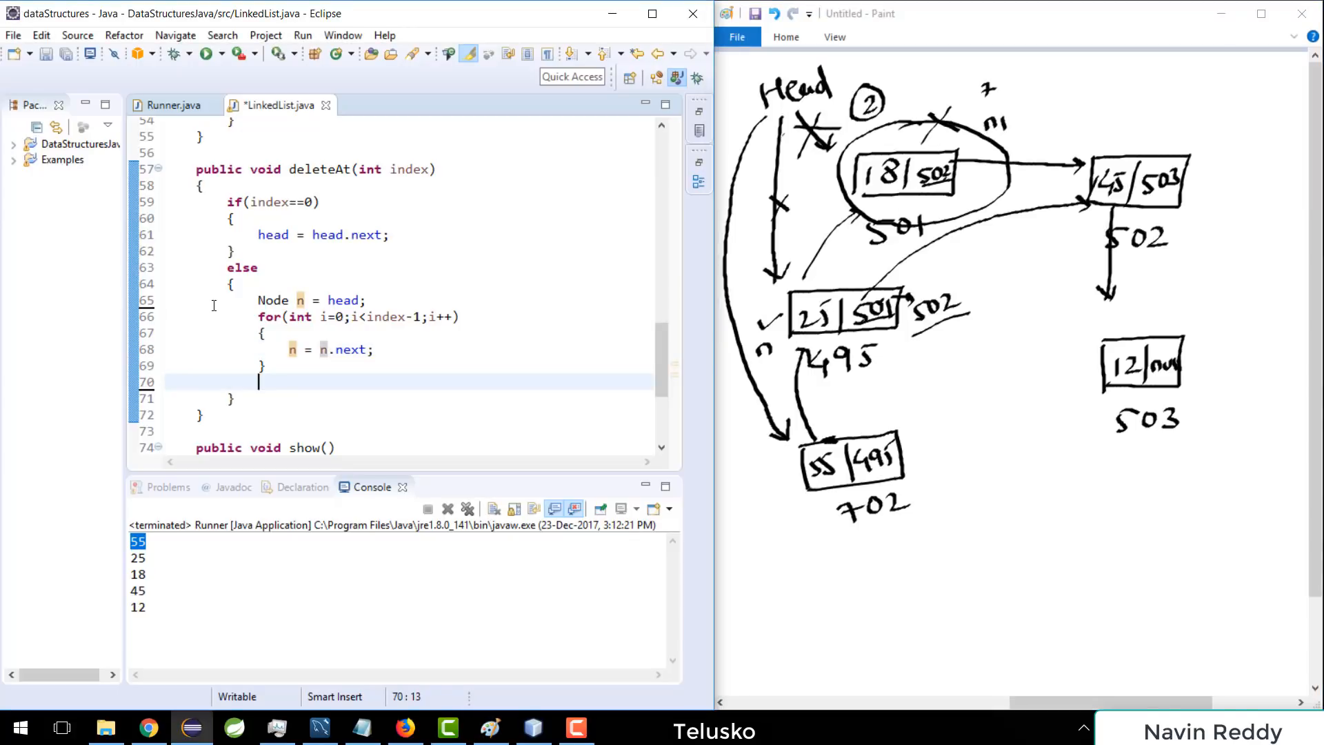
pyautogui.write('n')
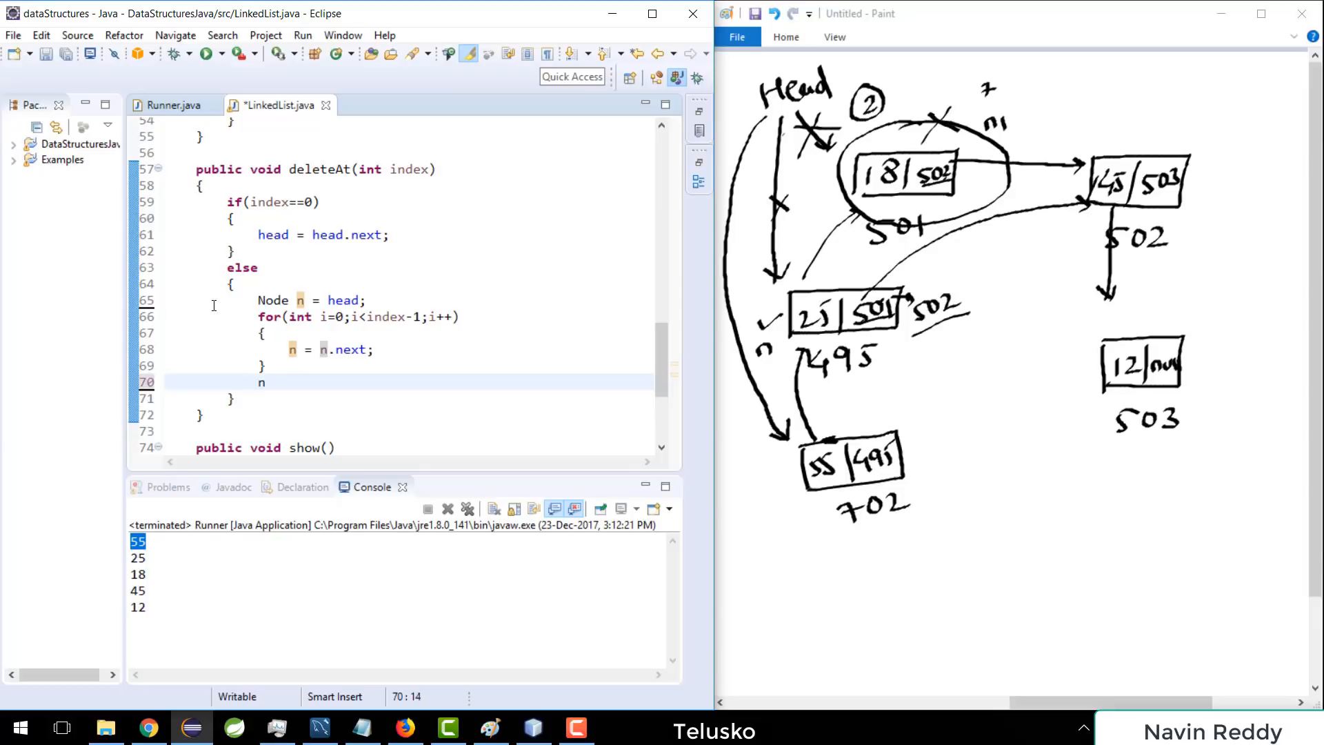
pyautogui.write('1 = n.')
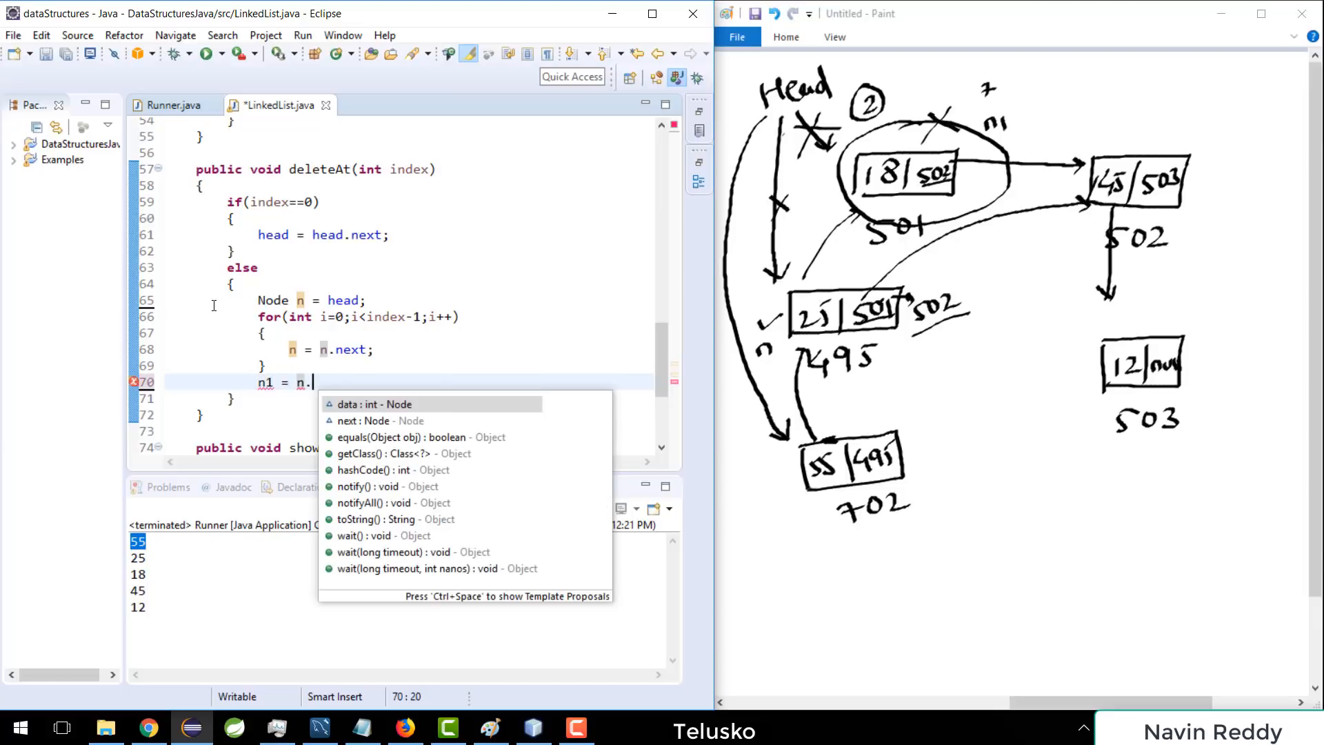
pyautogui.write('next;')
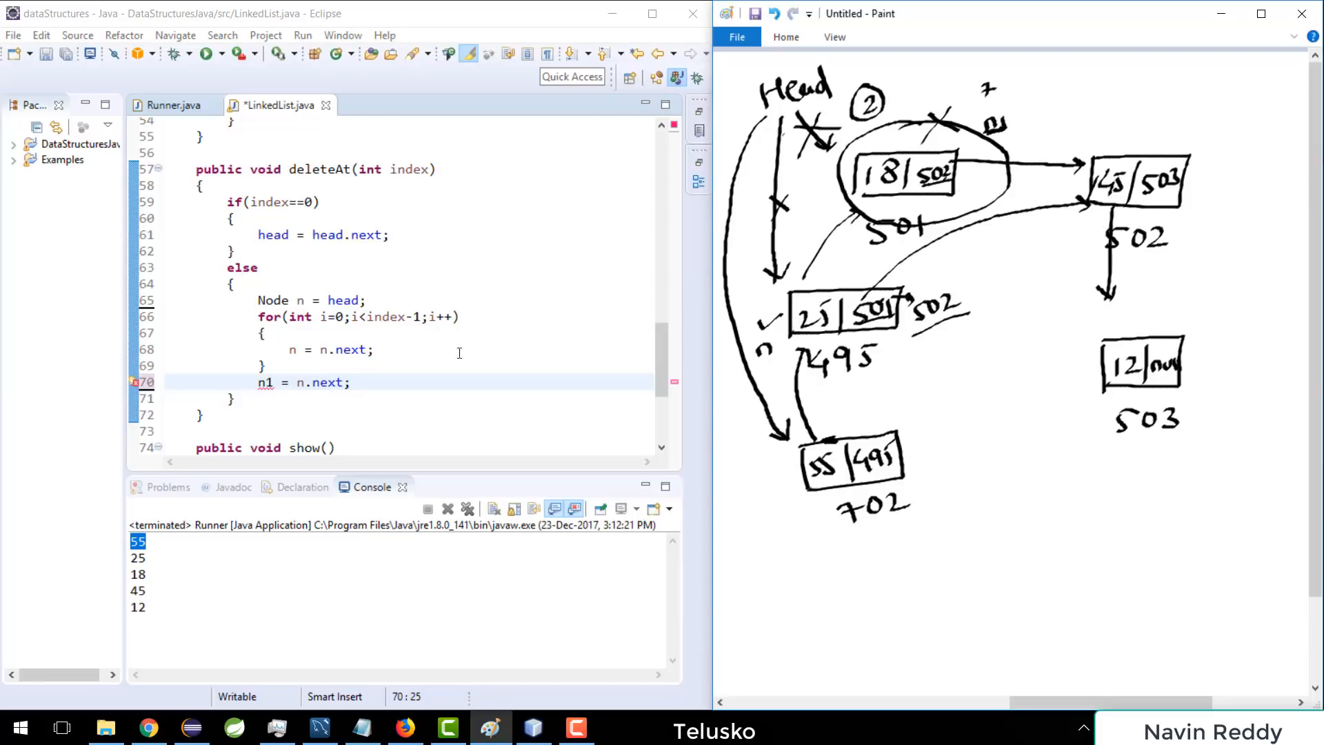
# Step: Declare Node n1 = null before the loop in the else block
pyautogui.write('N')
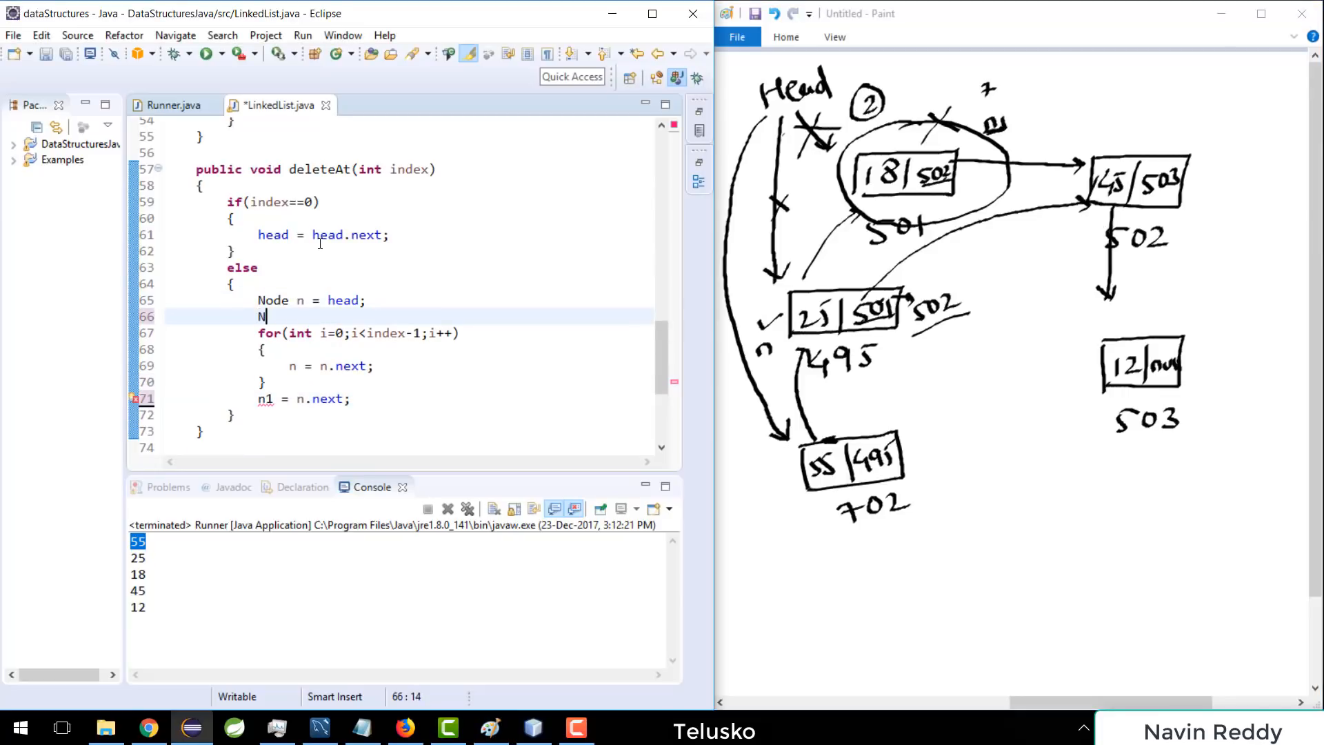
pyautogui.write('ode n1')
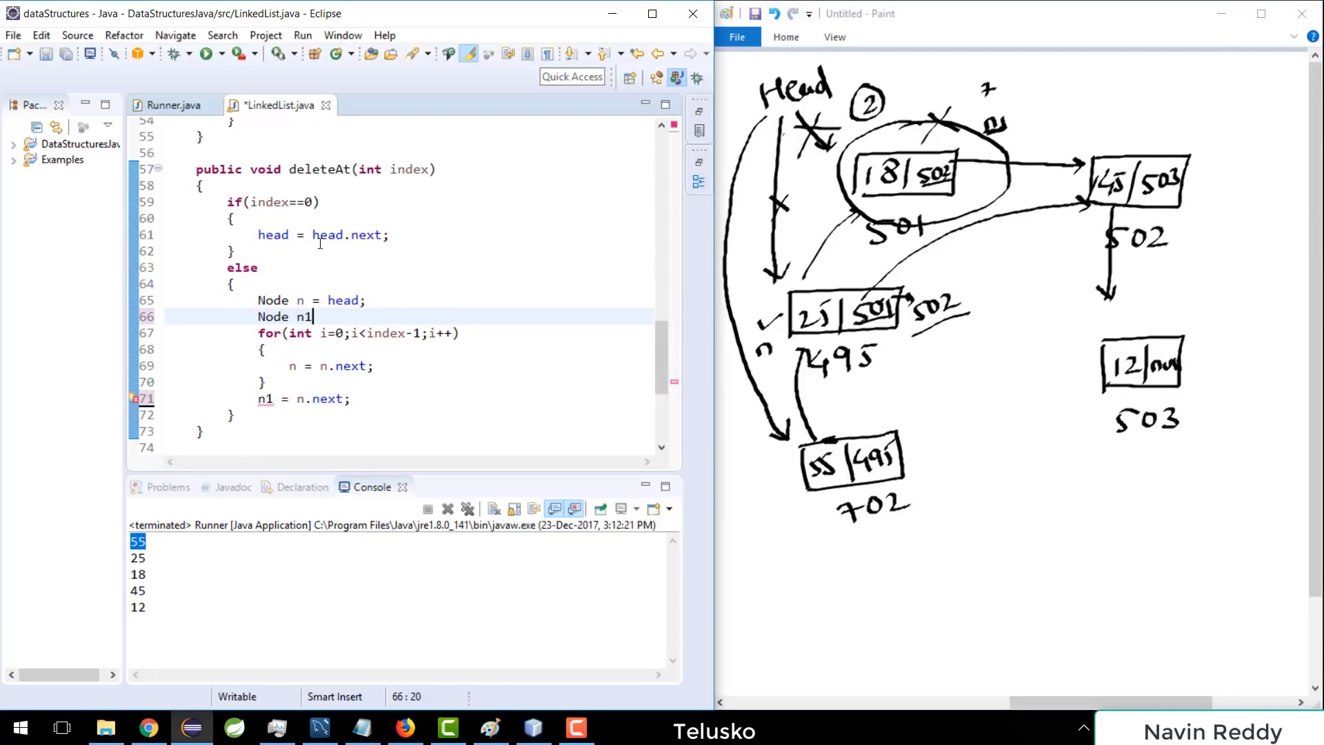
pyautogui.write('= null;')
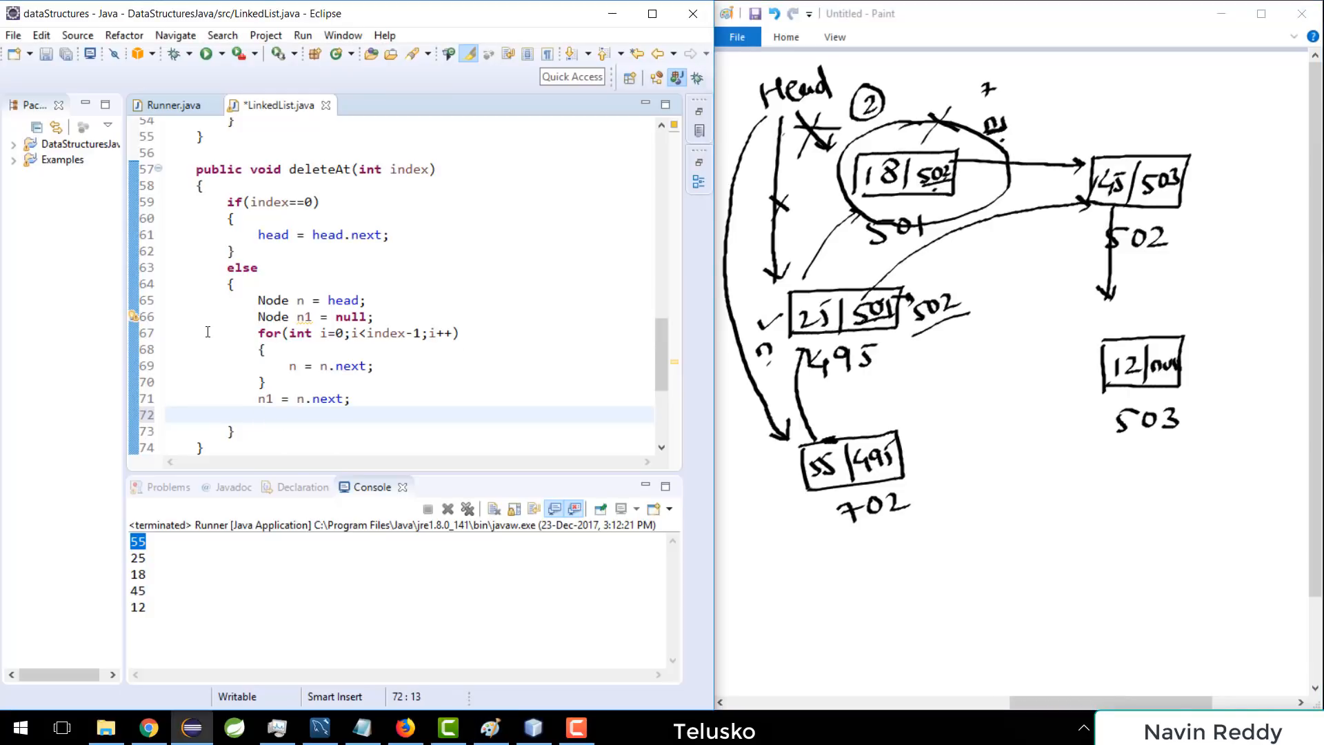
# Step: Relink n.next = n1.next, print "n1 " + n1.data, and save LinkedList.java
pyautogui.write('n.next = n')
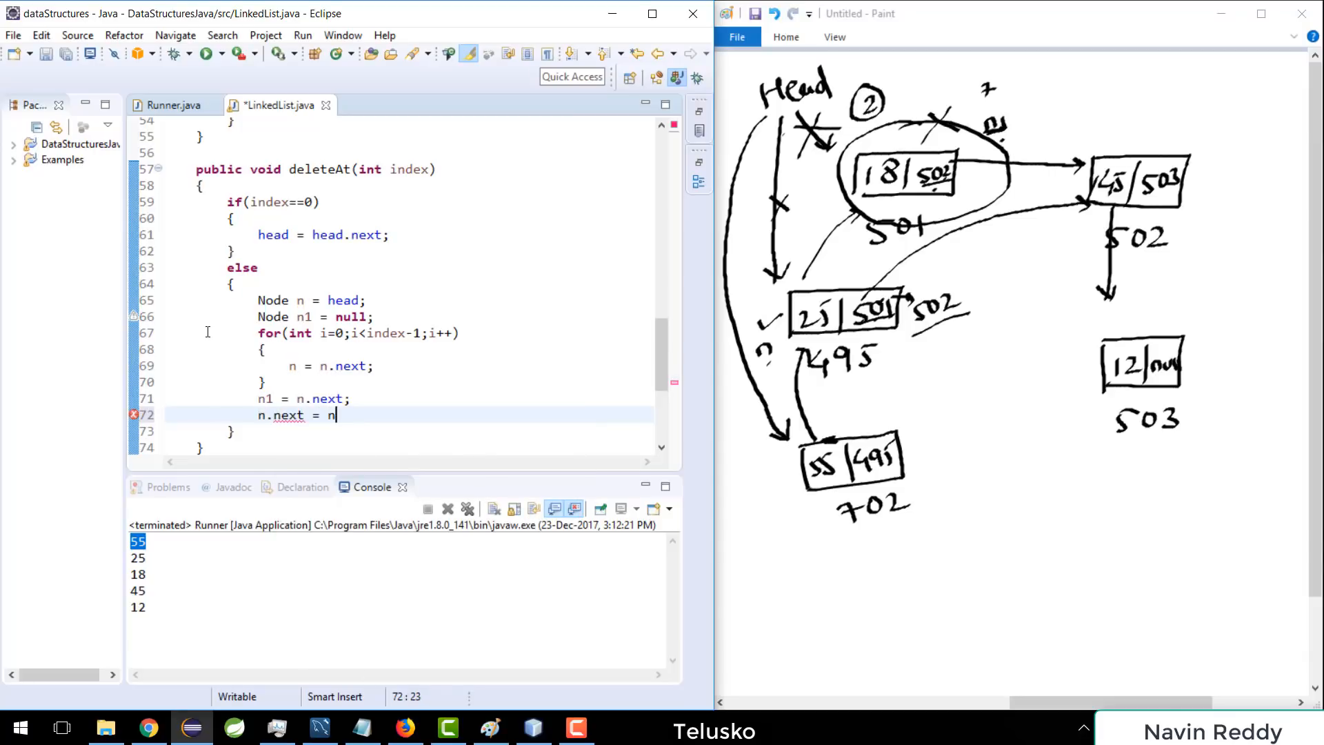
pyautogui.write('1.next;')
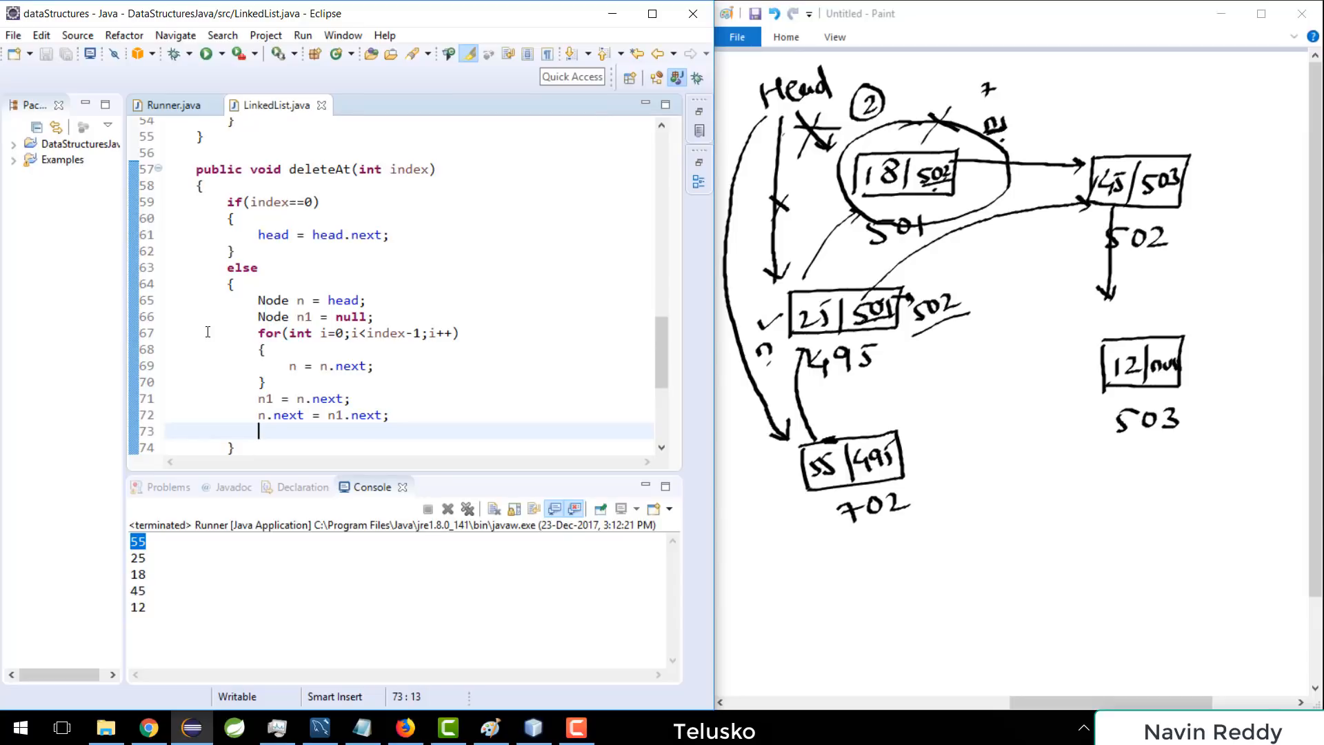
pyautogui.write('System.out.println();')
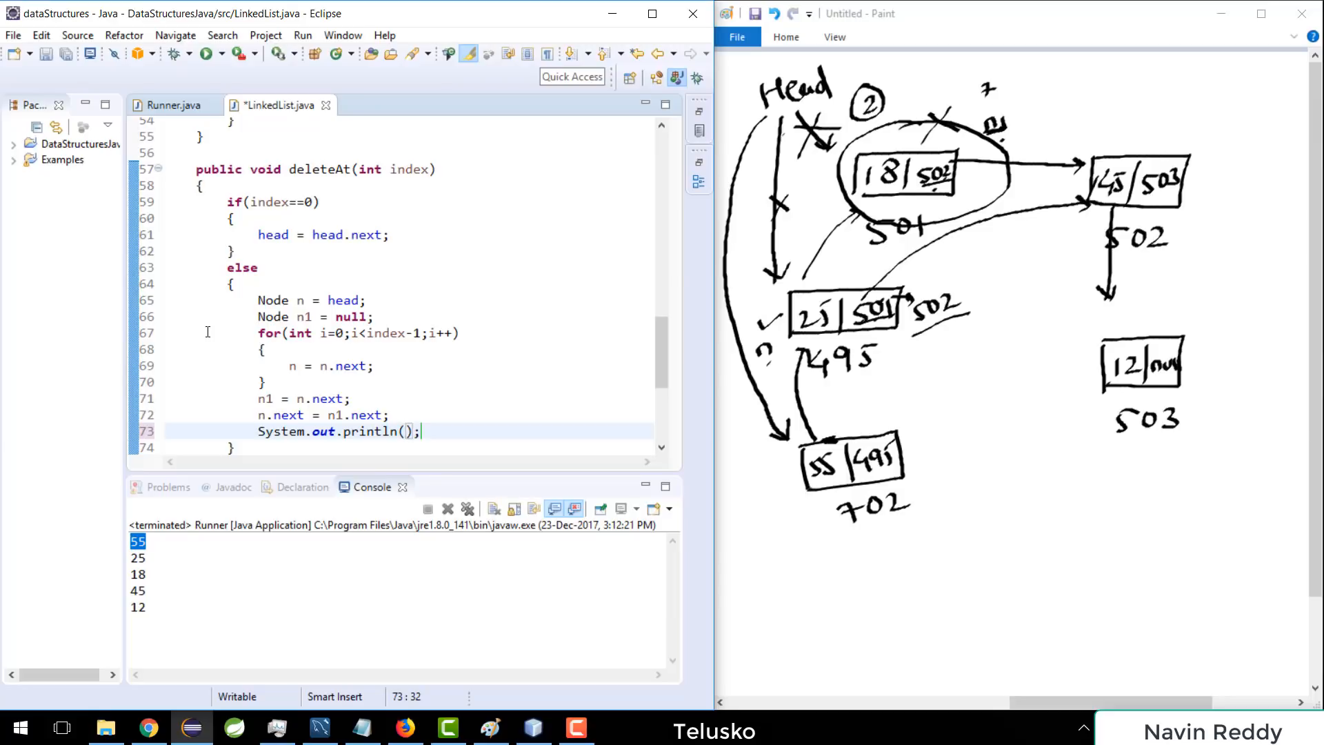
pyautogui.write('"')
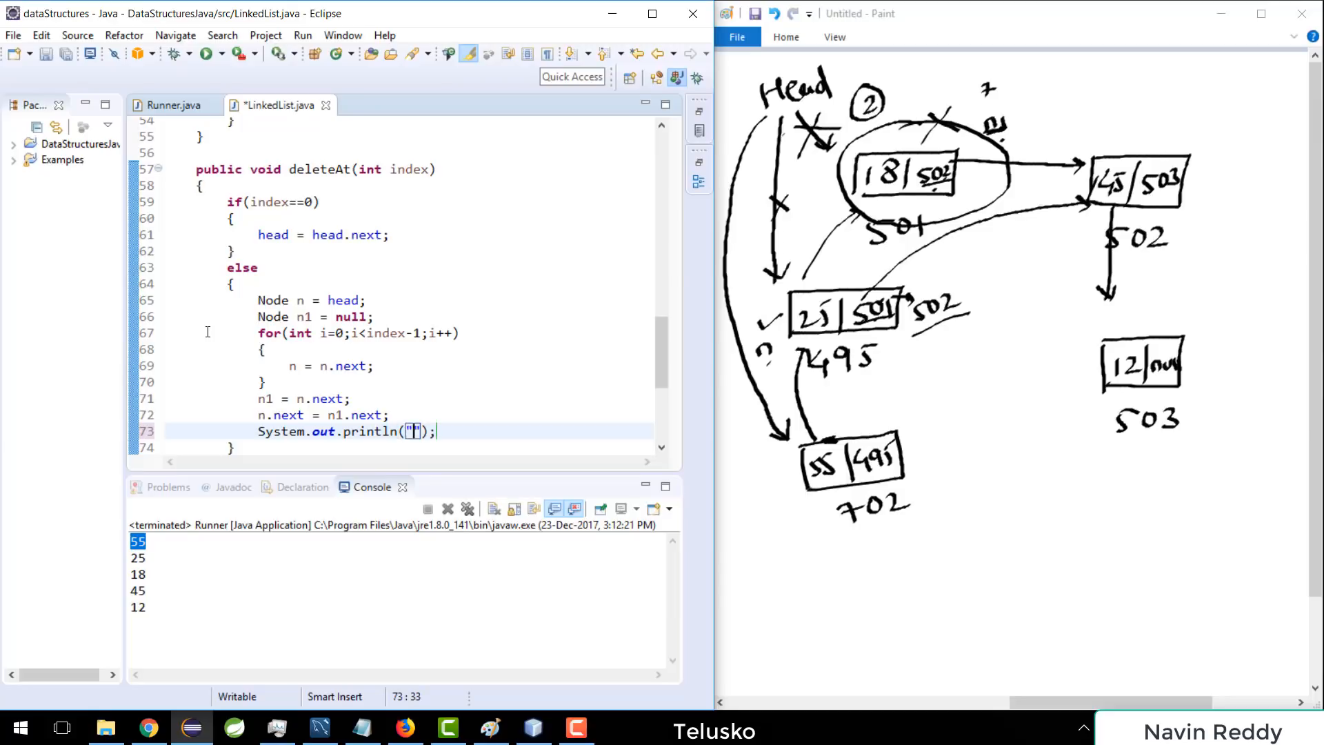
pyautogui.write('n1')
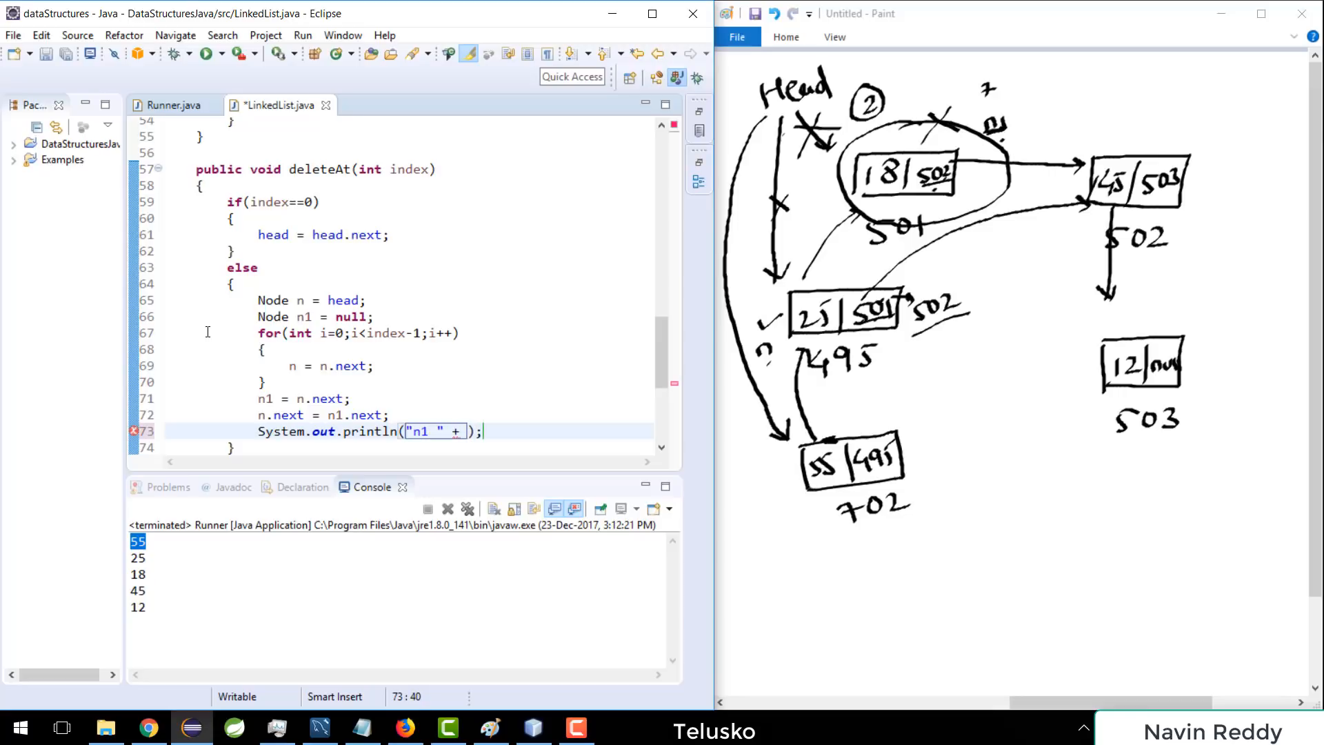
pyautogui.write('n')
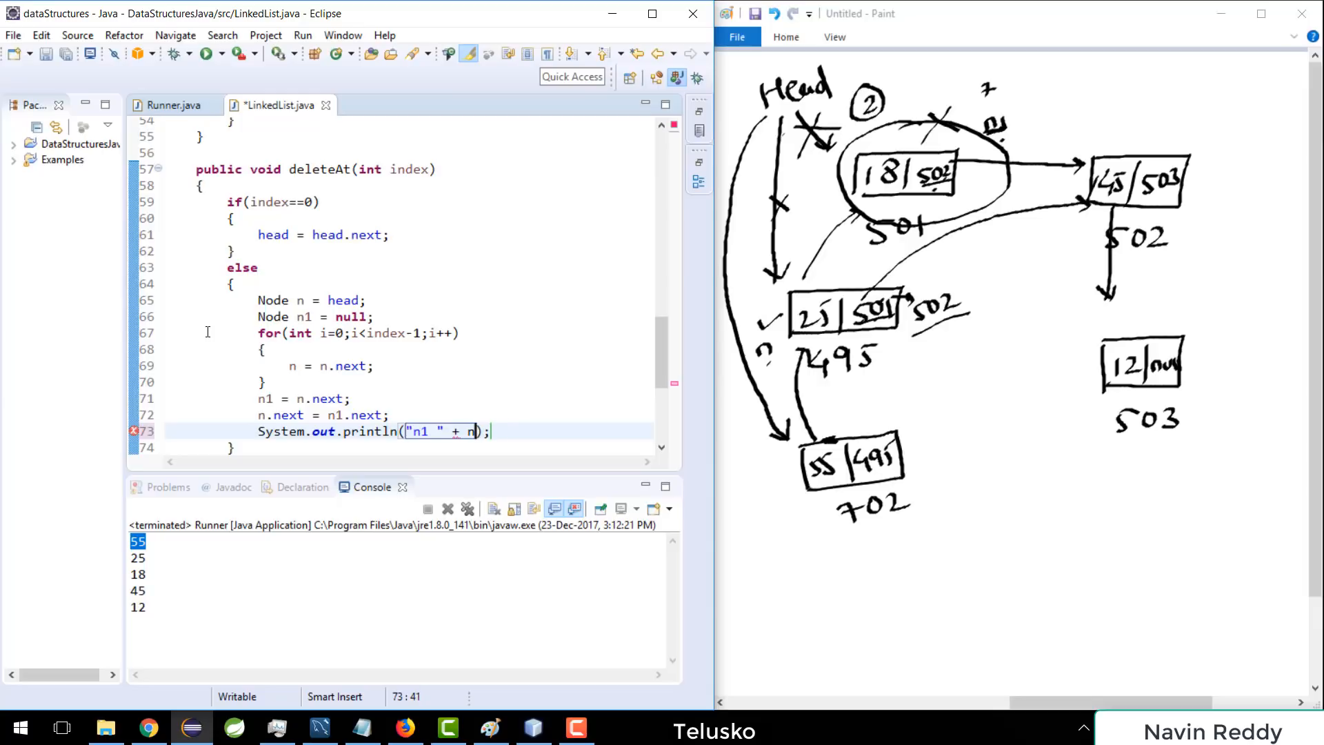
pyautogui.write('1.data')
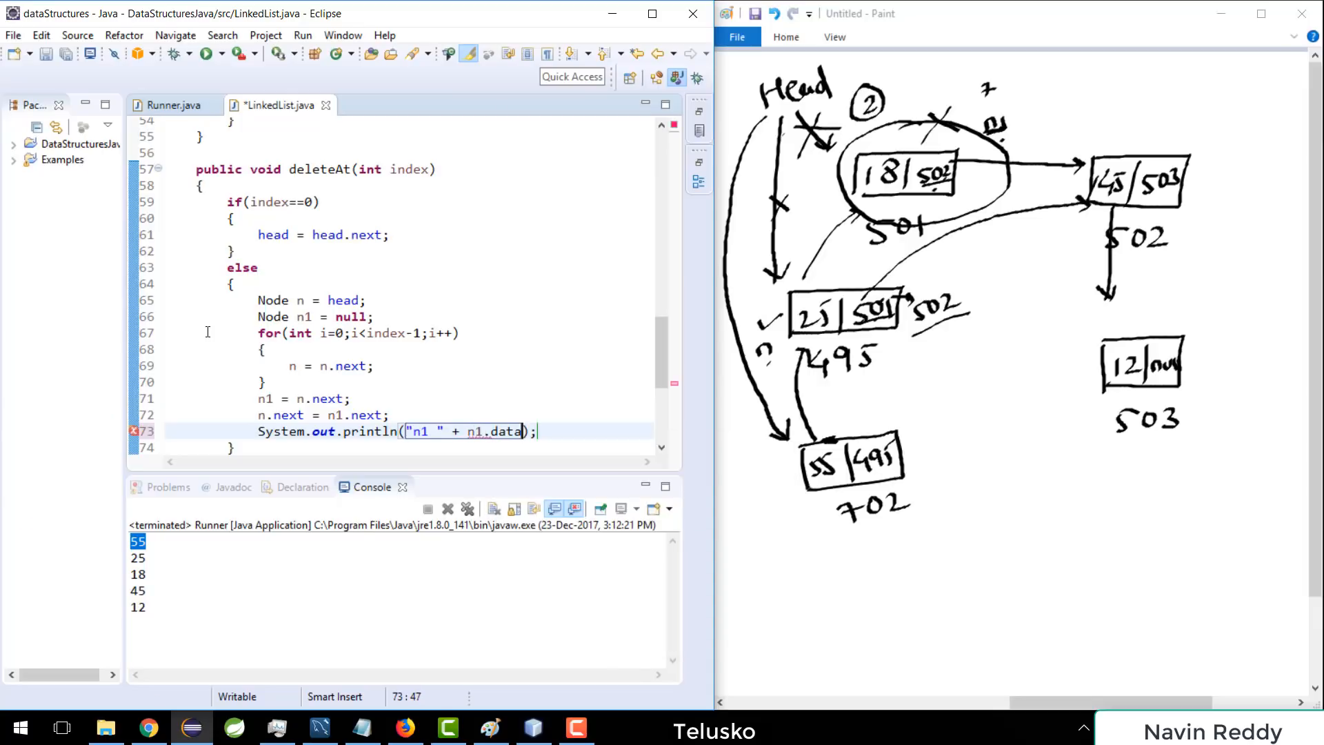
pyautogui.press('ctrl+s')
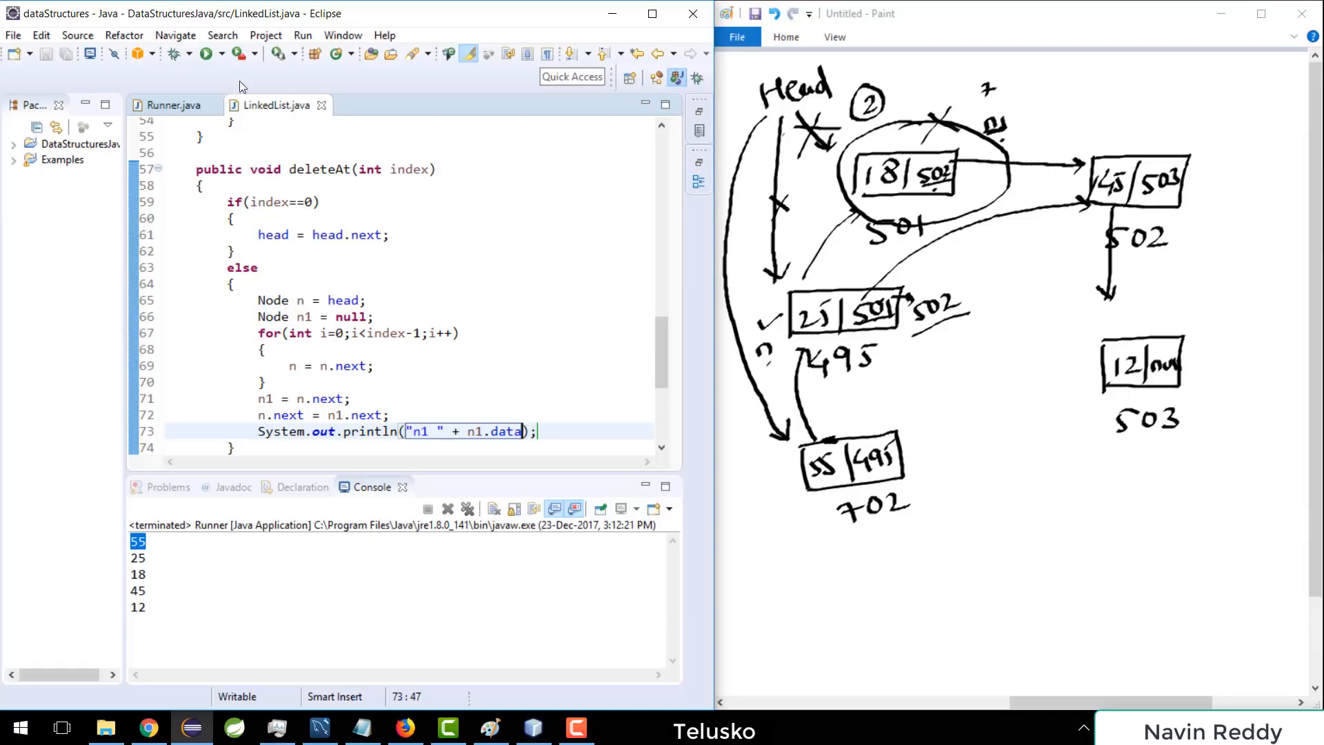
# Step: Call list.deleteAt(2) in Runner, save and run so the console shows 55 25 45 12
pyautogui.click(173, 105)
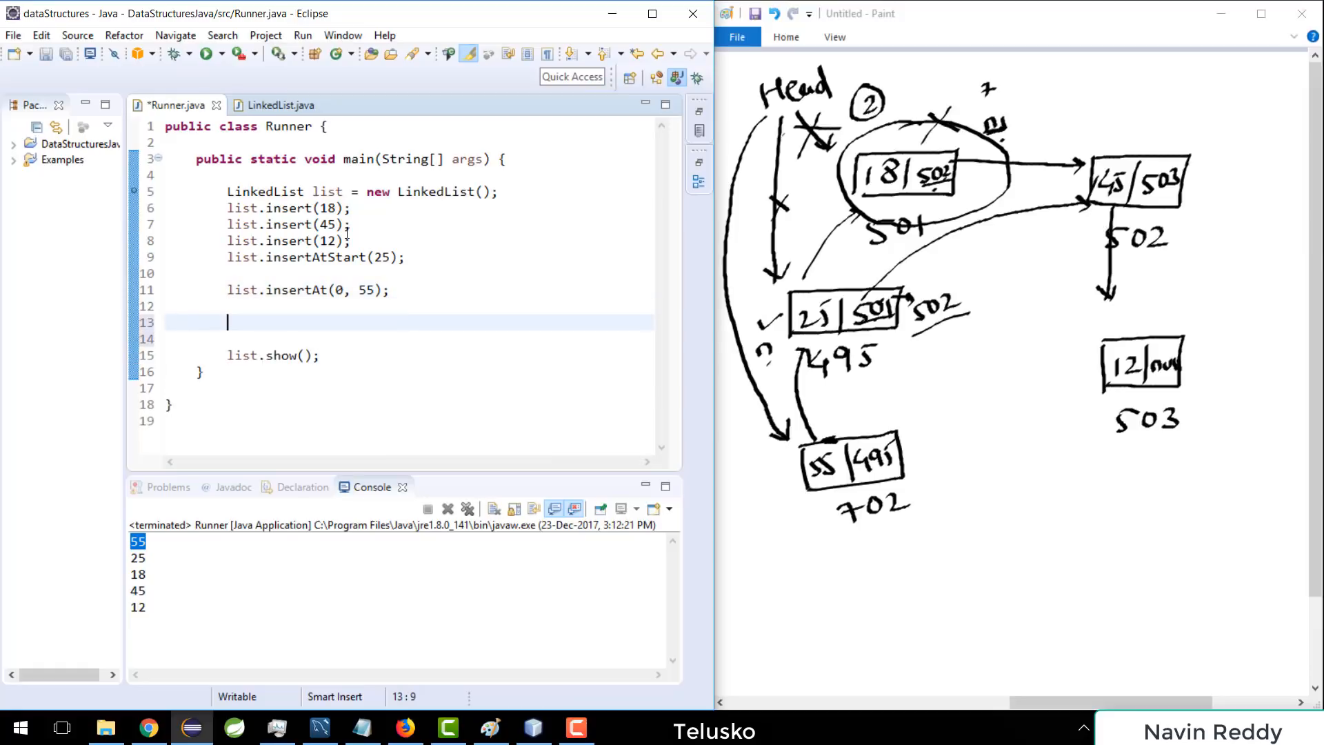
pyautogui.write('list.deleteAt(index);')
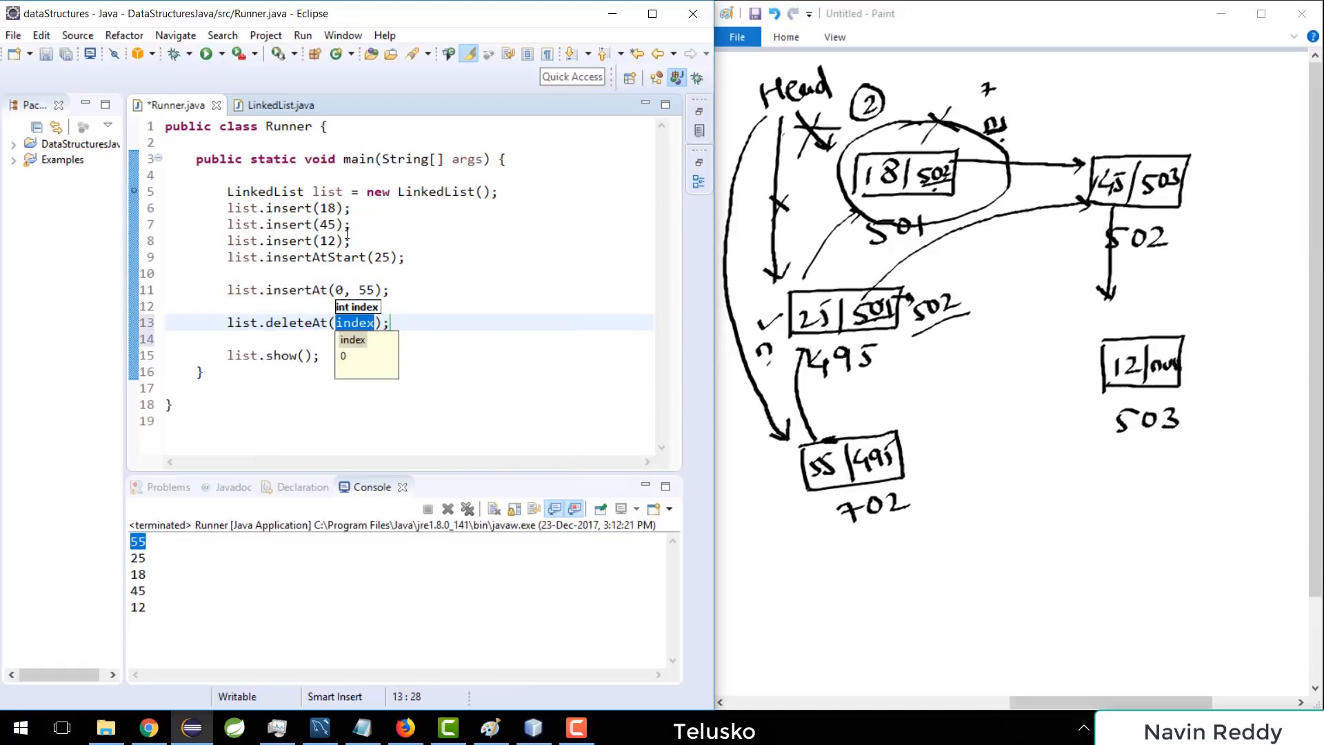
pyautogui.write('2')
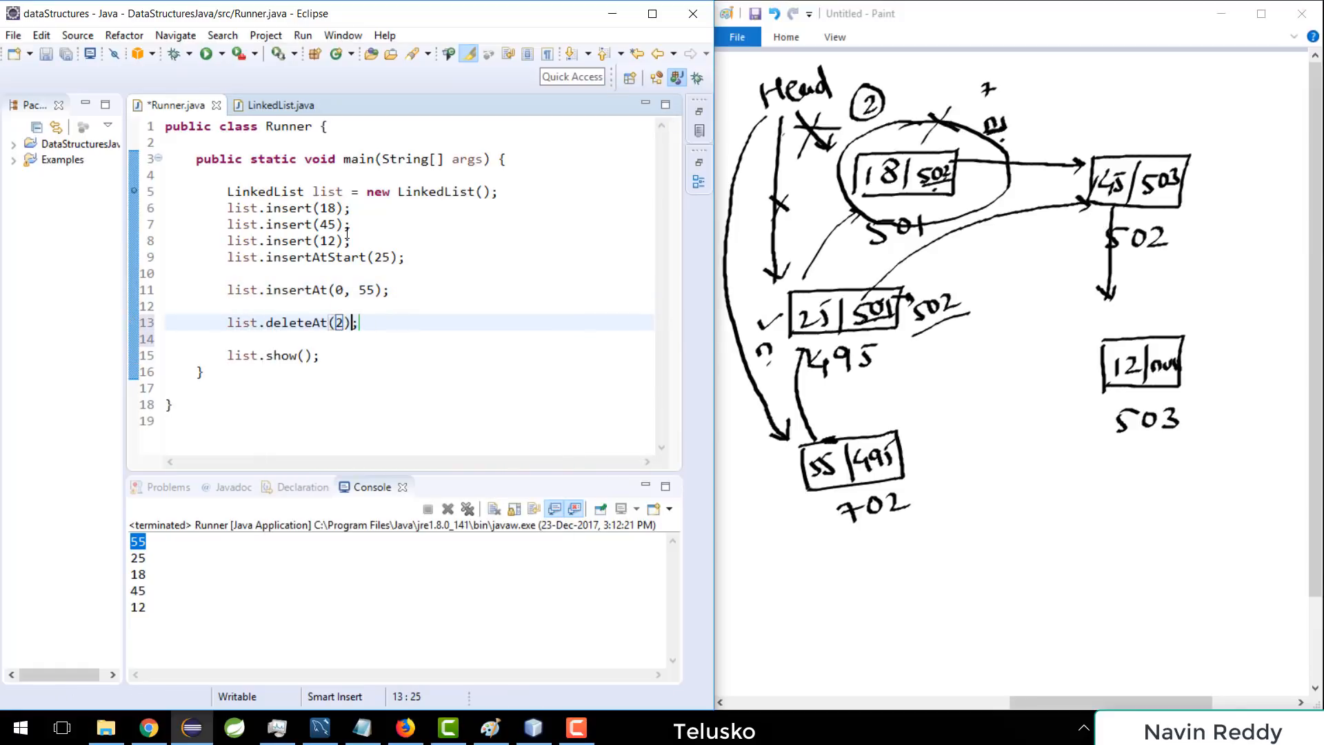
pyautogui.press('ctrl+s')
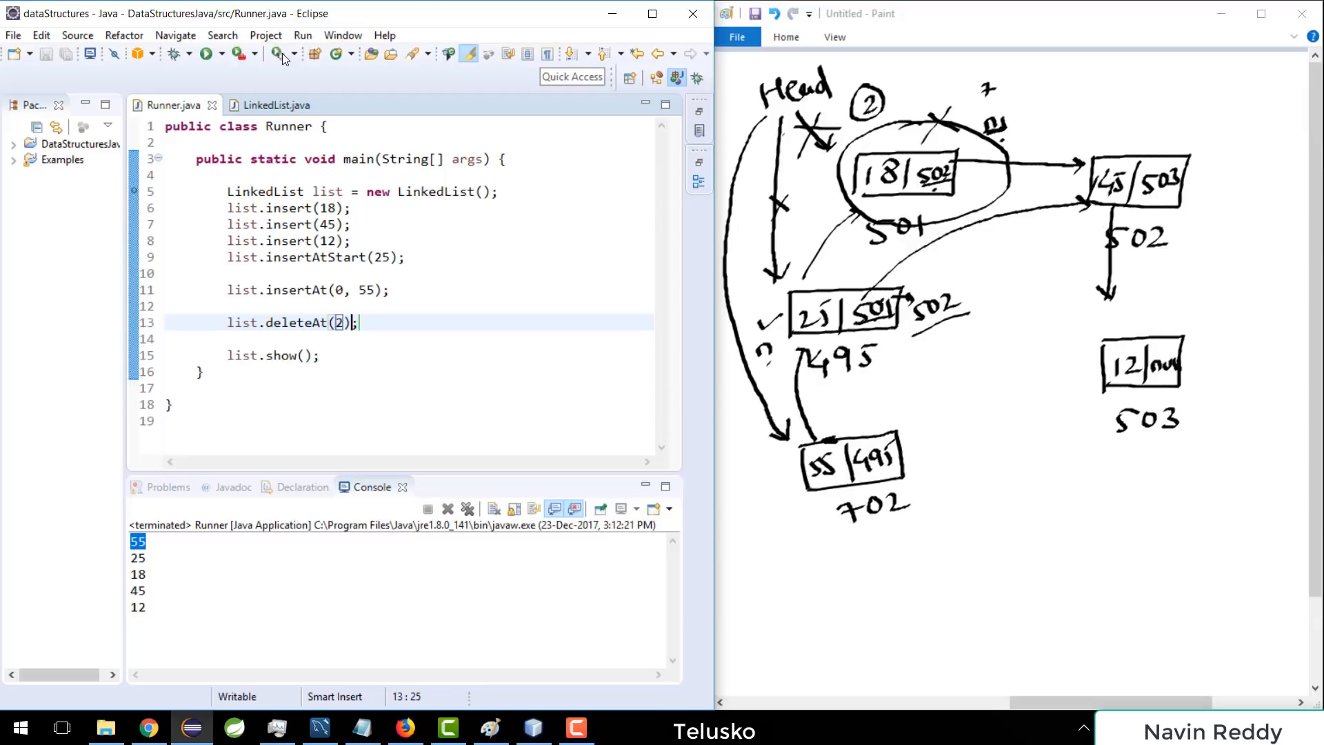
pyautogui.click(201, 54)
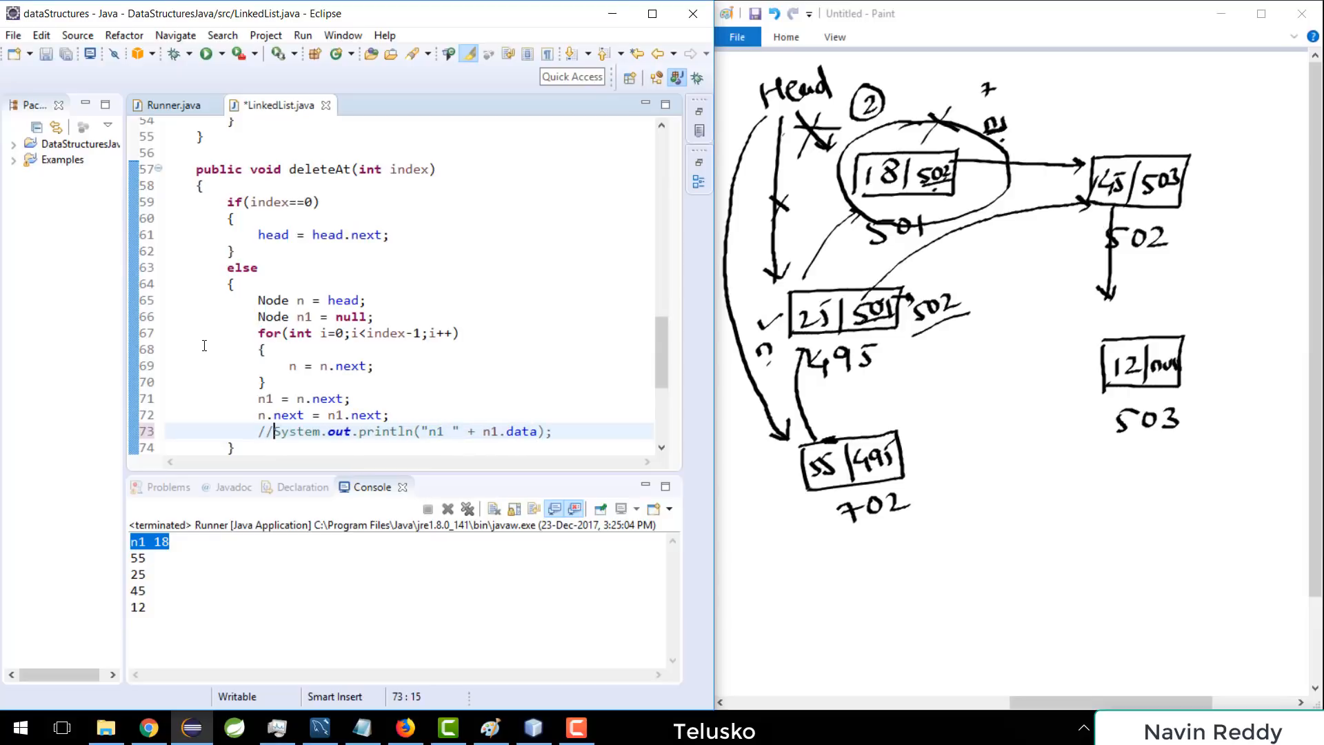
pyautogui.click(171, 105)
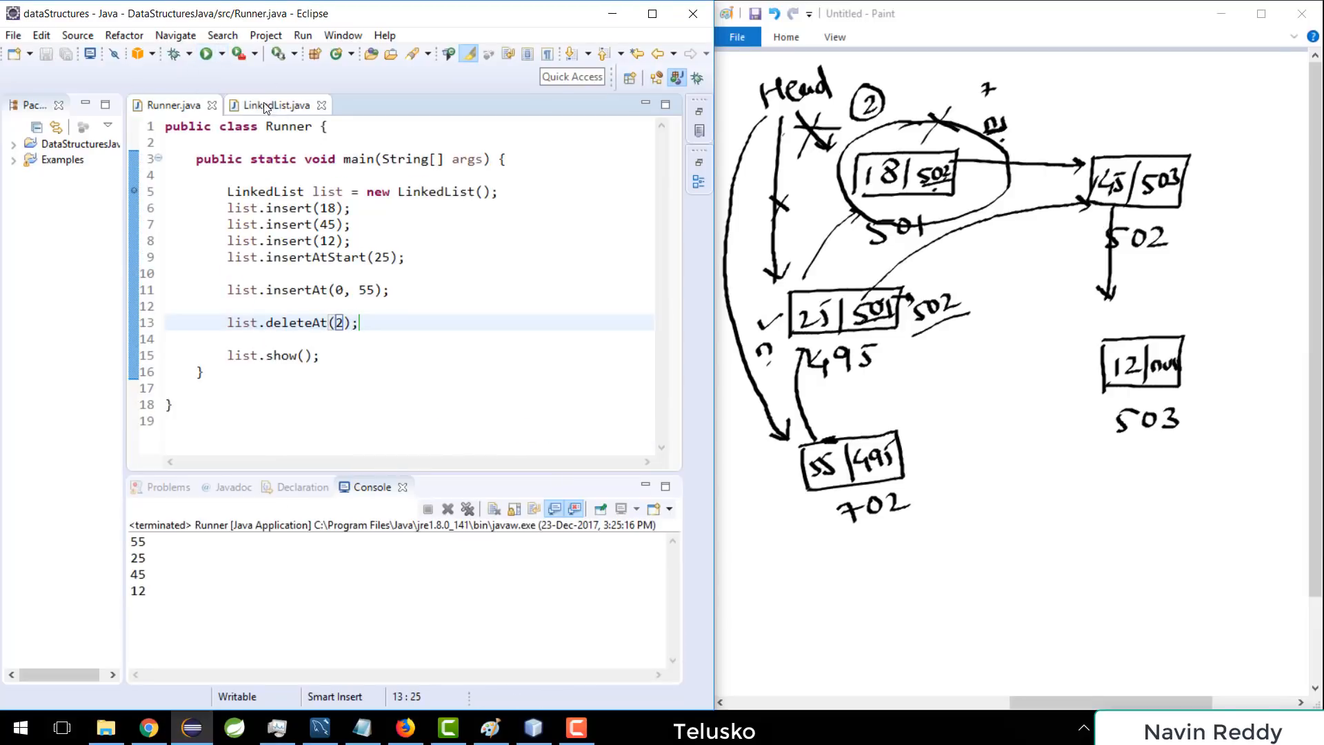
# Step: Highlight uses of index in deleteAt and strike out 501 in node 25 of the sketch
pyautogui.click(272, 105)
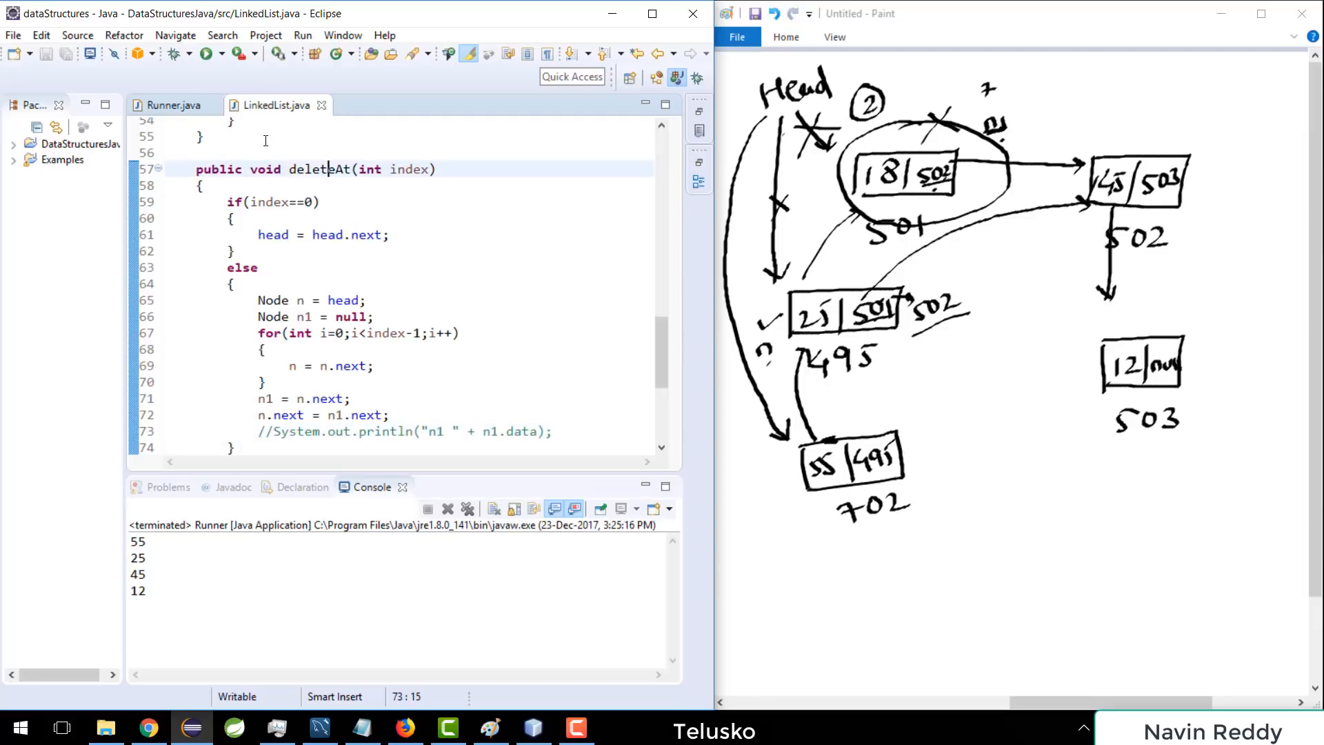
pyautogui.doubleClick(318, 169)
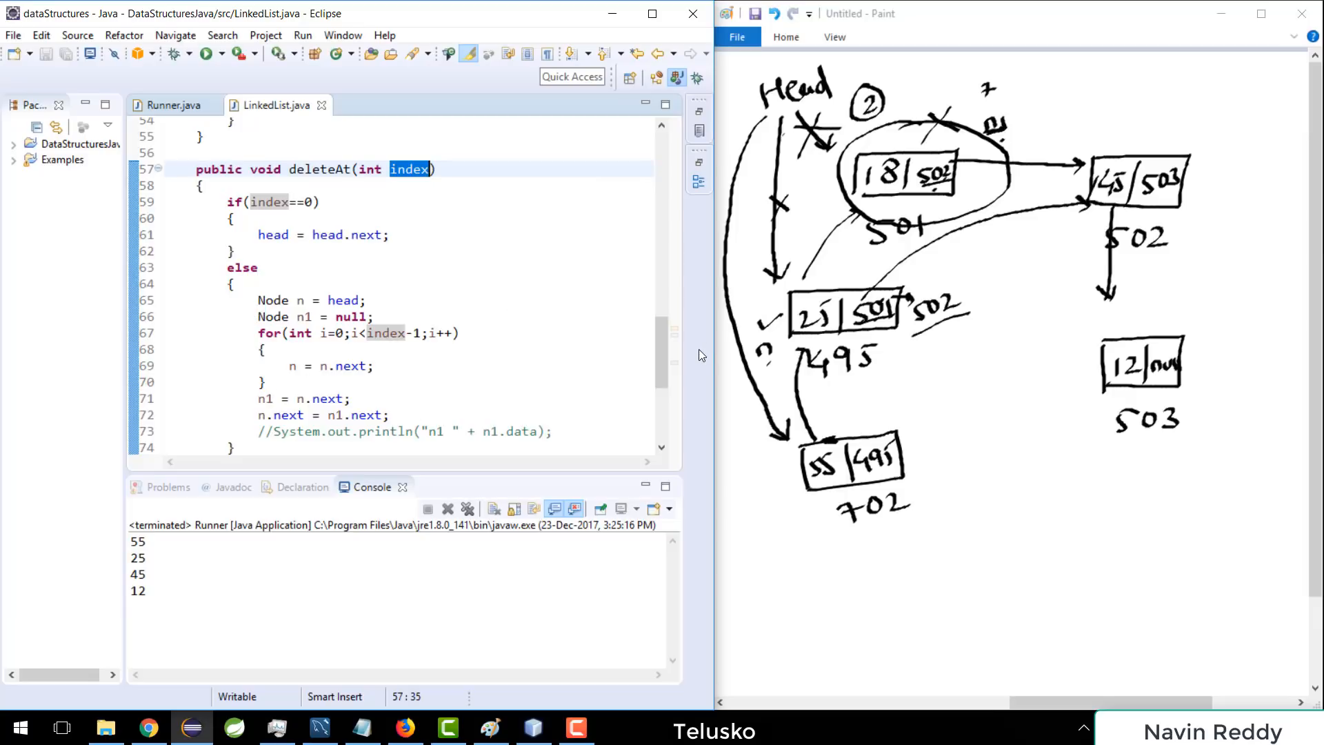
pyautogui.moveTo(707, 242)
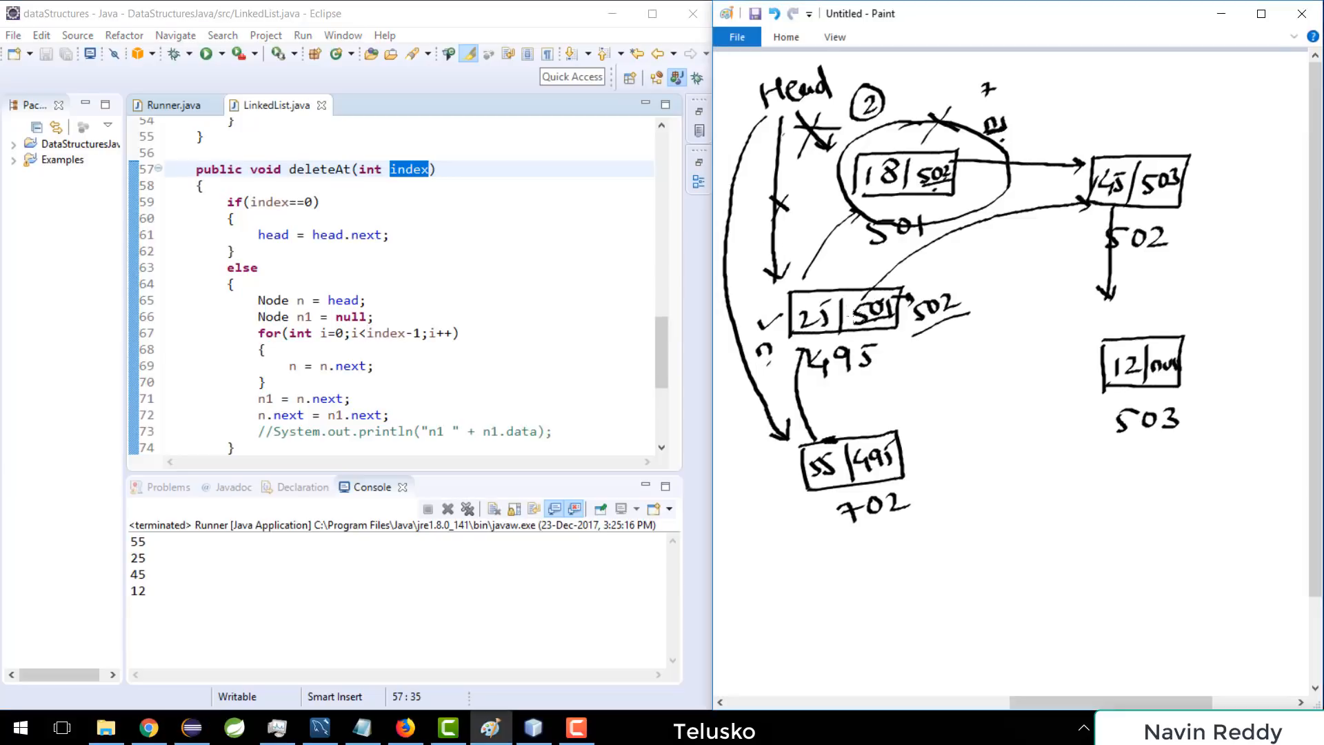
pyautogui.moveTo(852, 313); pyautogui.dragTo(903, 317)
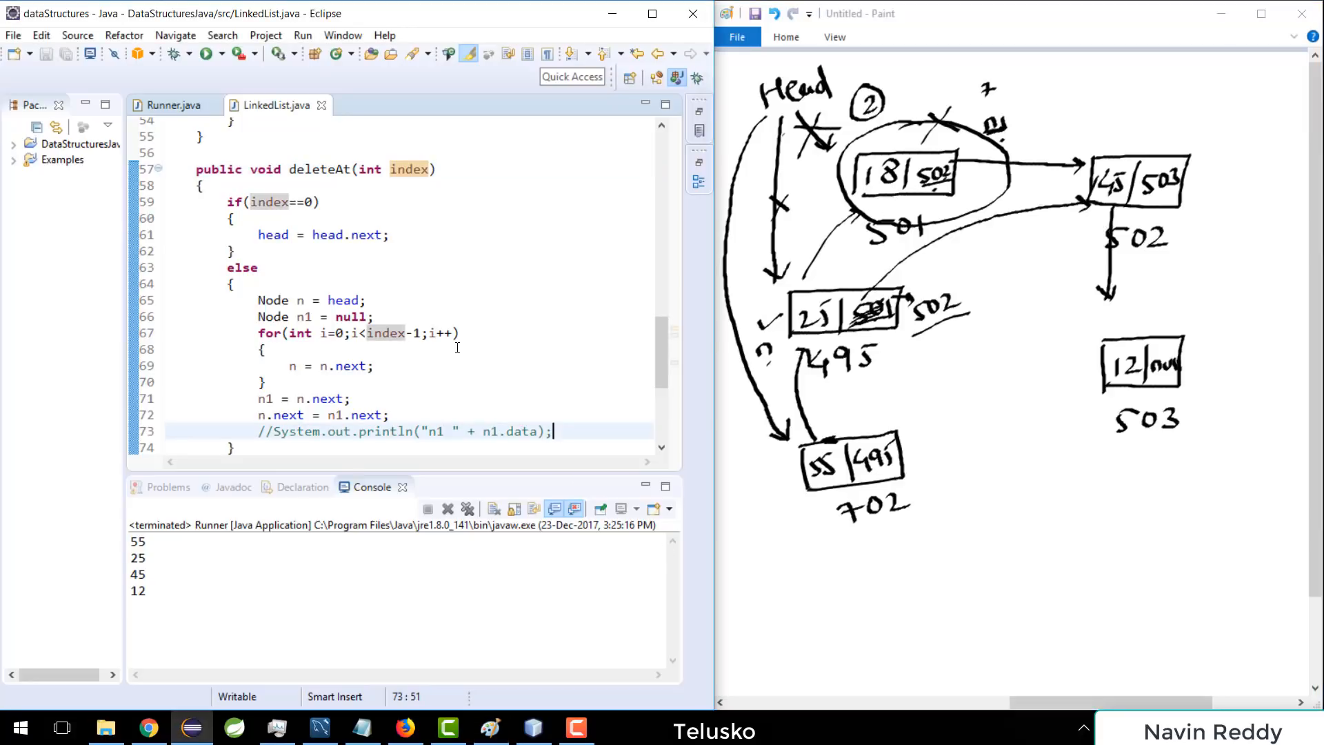
# Step: End deleteAt with n1 = null after relinking, then run Runner (prints 55 25 45 12)
pyautogui.write('n1 =')
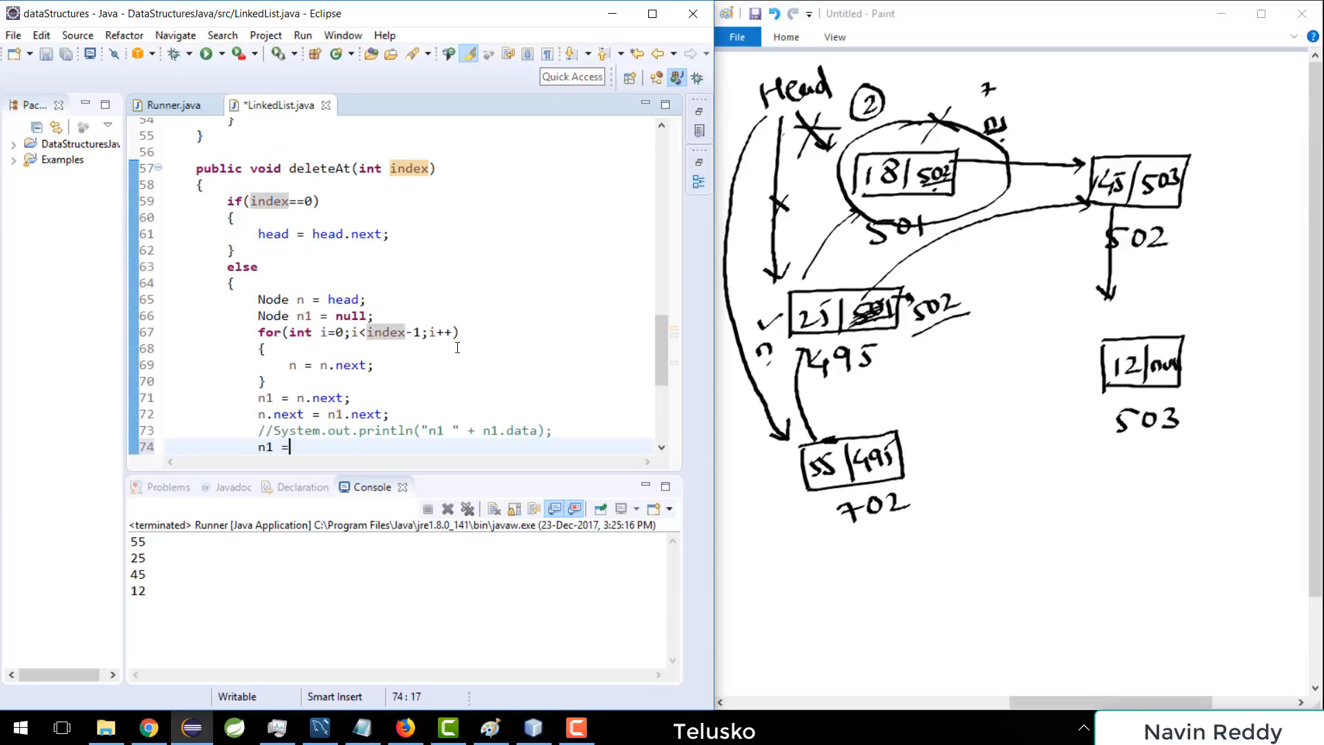
pyautogui.write('null')
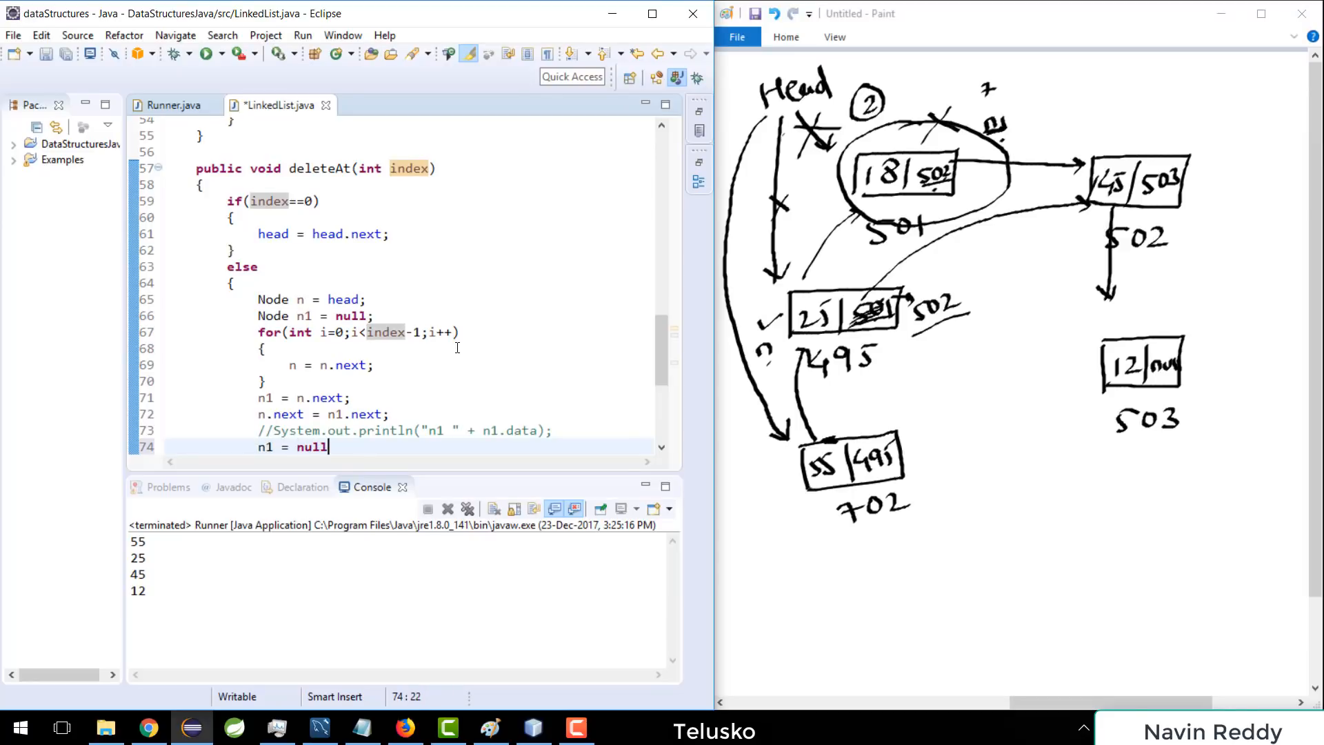
pyautogui.click(169, 105)
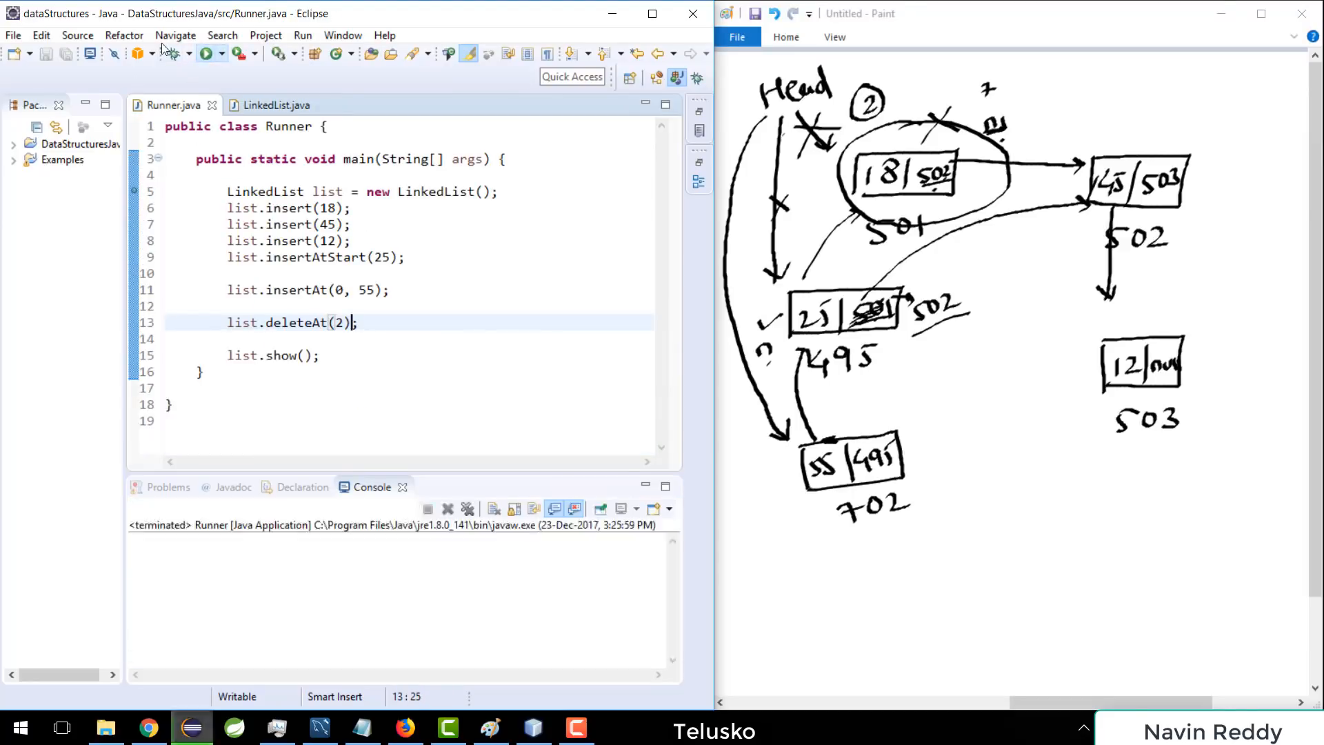
# Step: Return to the LinkedList.java editor after the run
pyautogui.click(205, 54)
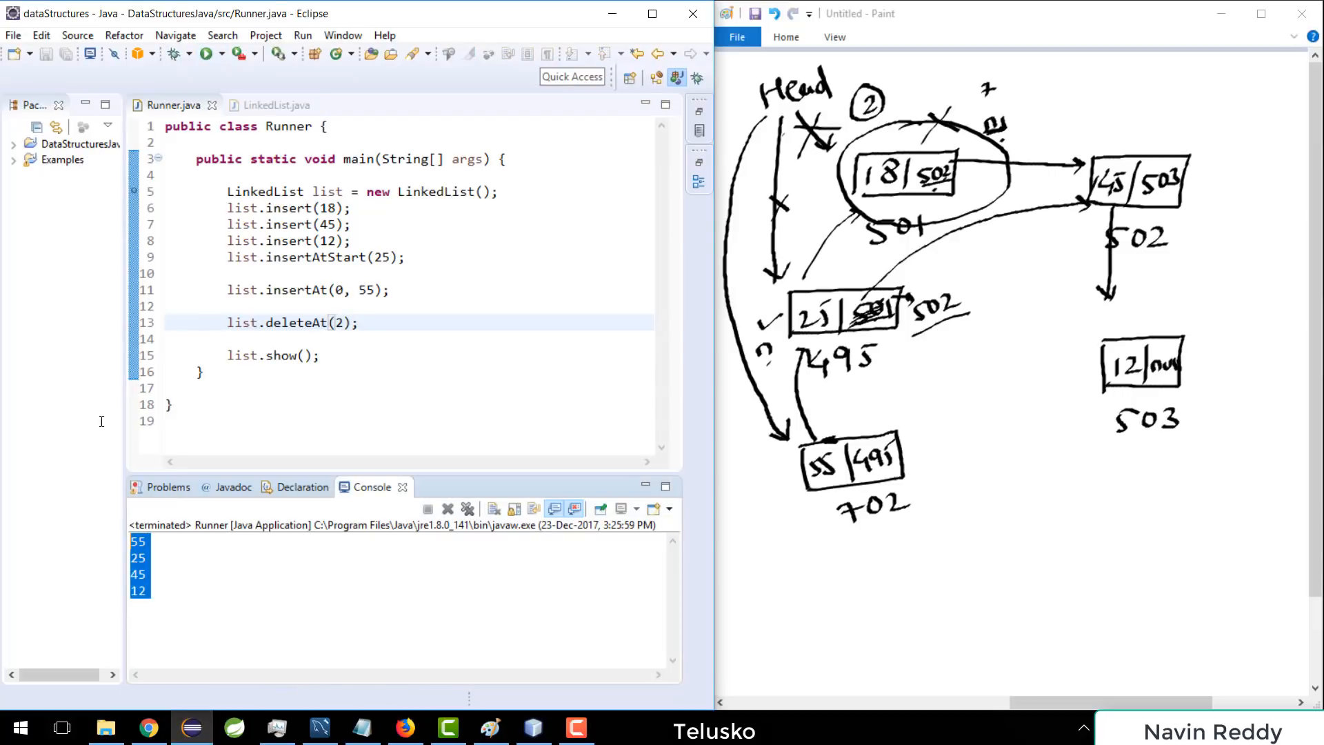
pyautogui.moveTo(196, 538)
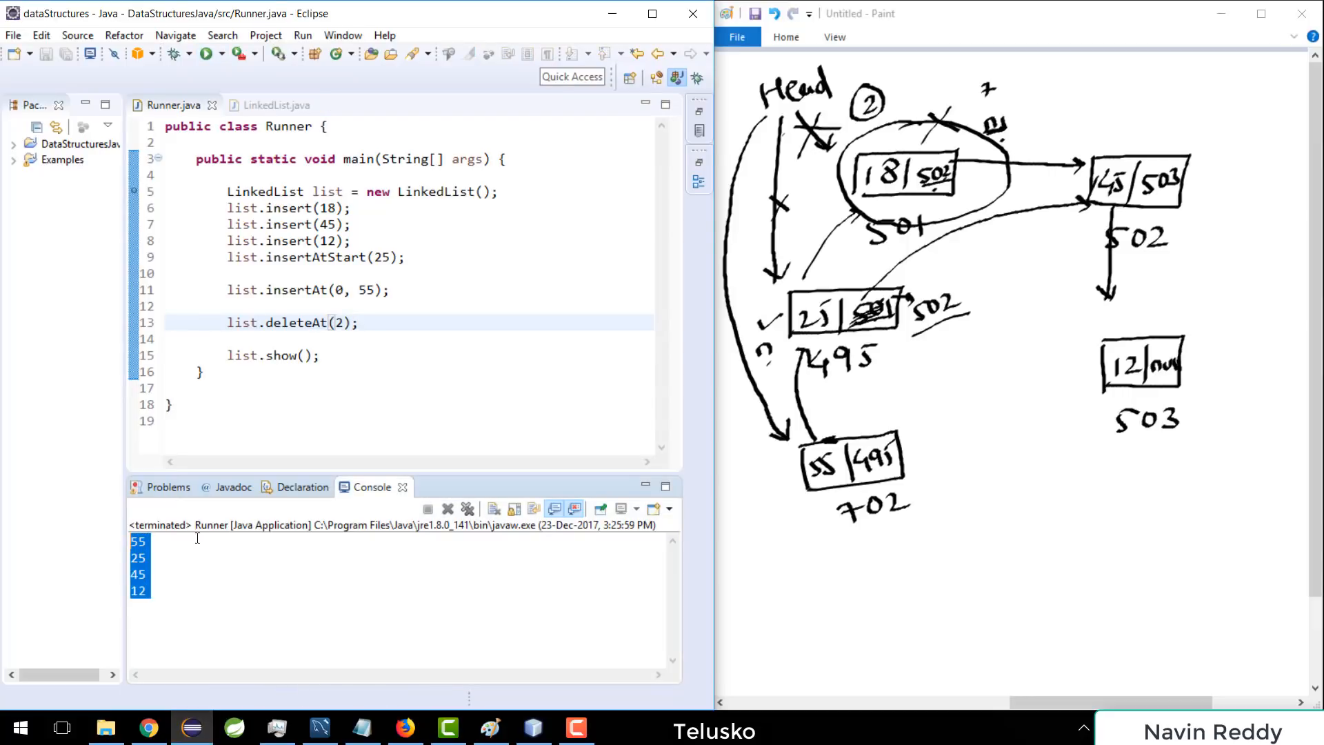
pyautogui.moveTo(335, 54)
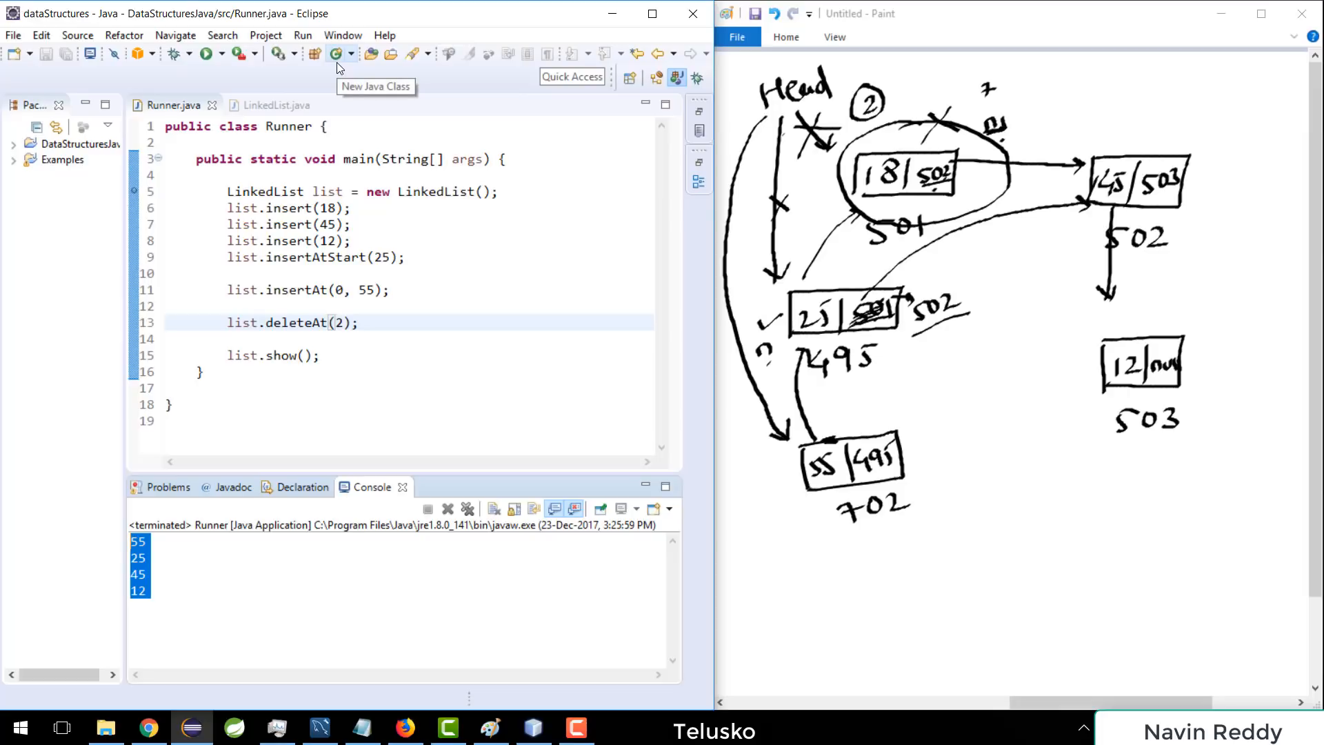
pyautogui.click(272, 104)
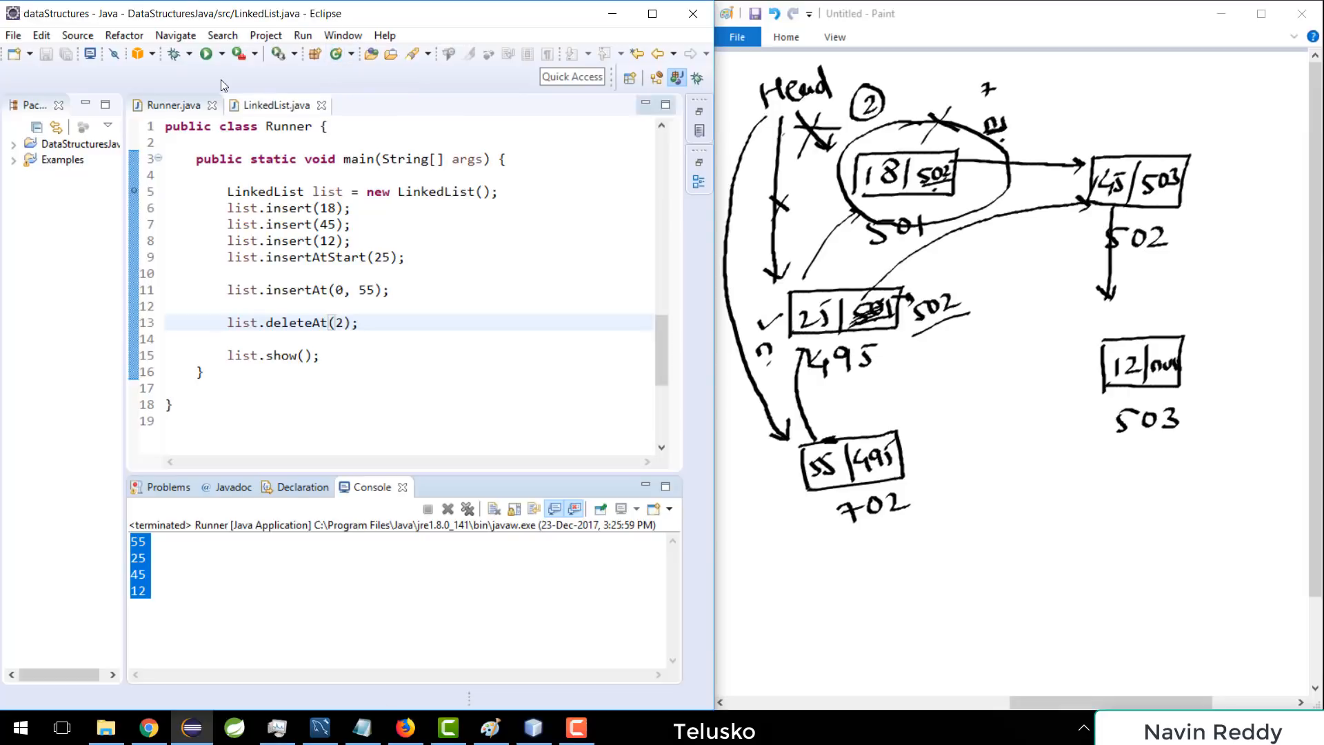
pyautogui.click(274, 105)
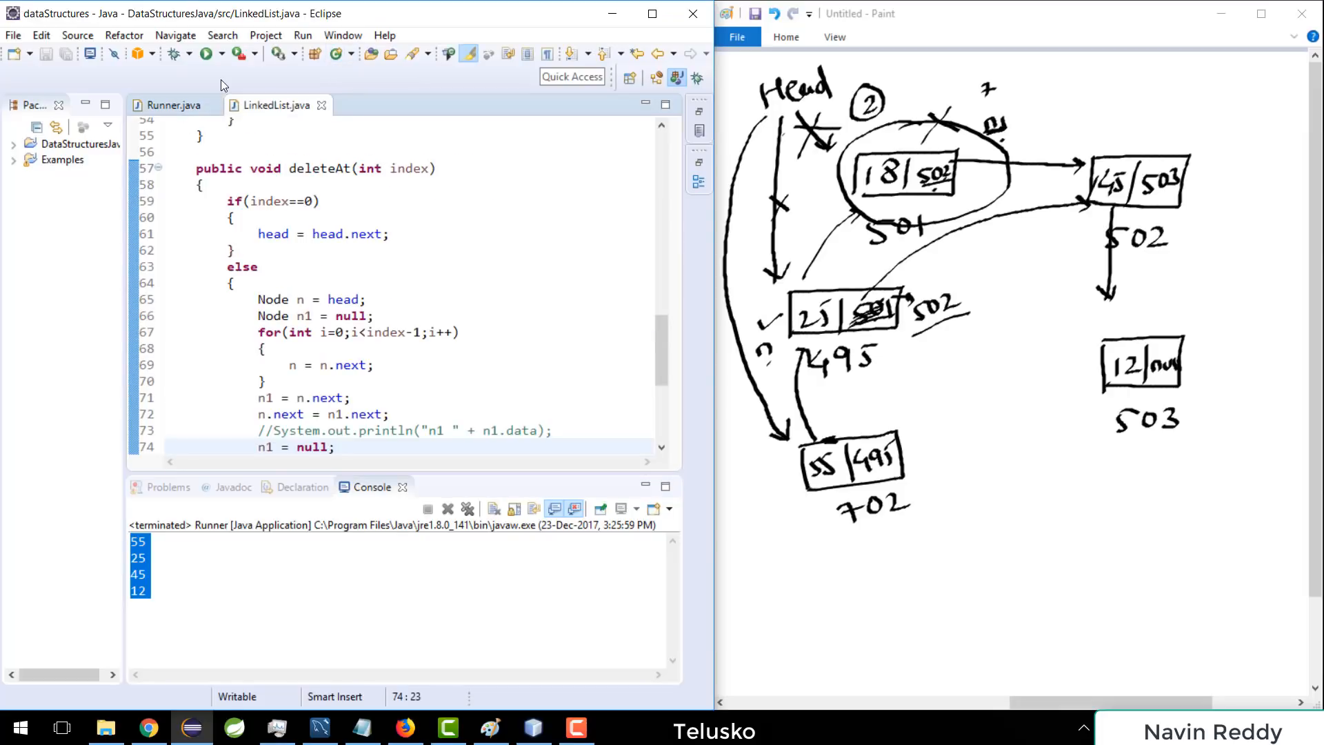